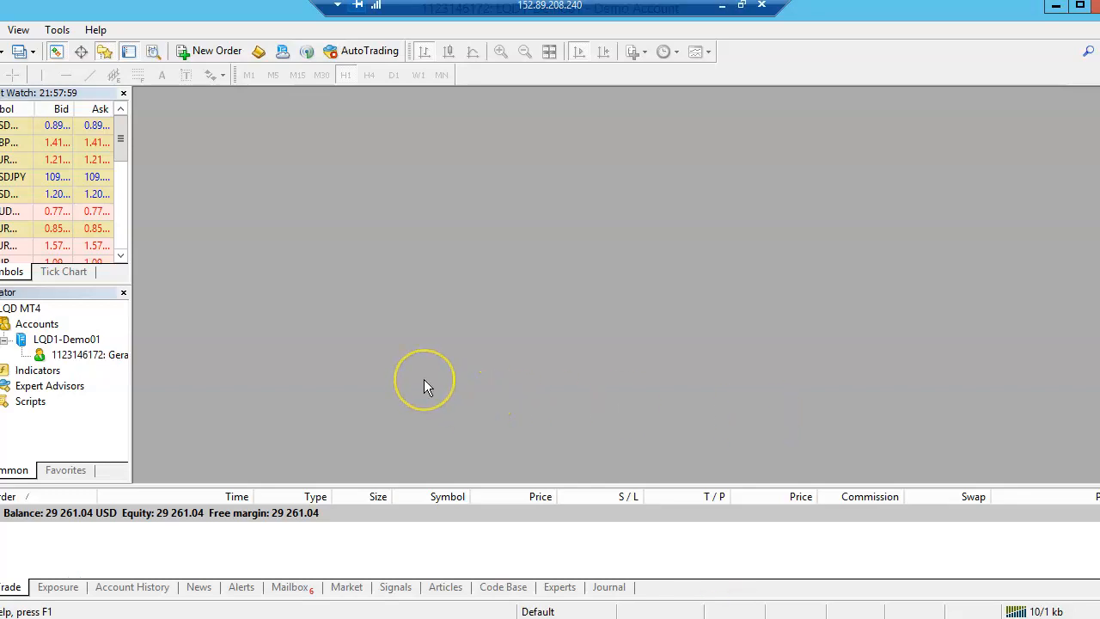
mouse_move(429, 386)
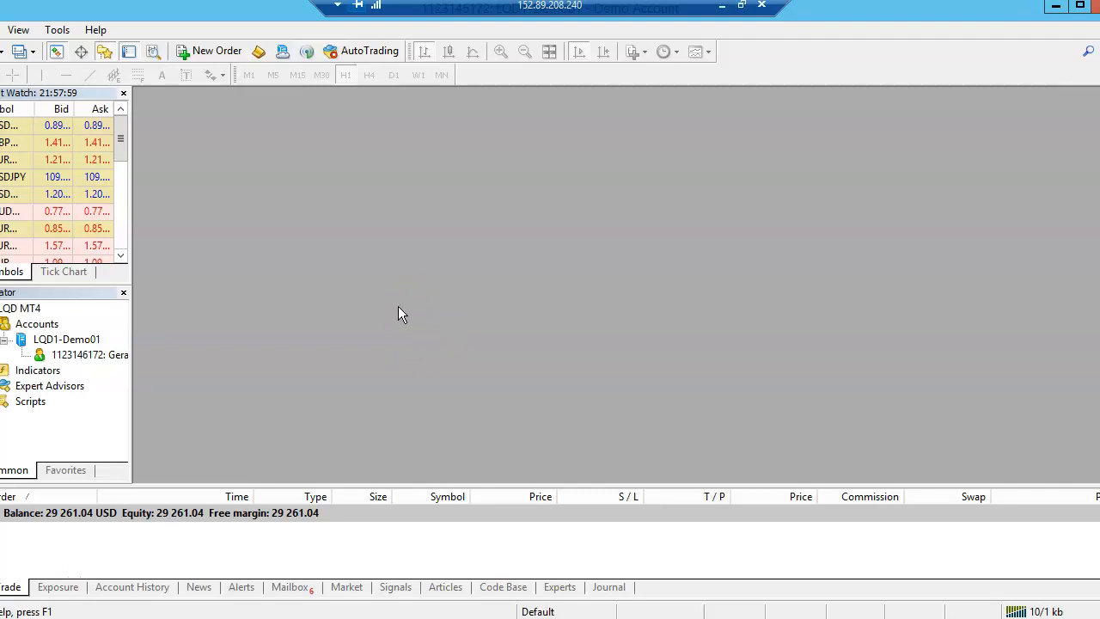
mouse_move(984, 113)
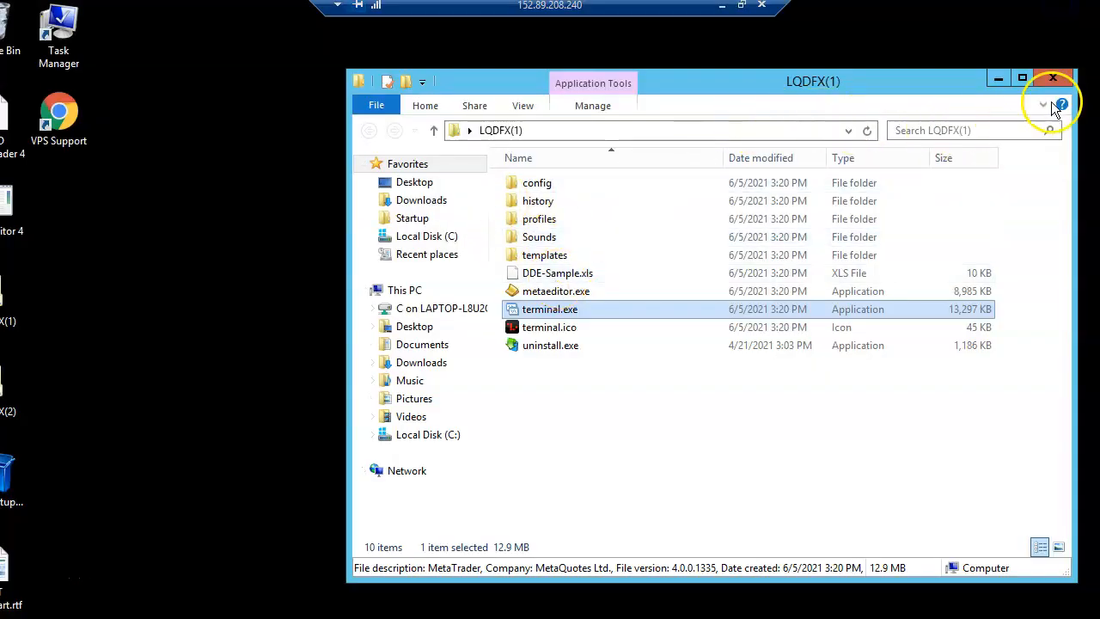
- Close the LQDFX(1) folder window on the remote desktop
left_click(1054, 78)
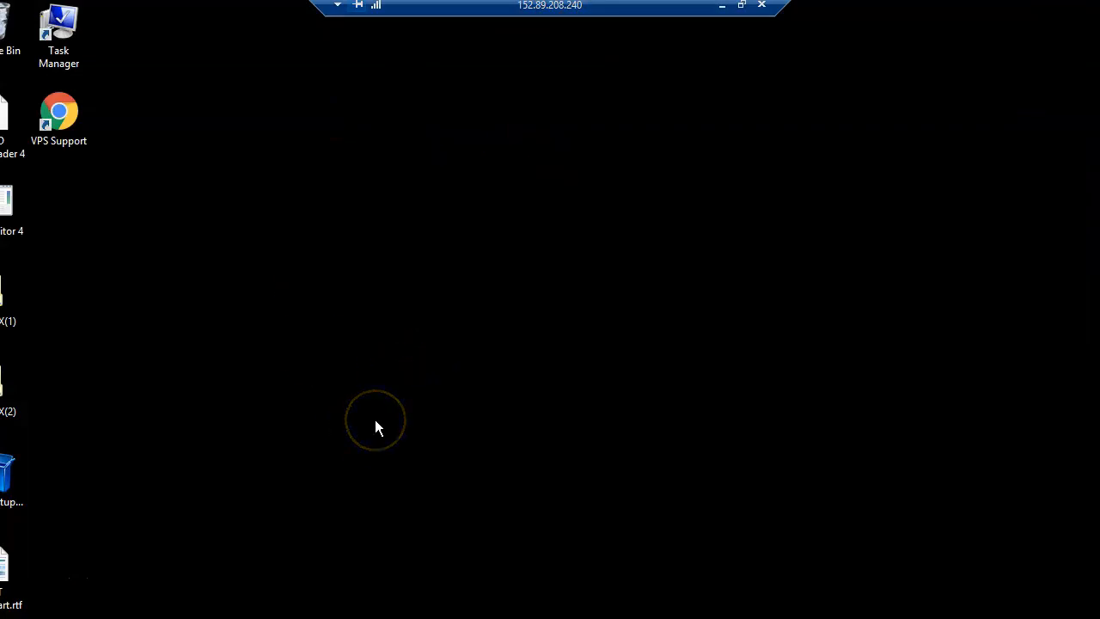
mouse_move(266, 269)
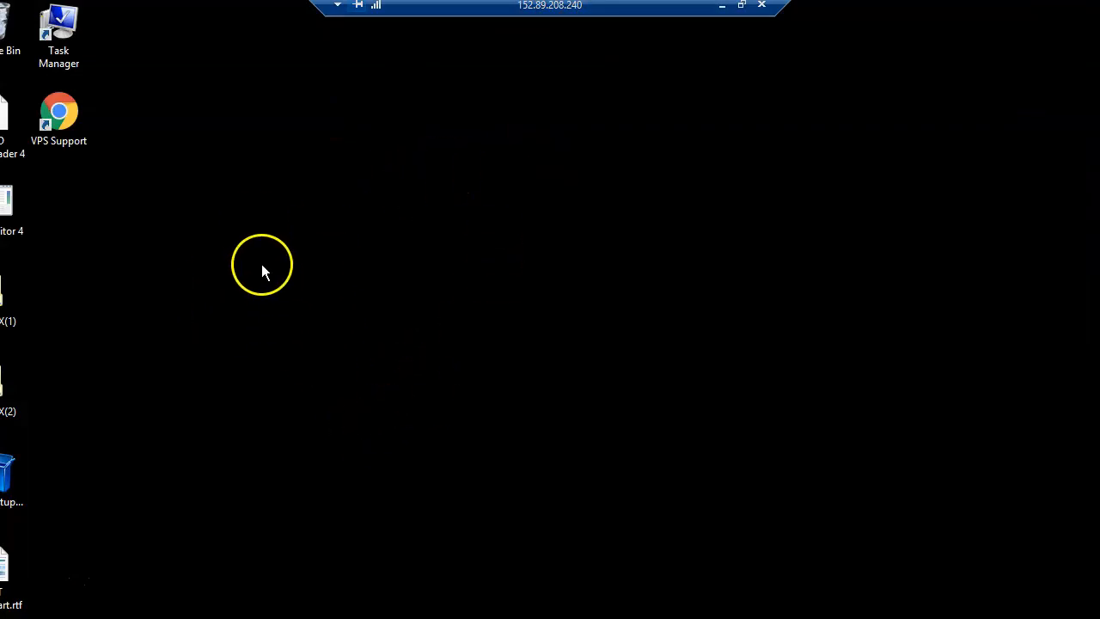
mouse_move(559, 228)
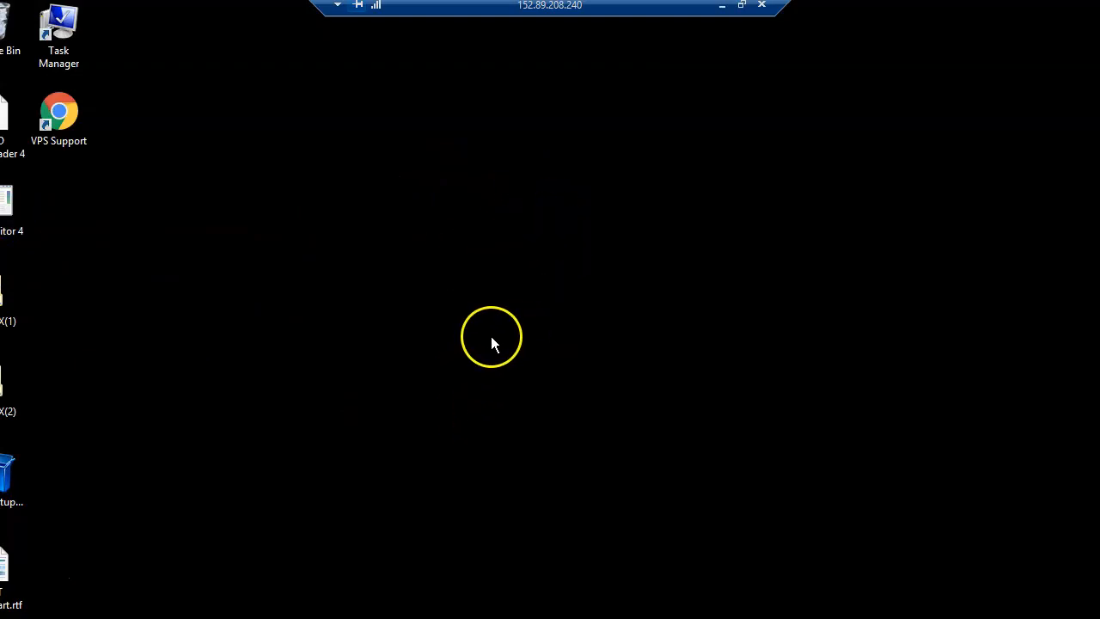
mouse_move(267, 382)
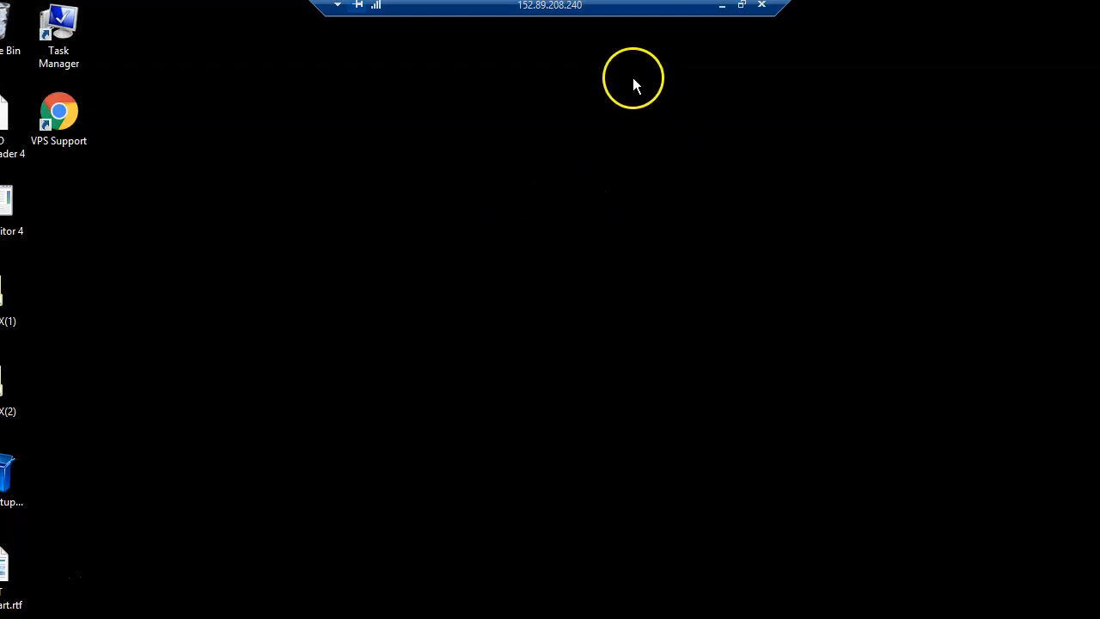
mouse_move(213, 357)
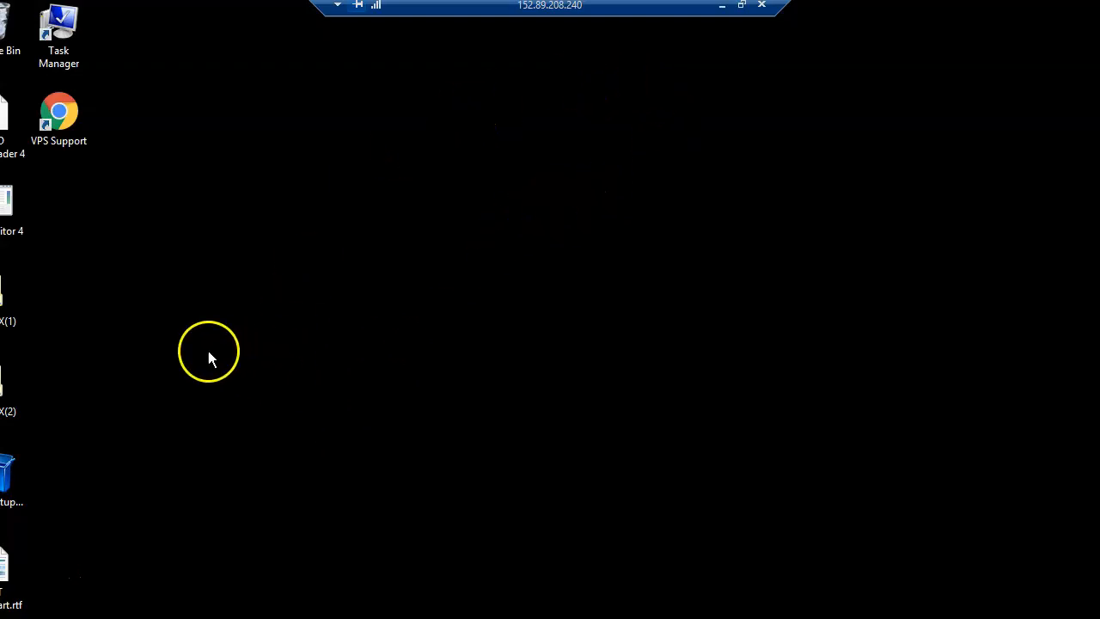
mouse_move(84, 409)
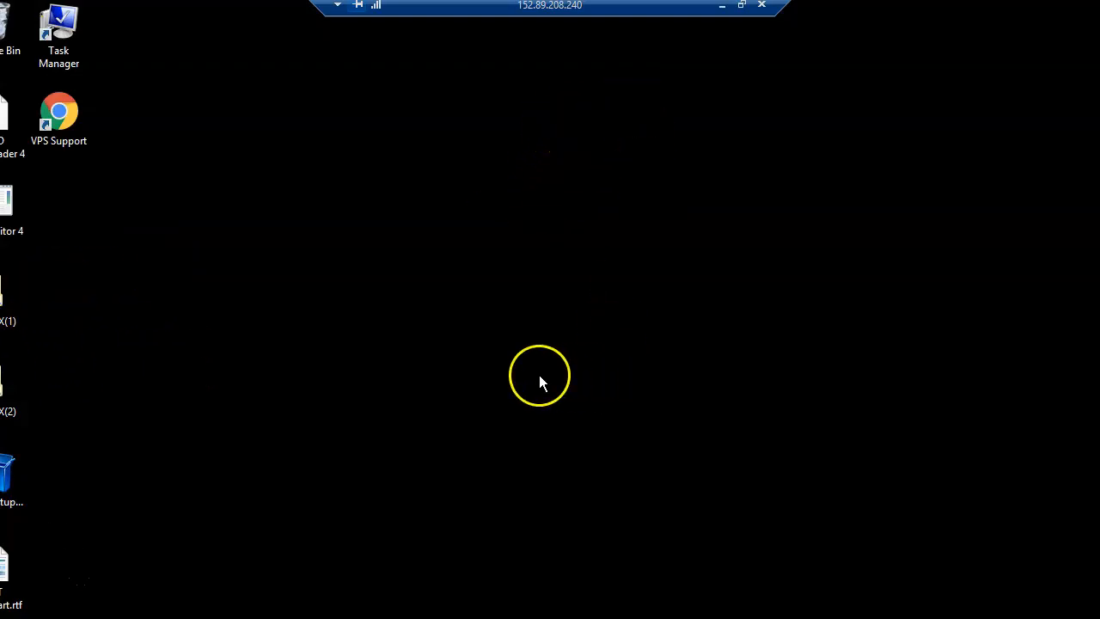
mouse_move(275, 371)
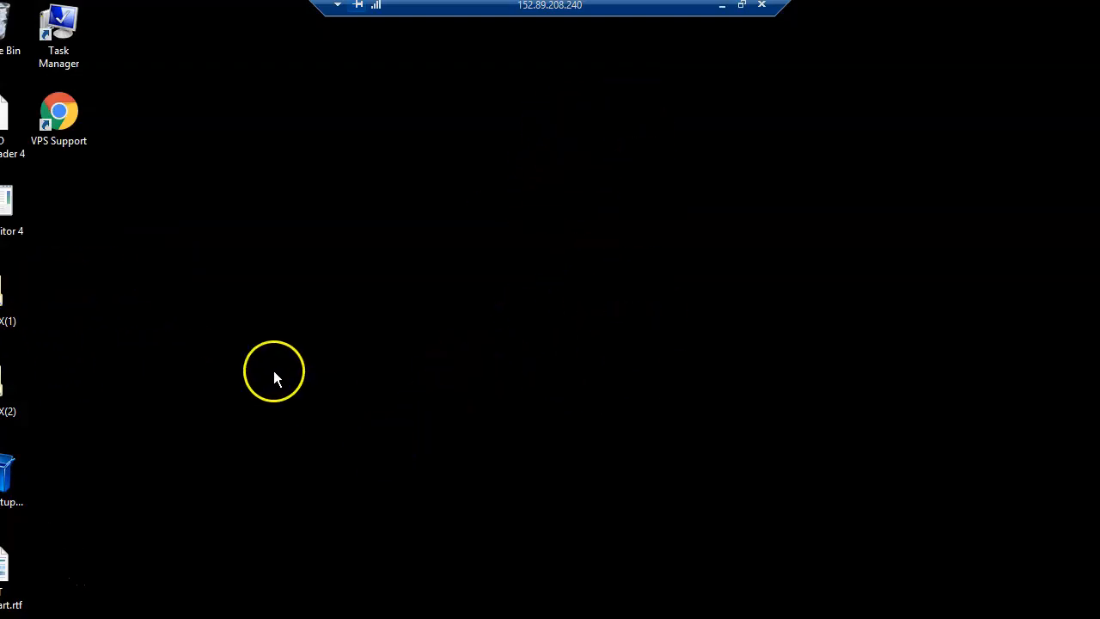
mouse_move(256, 387)
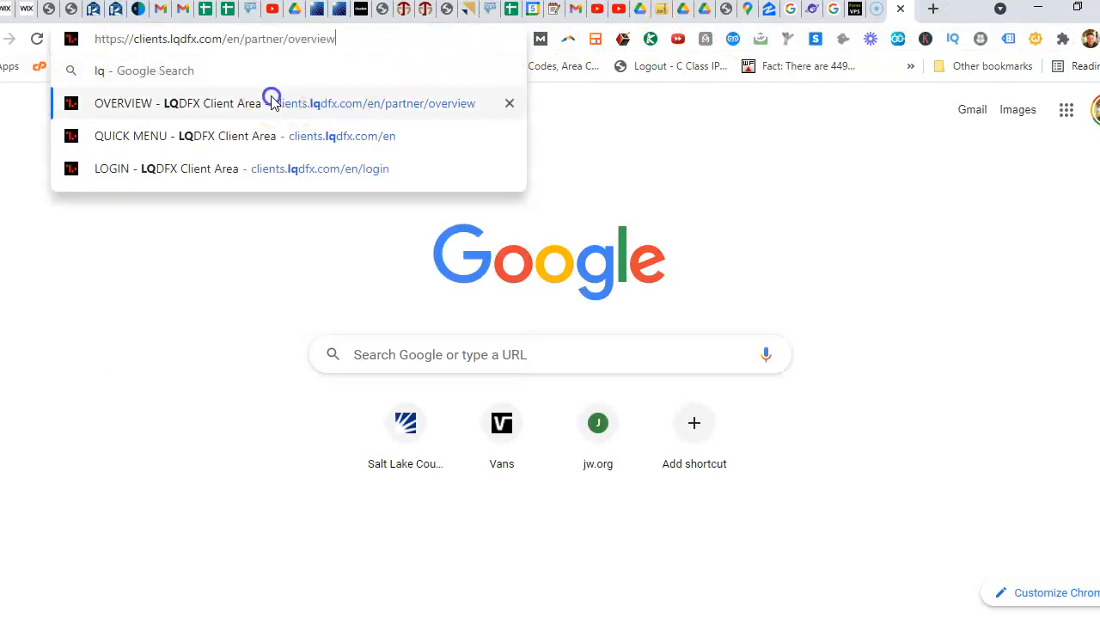
- Open the clients.lqdfx.com overview page and go to the Trading Account MT4 downloads
left_click(272, 104)
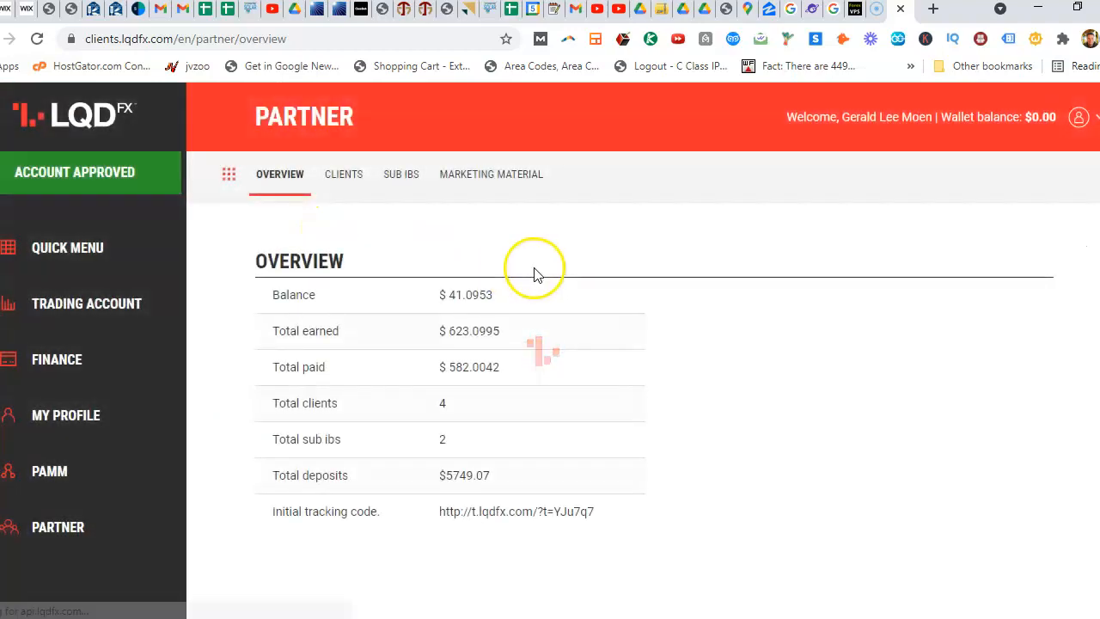
mouse_move(102, 316)
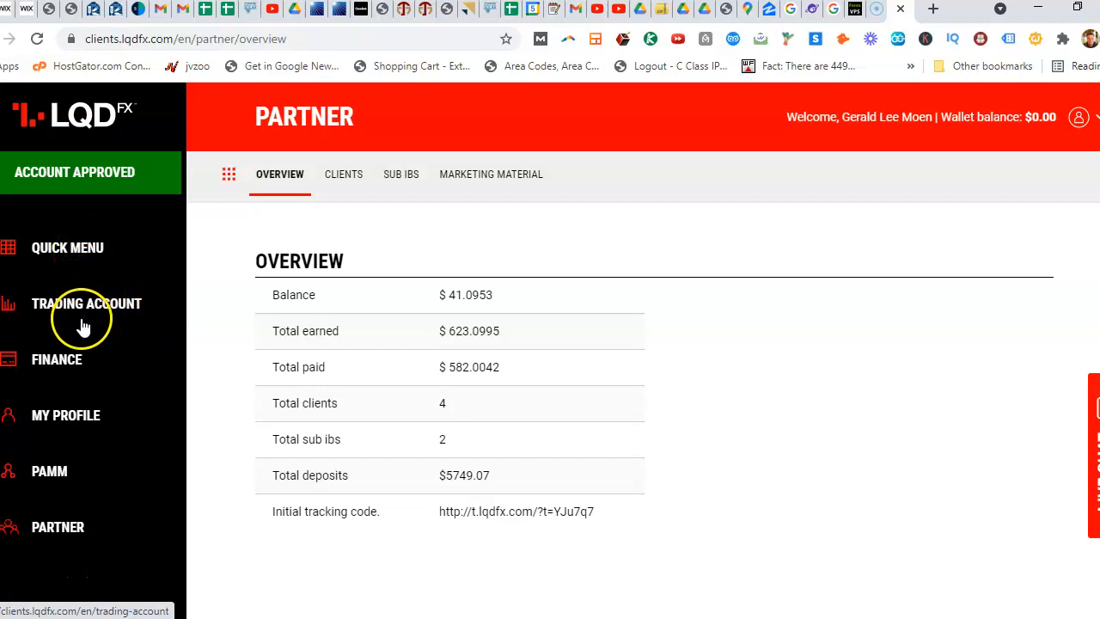
mouse_move(80, 260)
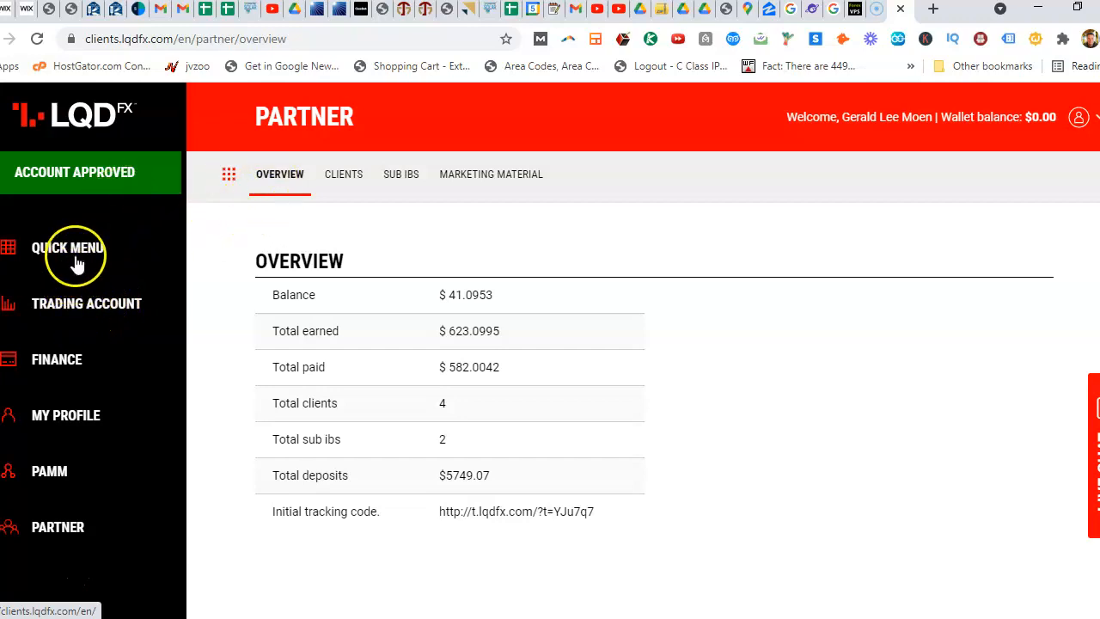
scroll("down", 3)
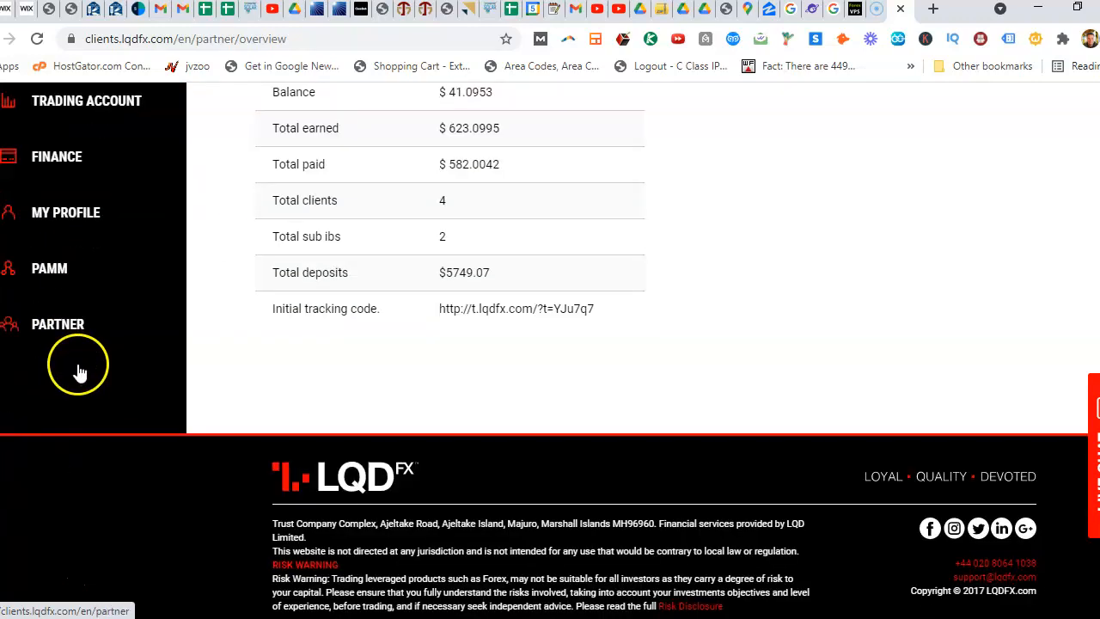
scroll("up", 3)
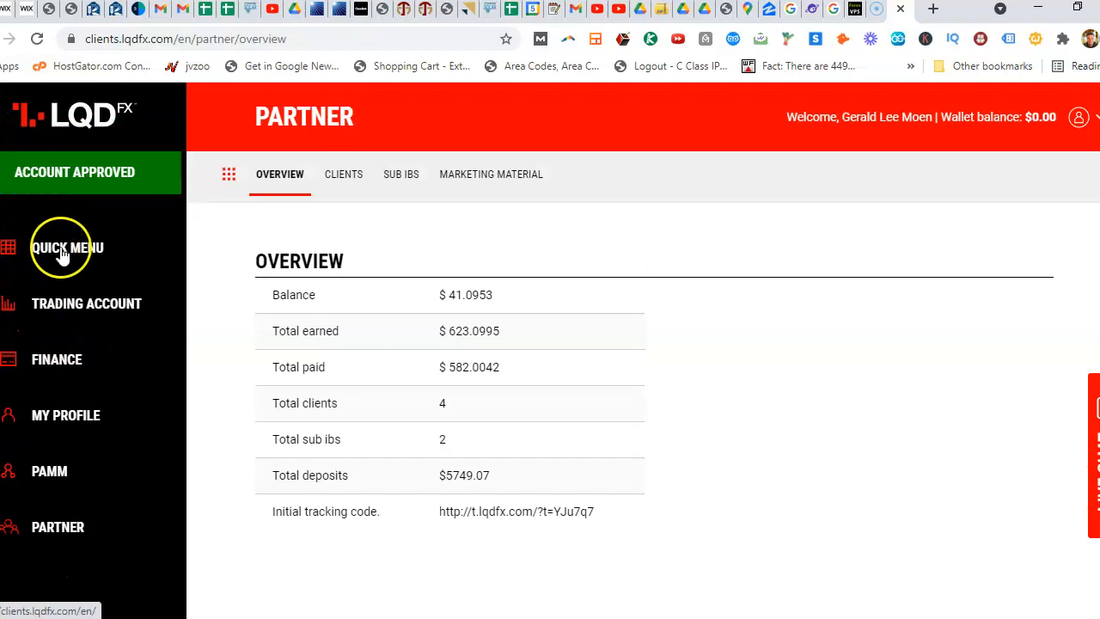
left_click(86, 303)
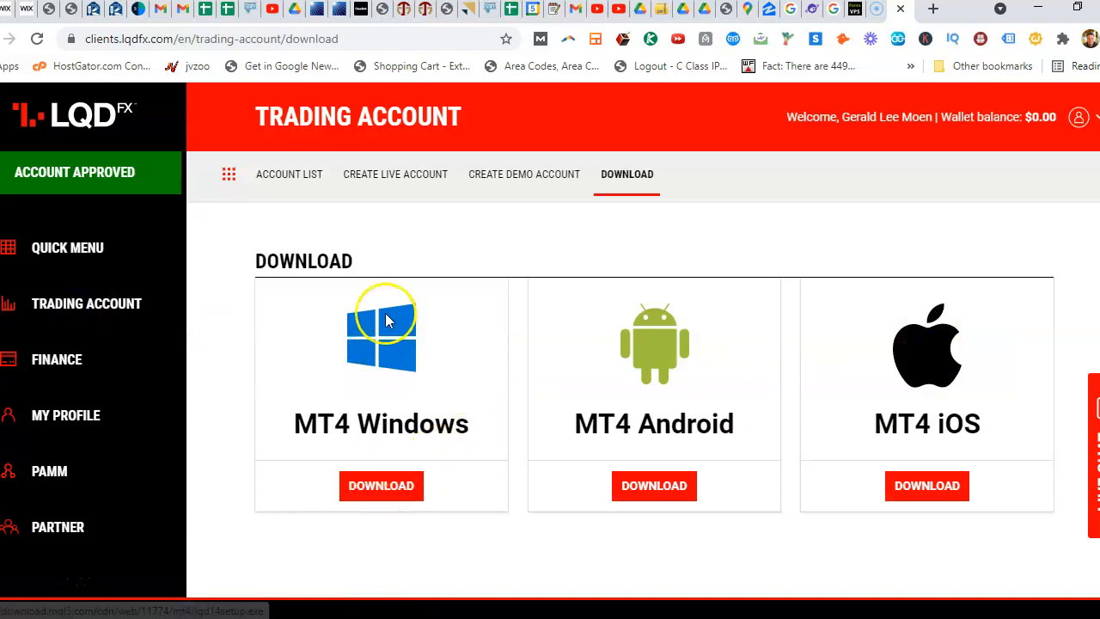
mouse_move(387, 370)
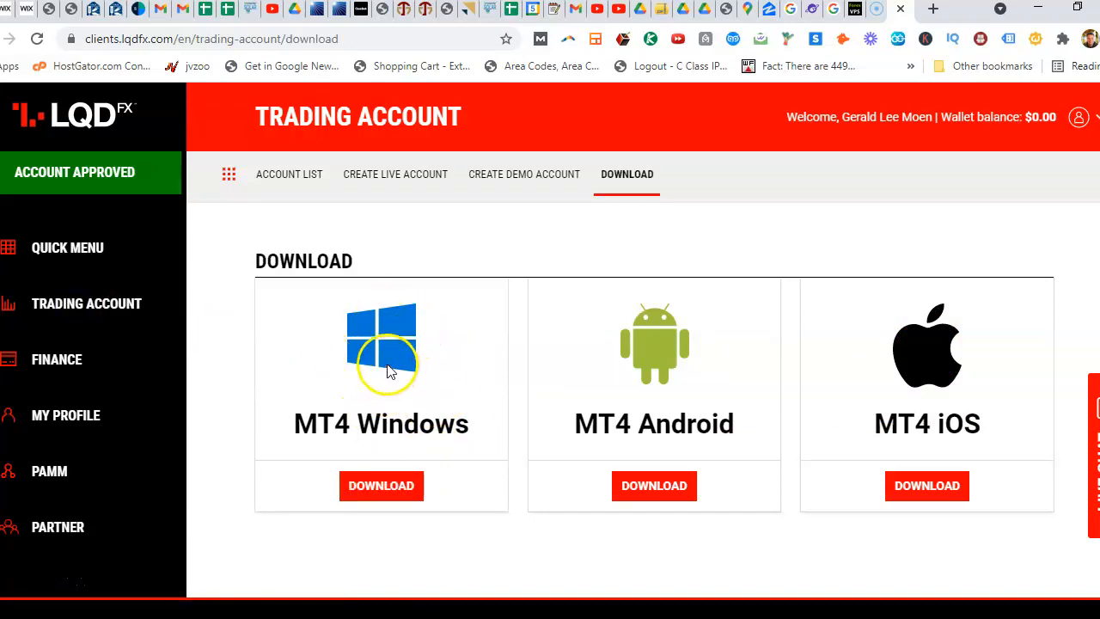
mouse_move(394, 372)
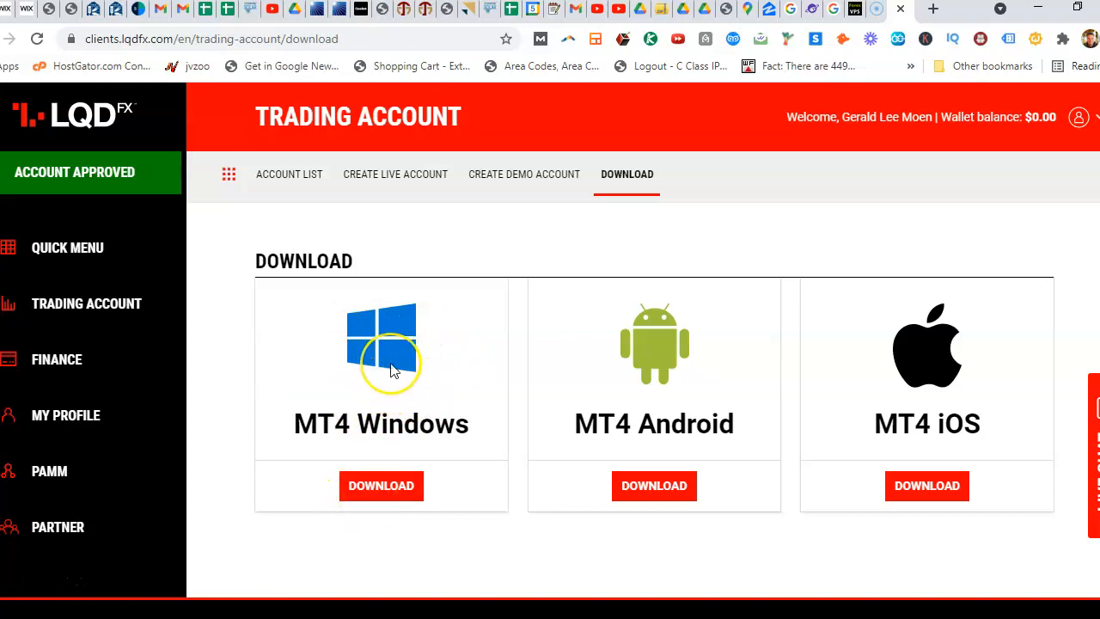
mouse_move(392, 369)
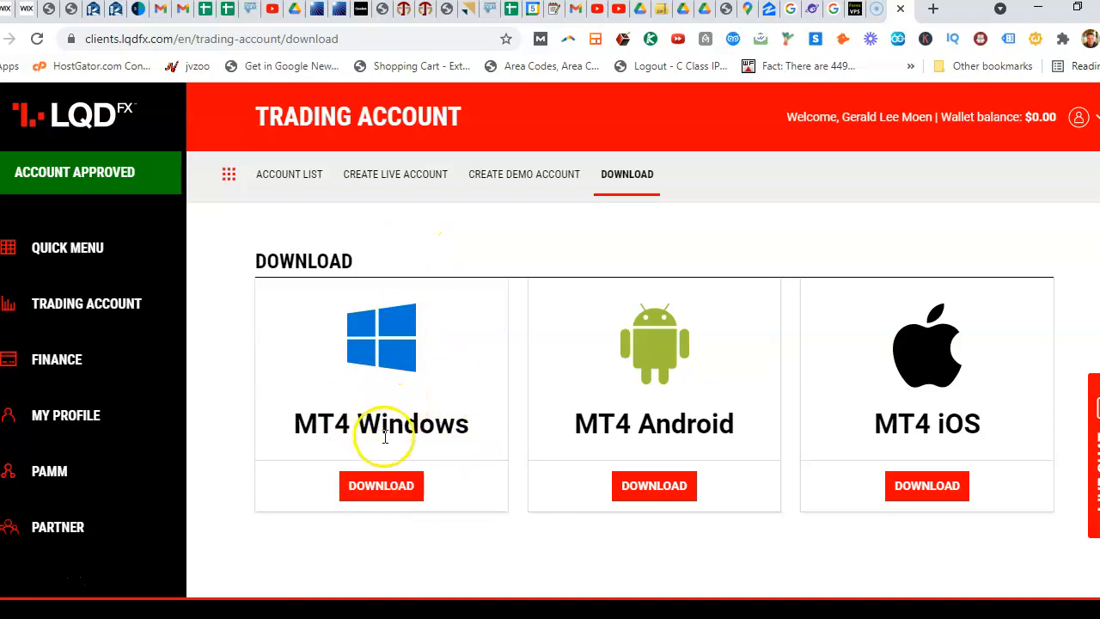
mouse_move(791, 280)
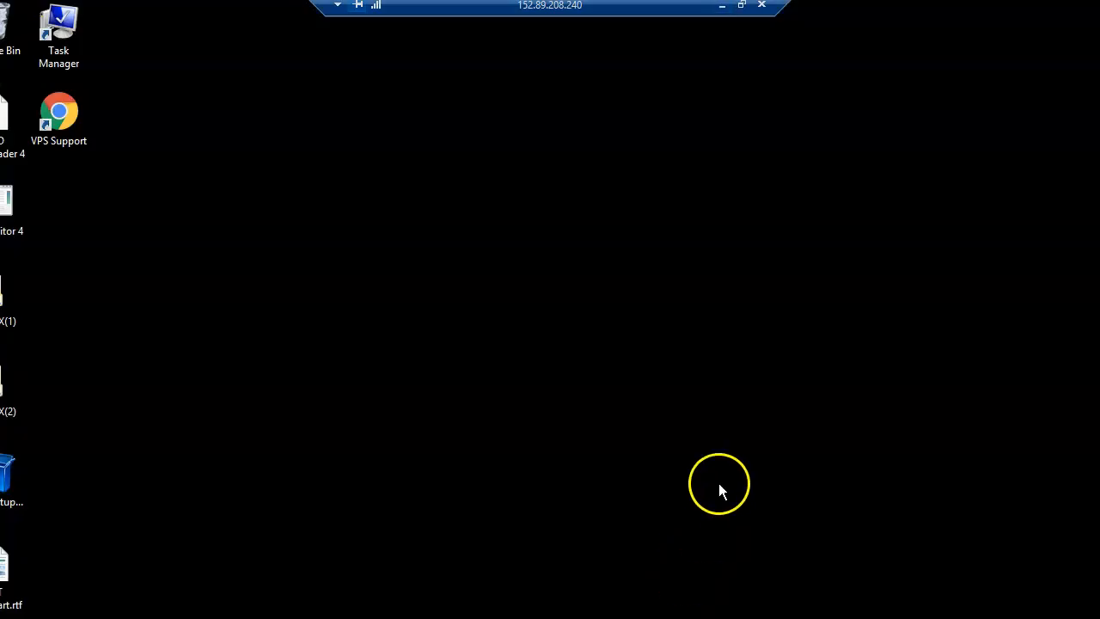
mouse_move(387, 180)
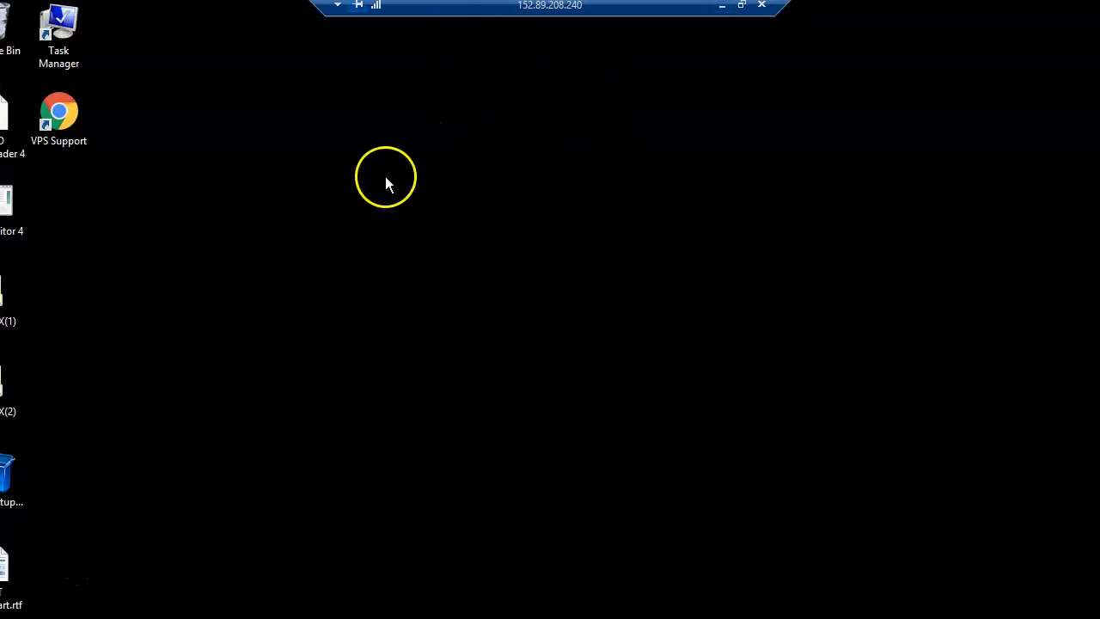
mouse_move(55, 194)
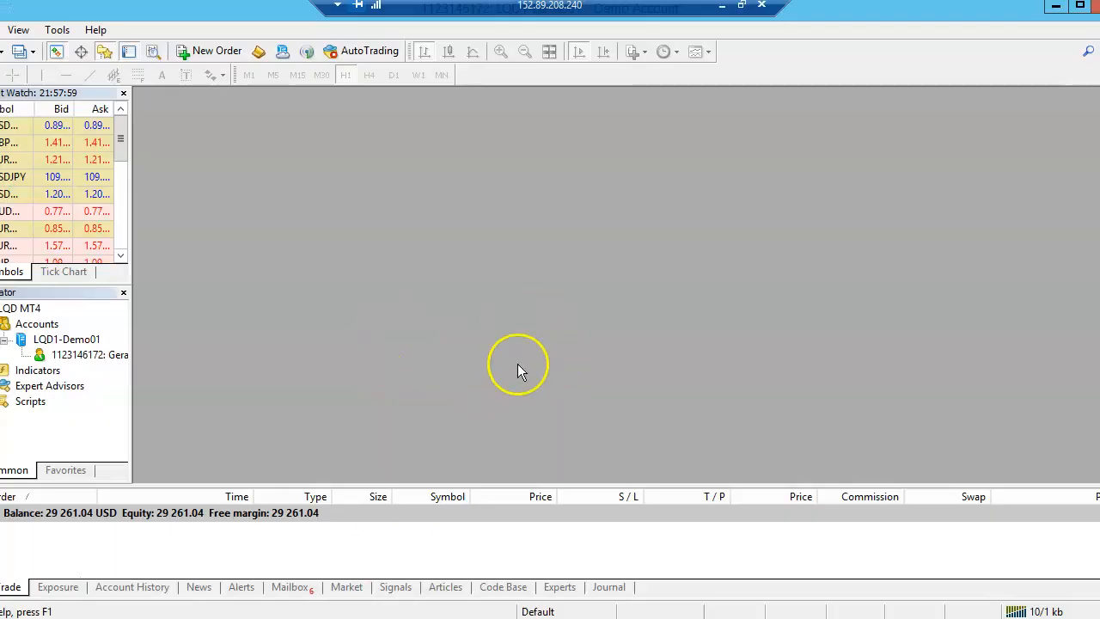
mouse_move(507, 234)
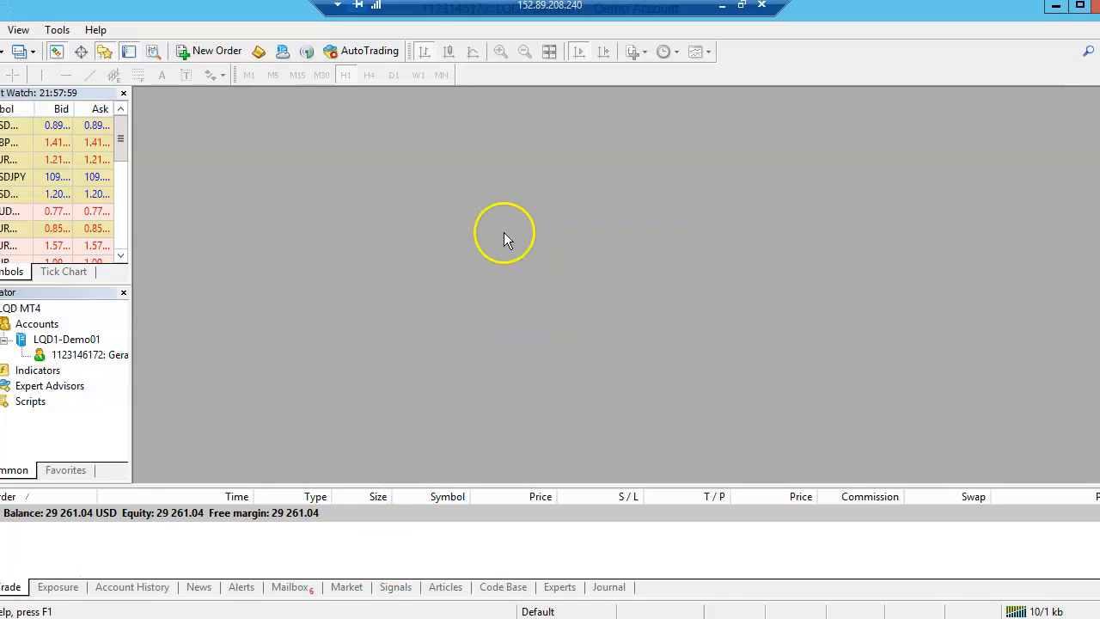
mouse_move(87, 33)
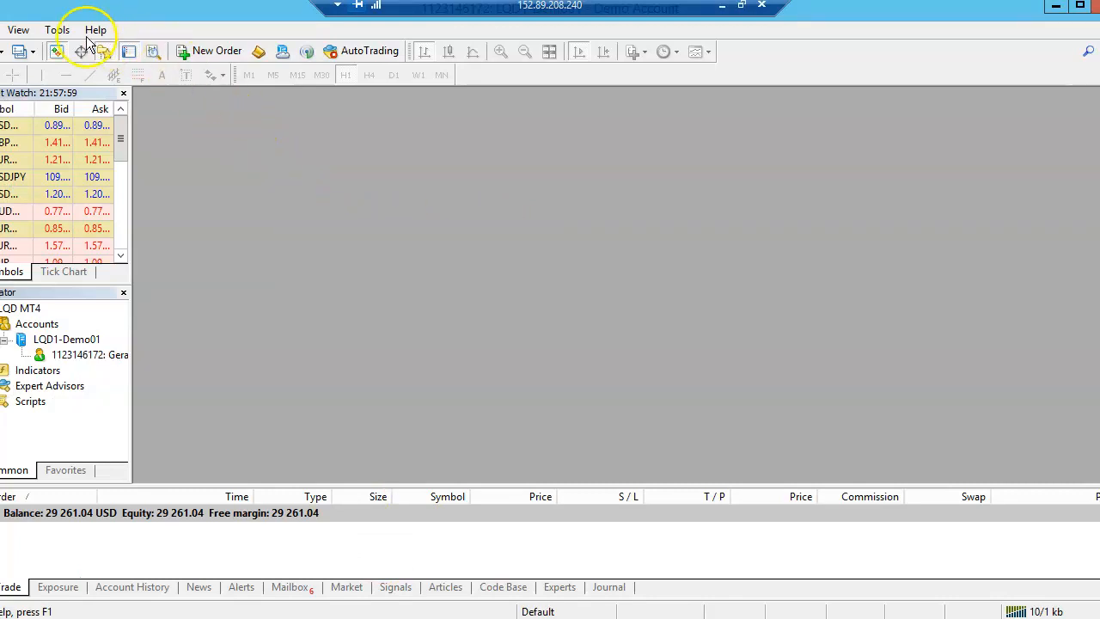
- Enable Allow automated trading and Allow DLL imports under Tools > Options > Expert Advisors
left_click(58, 30)
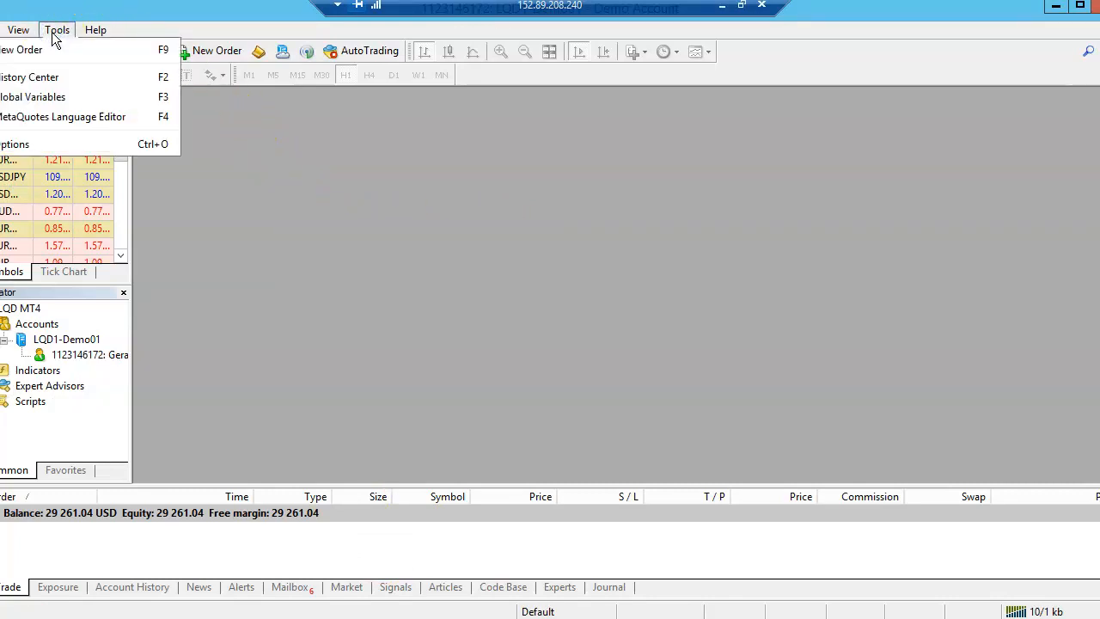
left_click(15, 144)
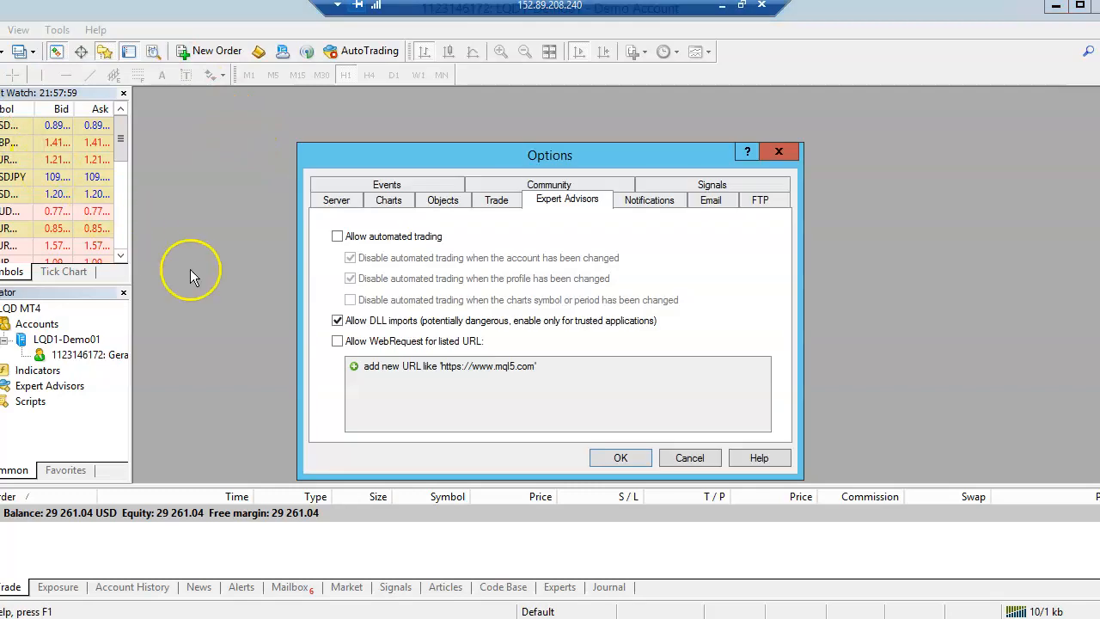
left_click(337, 235)
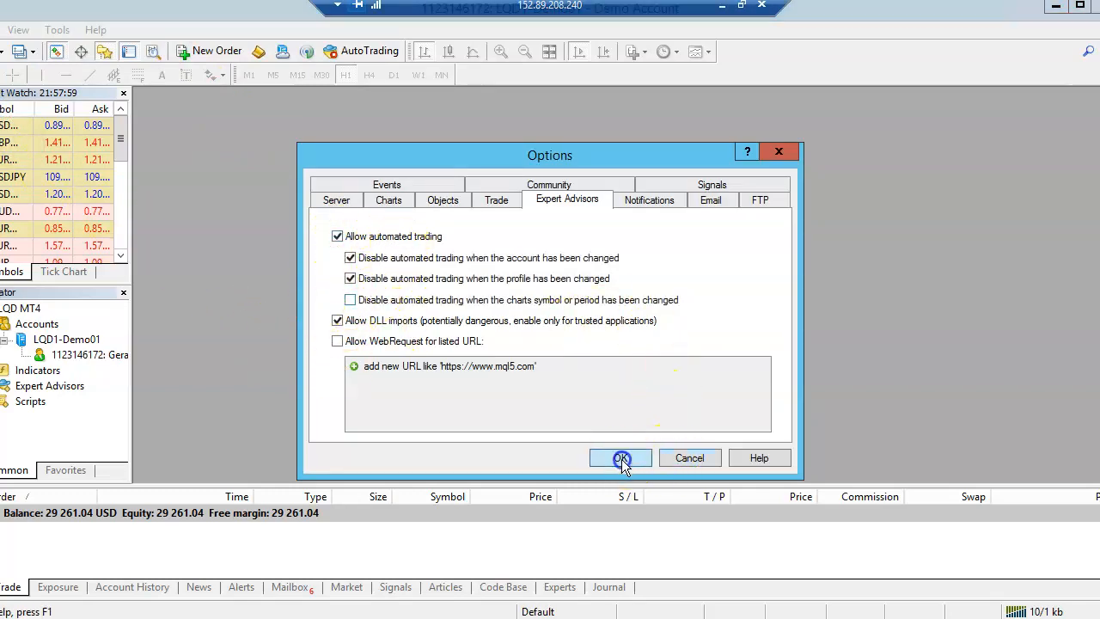
left_click(621, 457)
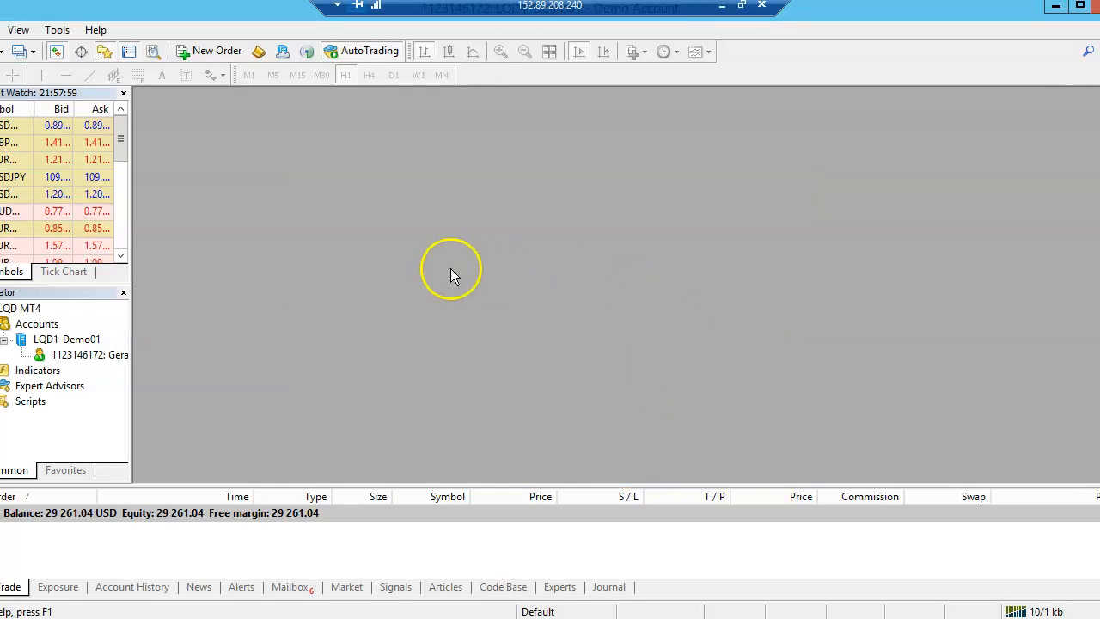
mouse_move(50, 388)
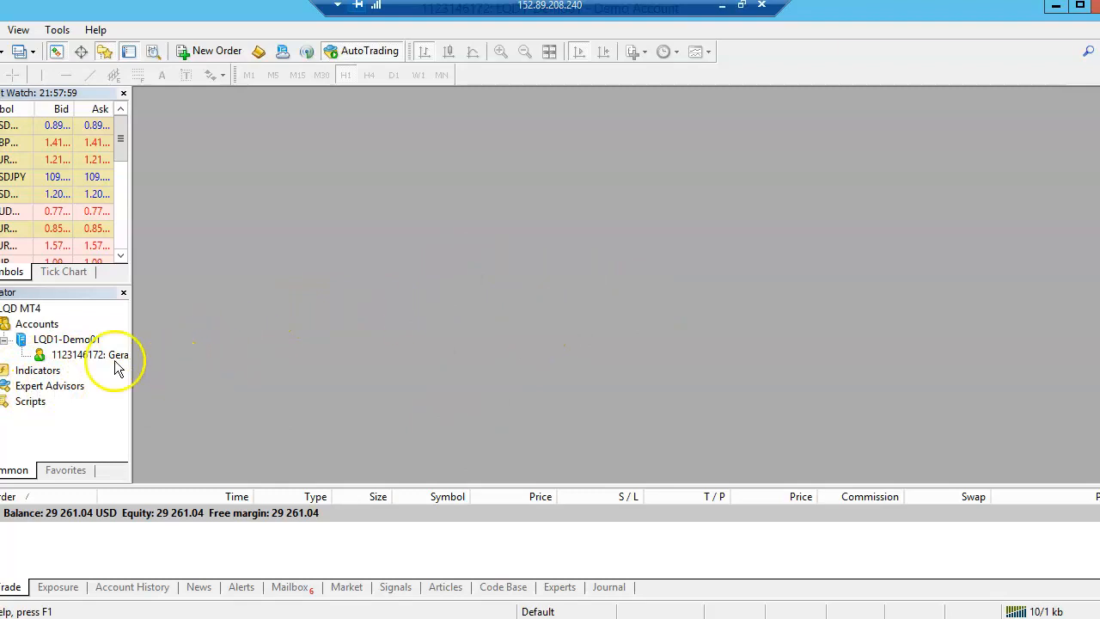
mouse_move(456, 176)
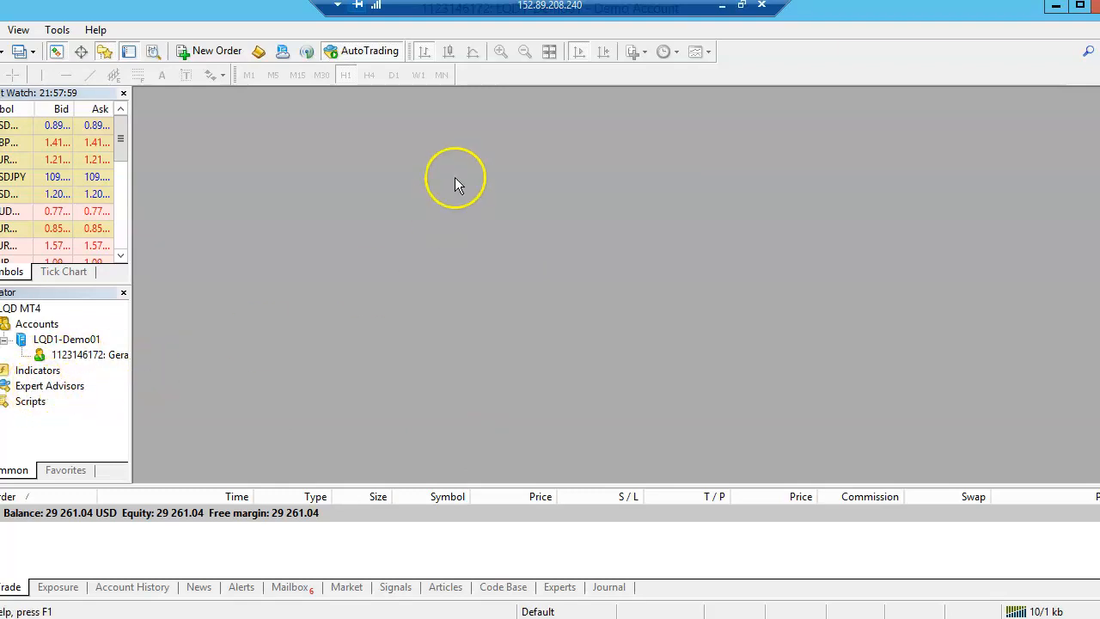
mouse_move(415, 318)
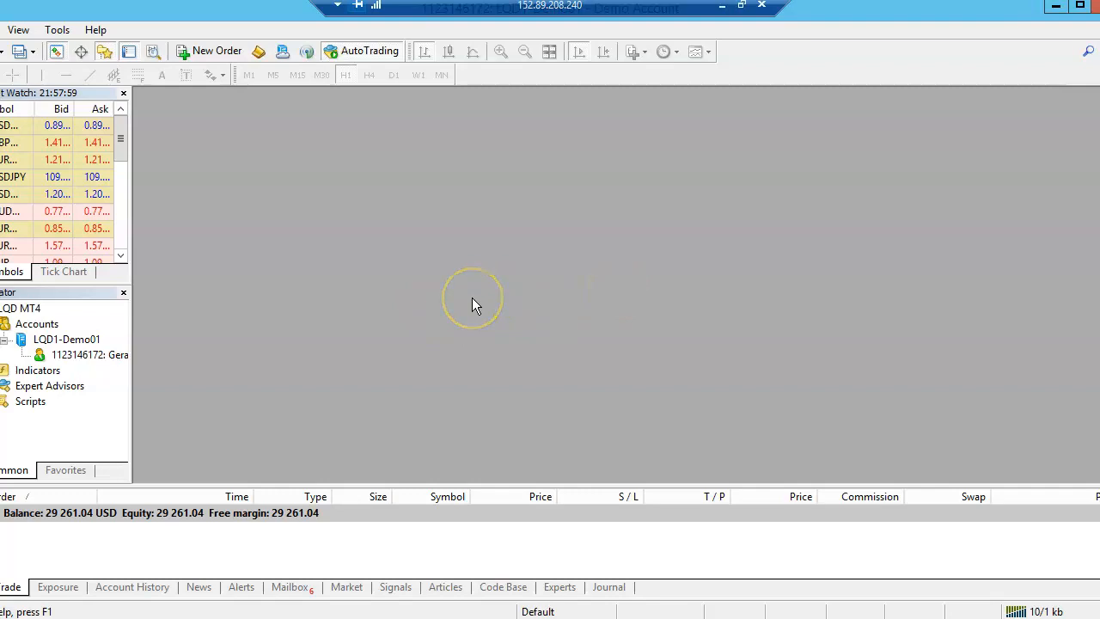
mouse_move(399, 357)
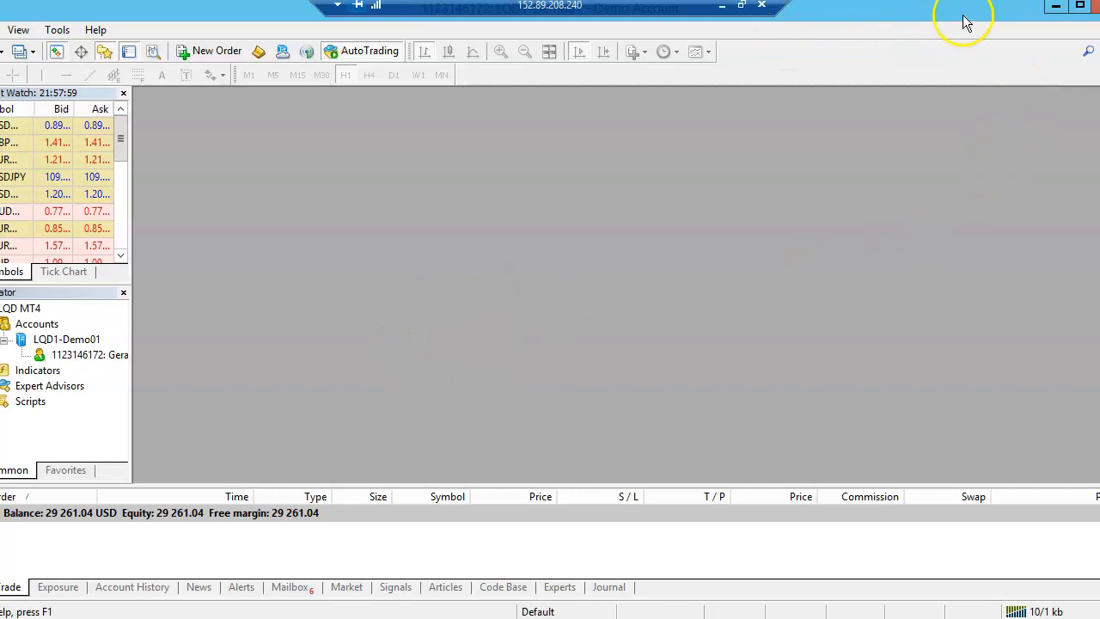
mouse_move(720, 8)
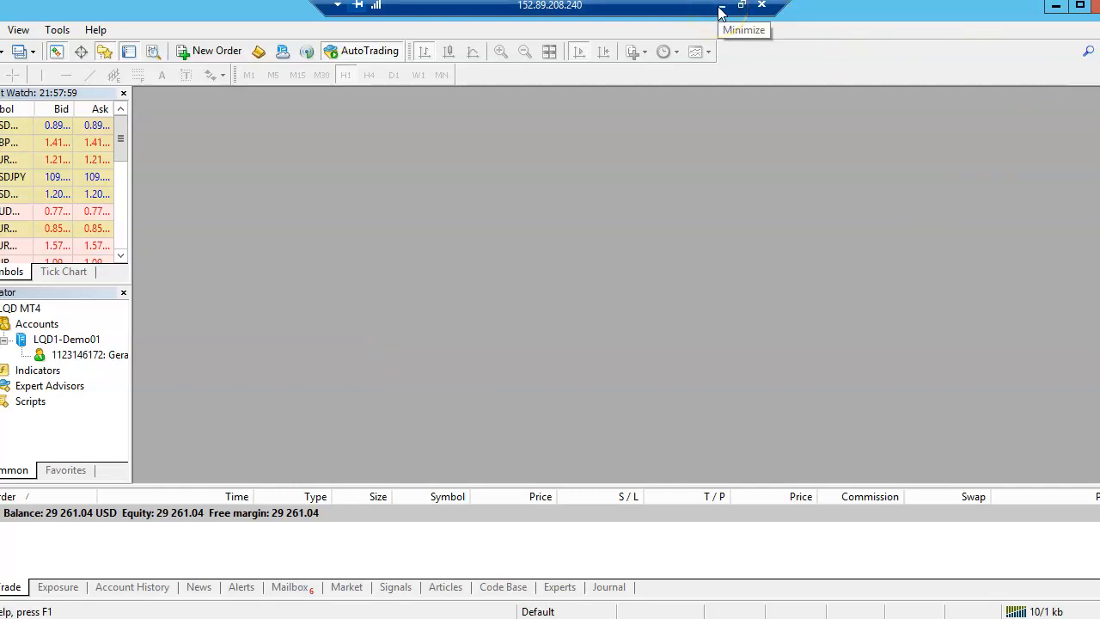
- Copy FX SCALPER XXX.ex4 from the local FX-SCALPER-X-7043 archive's FX SCALPER XXX folder
left_click(722, 7)
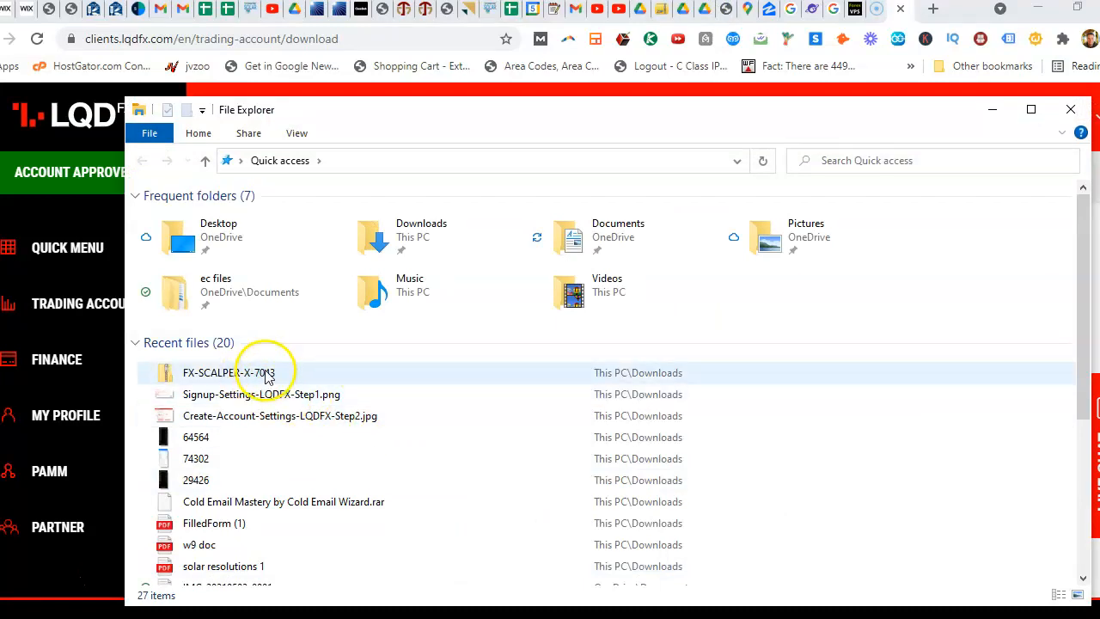
double_click(242, 373)
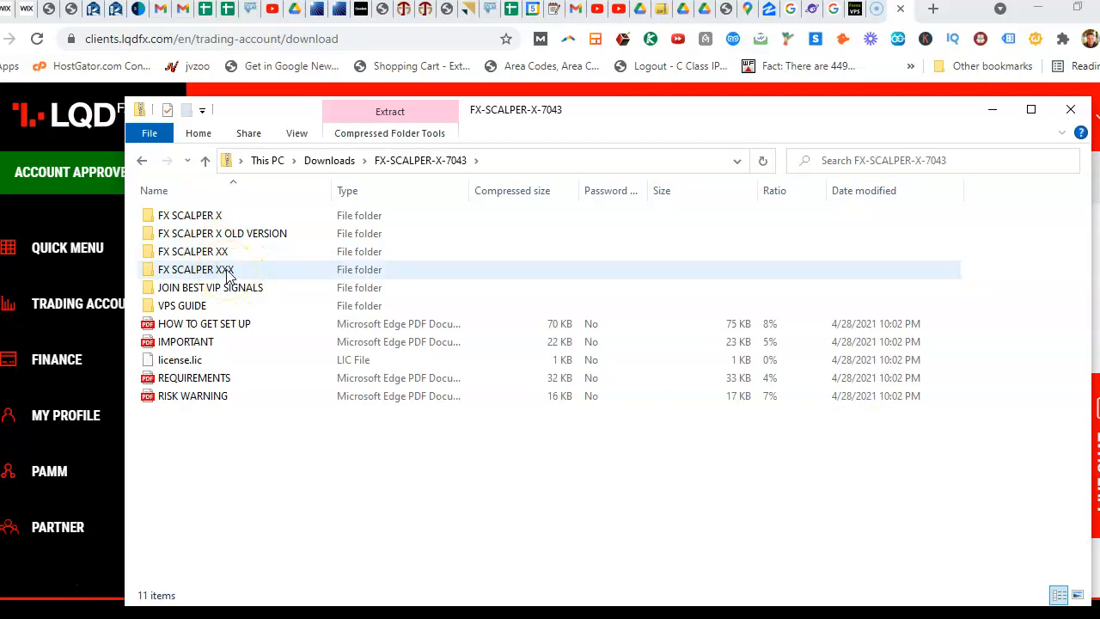
double_click(192, 269)
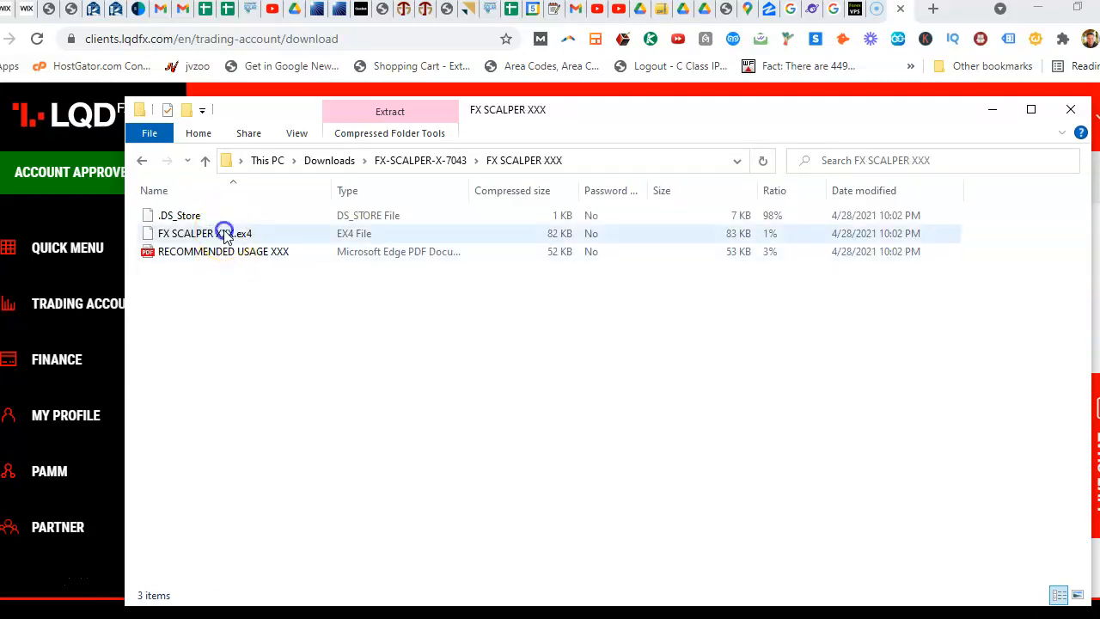
left_click(207, 233)
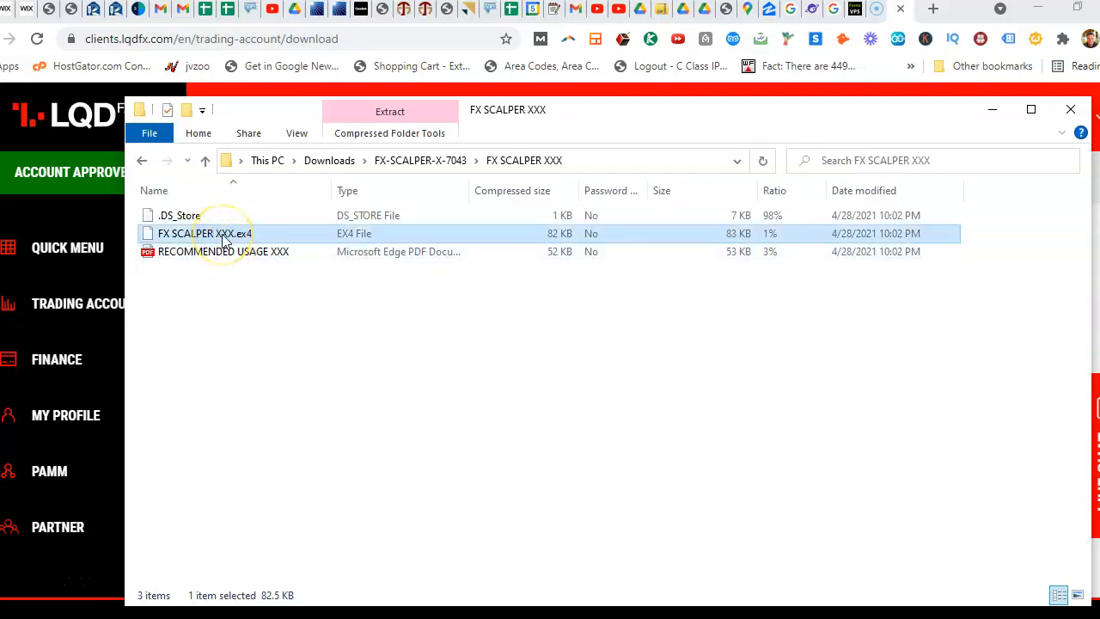
right_click(222, 233)
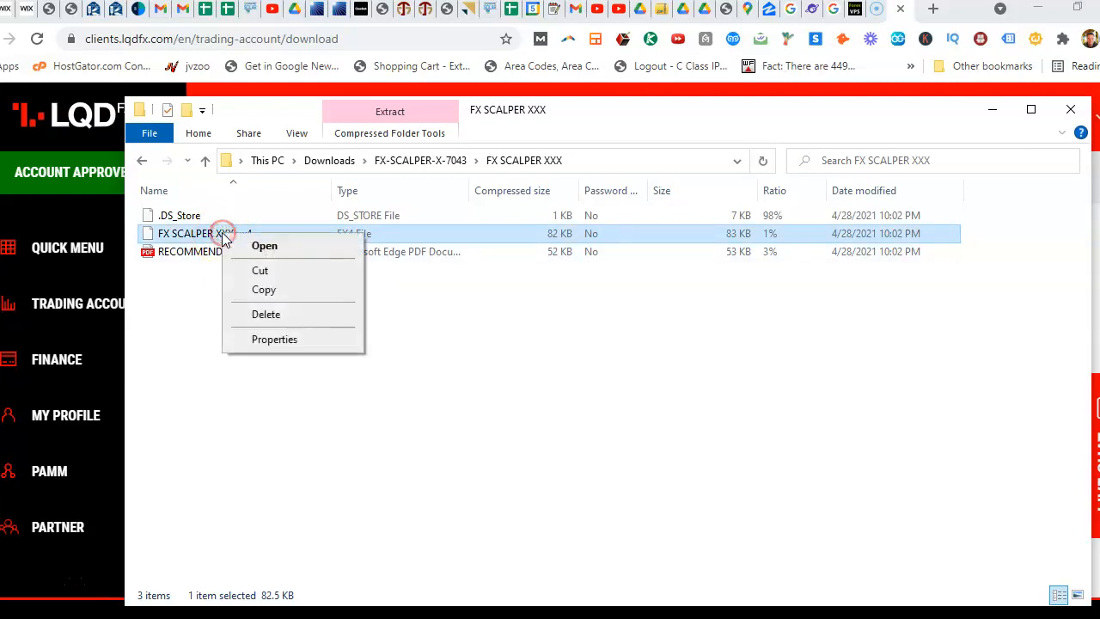
left_click(265, 288)
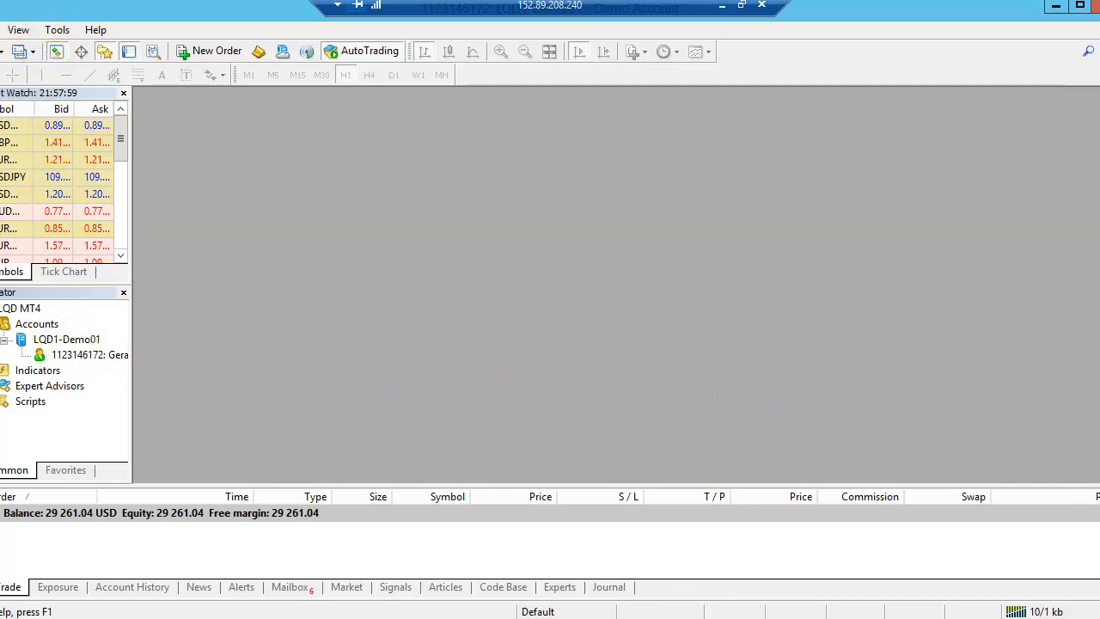
- Paste the expert advisor file into the data folder's MQL4\Experts and close Explorer
left_click(4, 29)
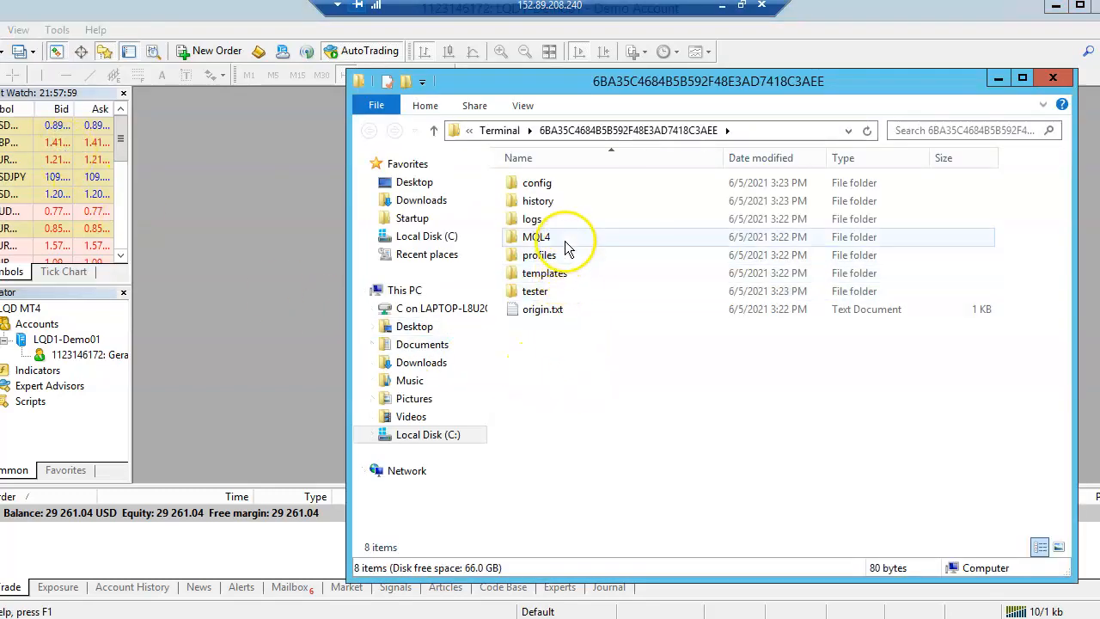
double_click(537, 236)
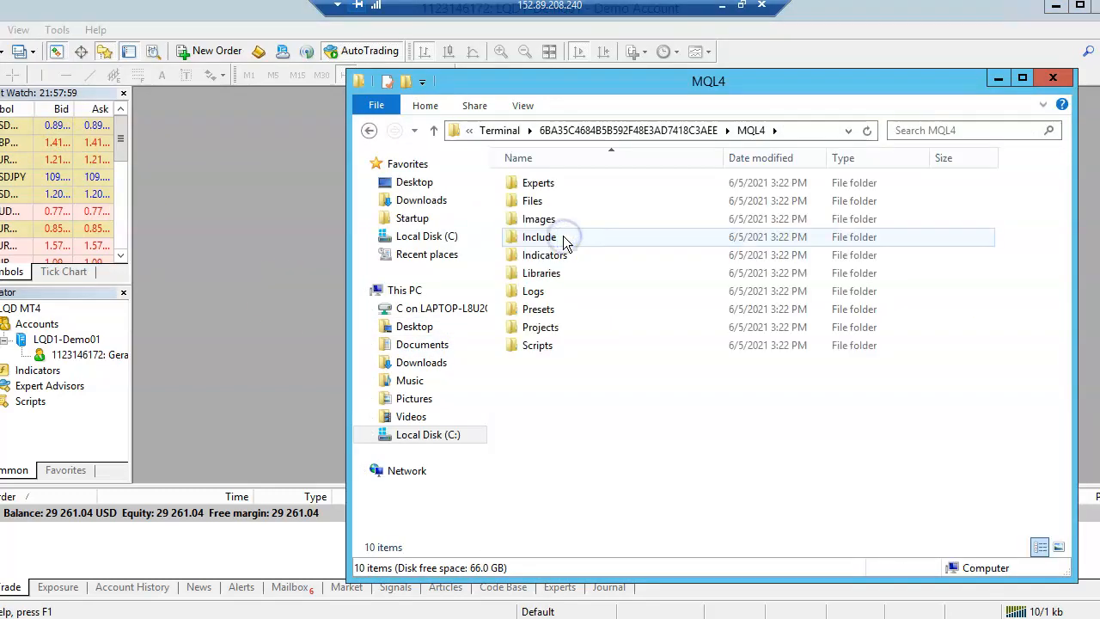
left_click(552, 182)
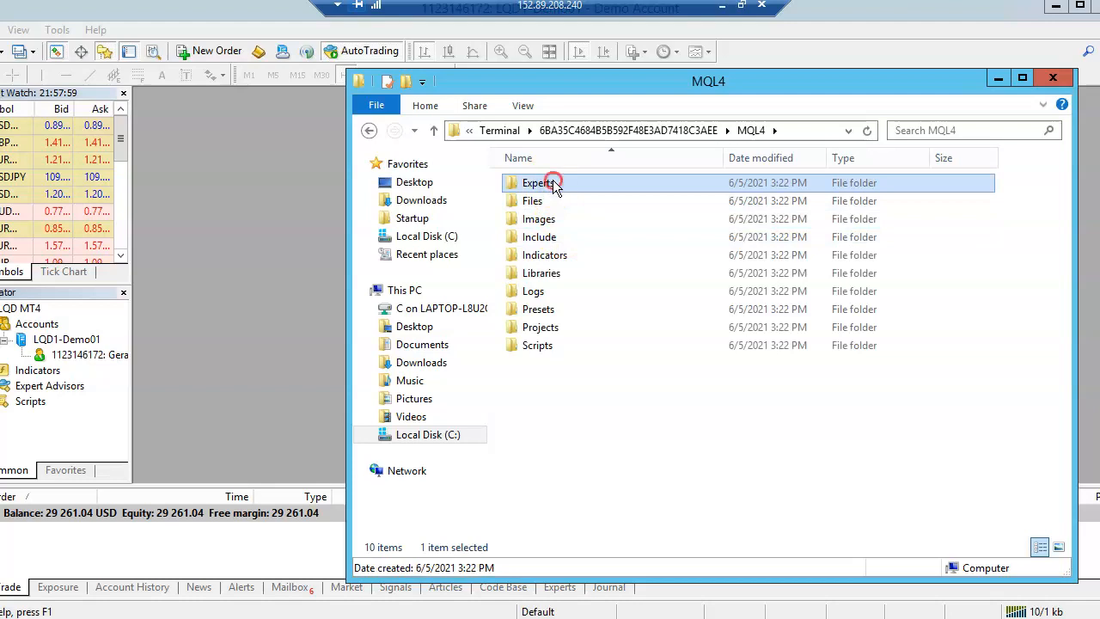
right_click(552, 183)
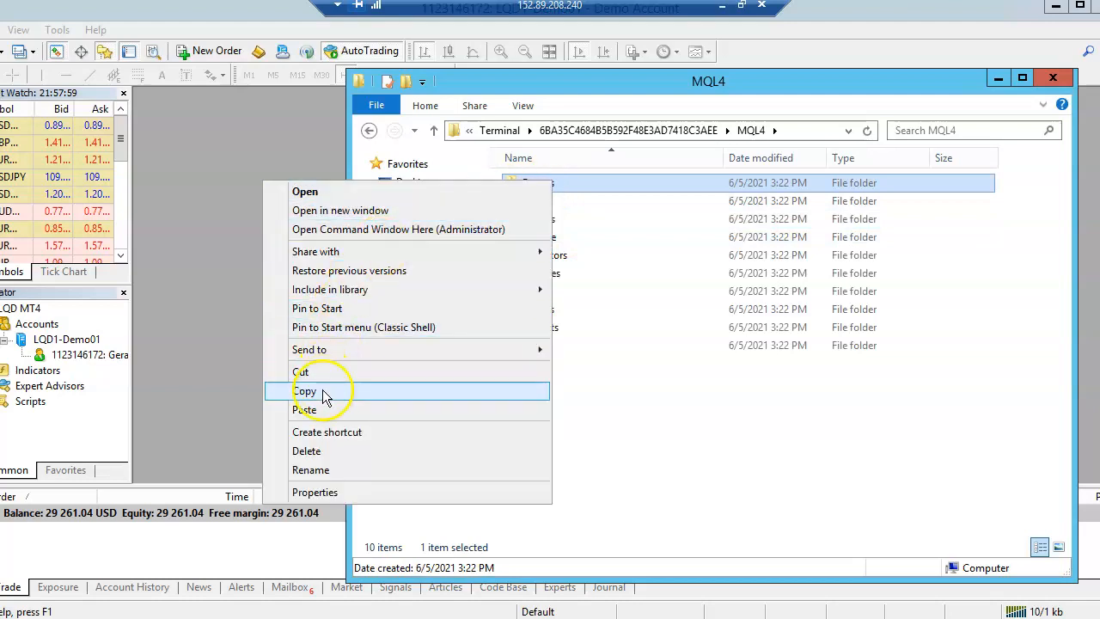
left_click(306, 391)
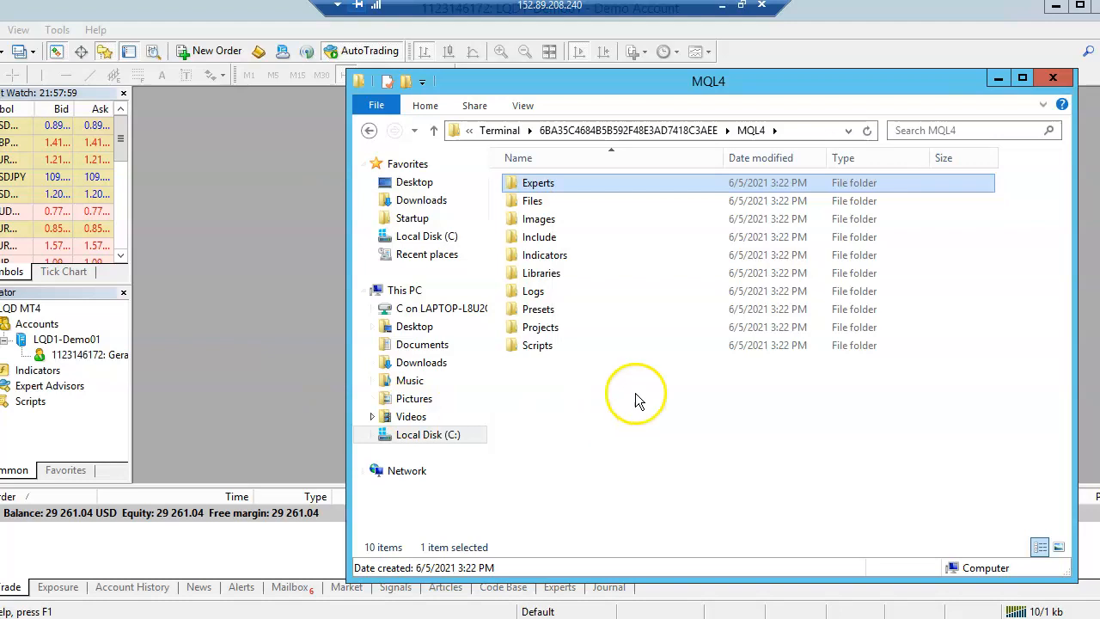
mouse_move(1043, 83)
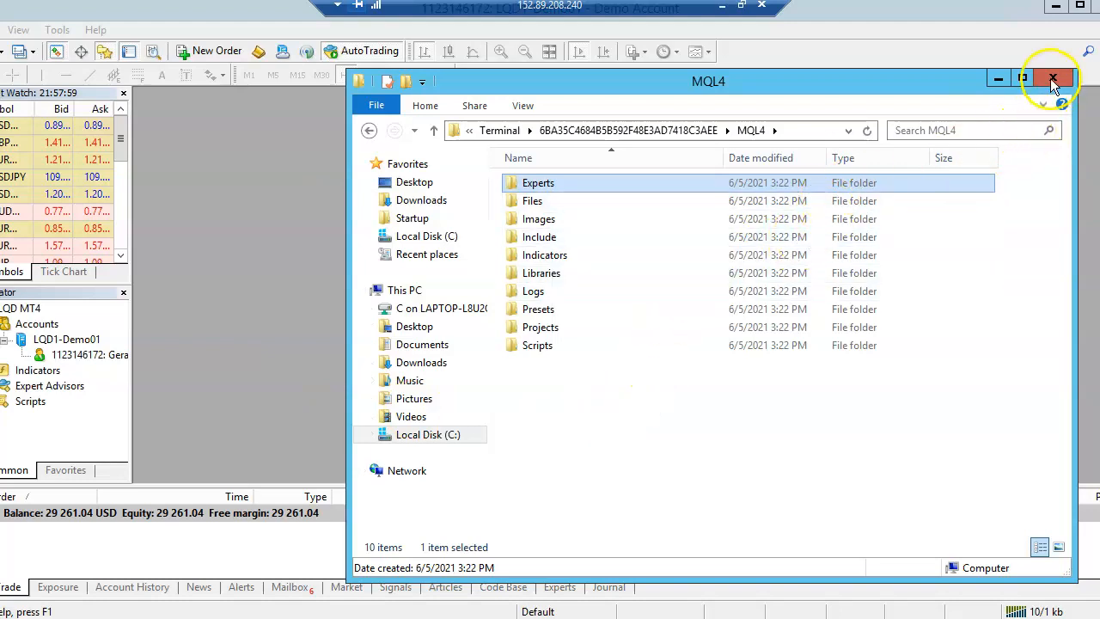
left_click(1056, 77)
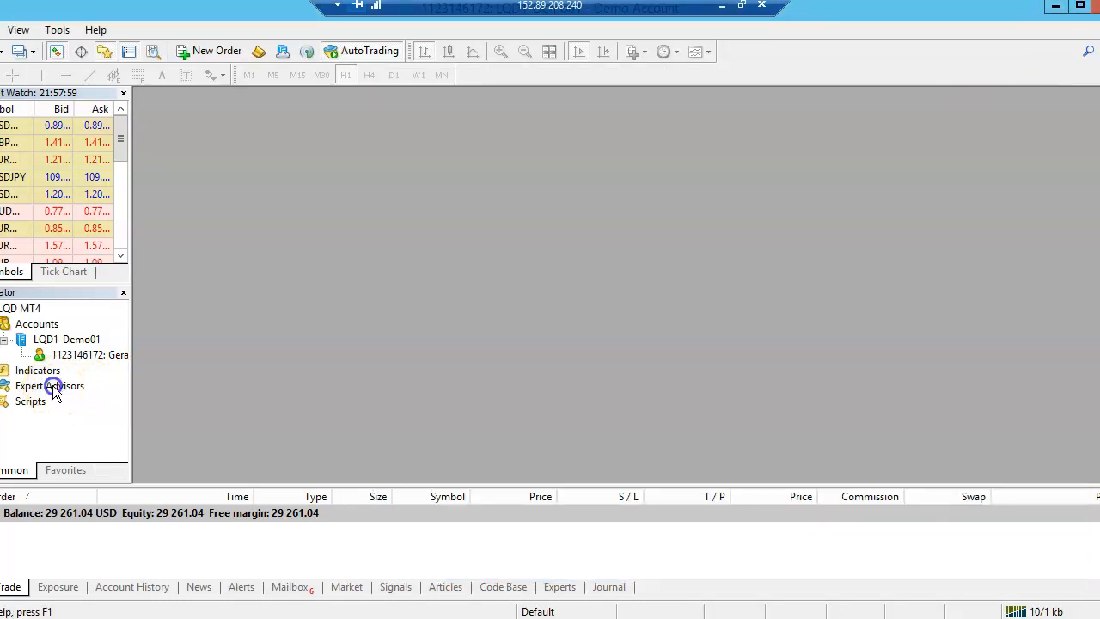
- Refresh the Expert Advisors list in the MetaTrader 4 Navigator
right_click(49, 386)
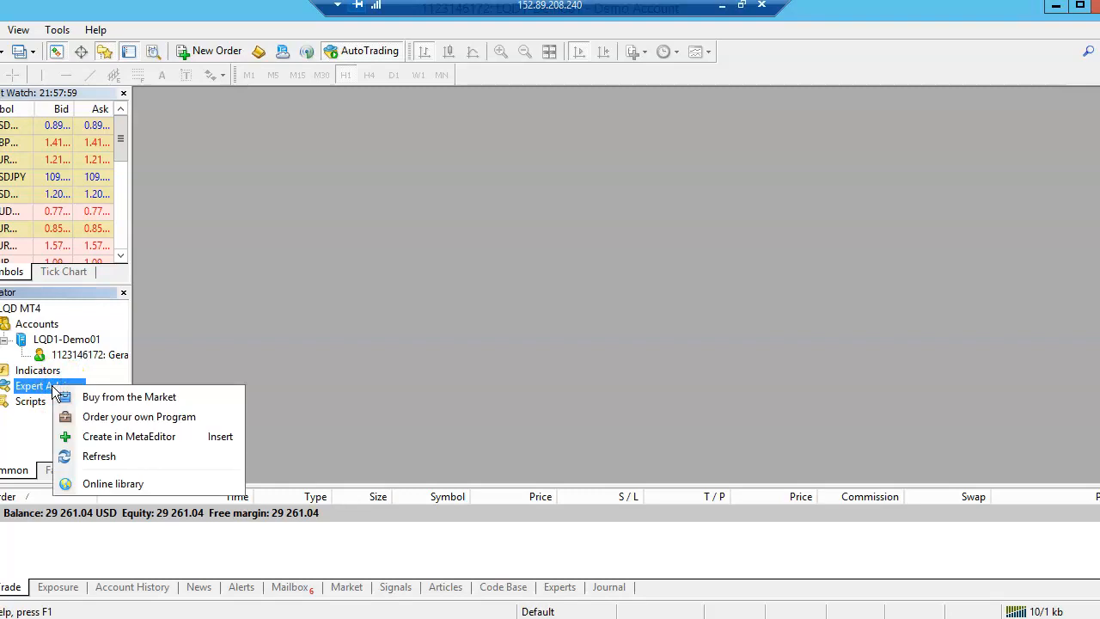
left_click(73, 395)
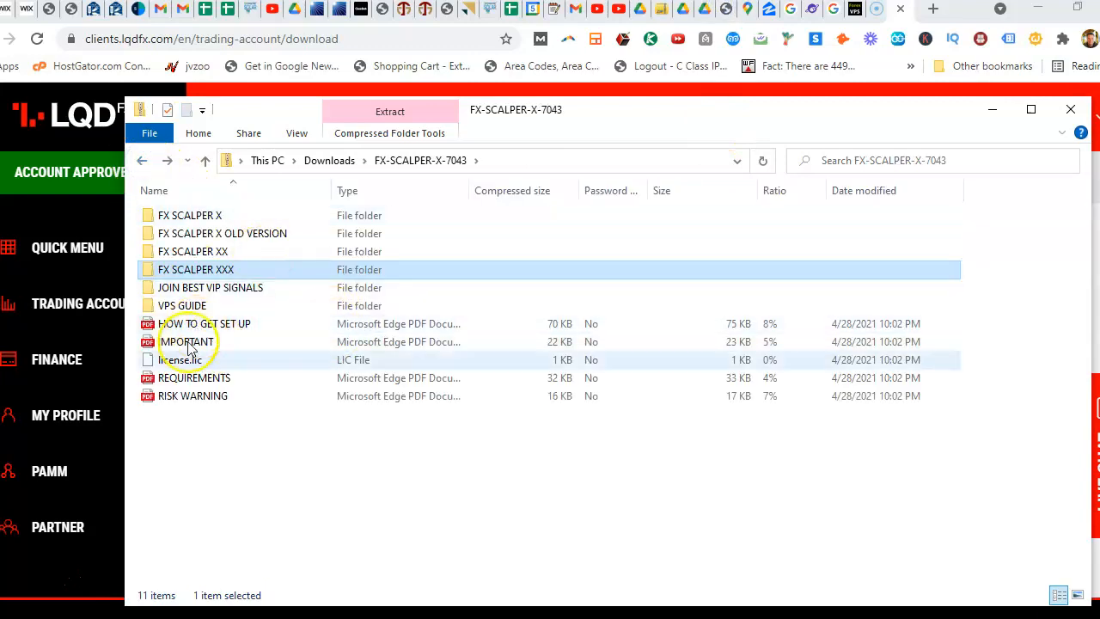
- Return from local File Explorer to the remote MetaTrader 4 session
left_click(179, 359)
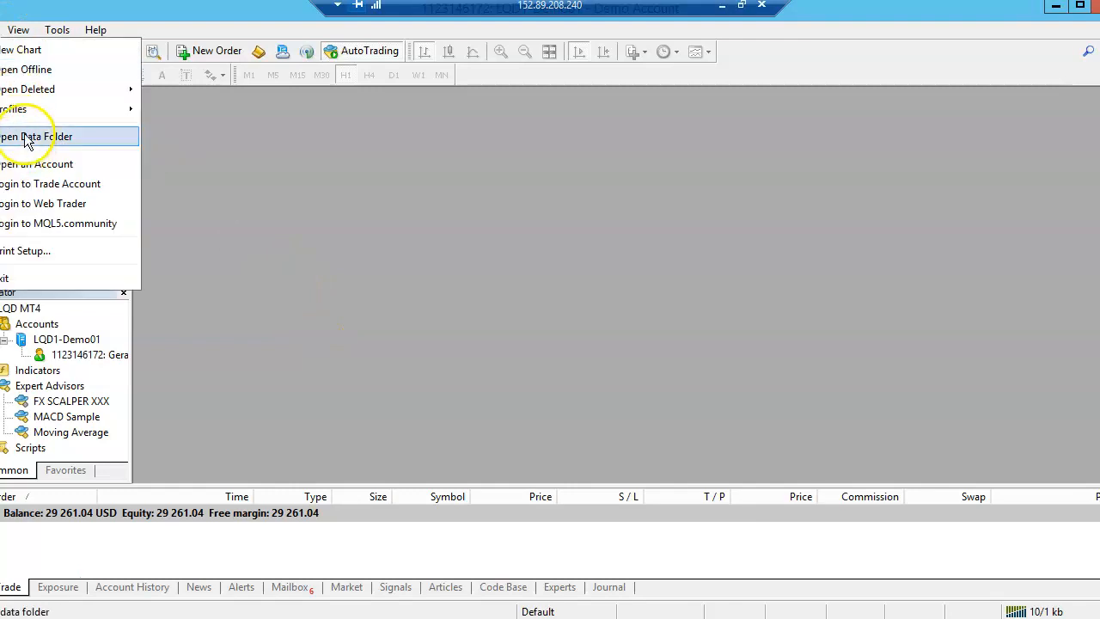
- Paste license.lic into the MQL4\Files folder of the terminal data folder
left_click(36, 137)
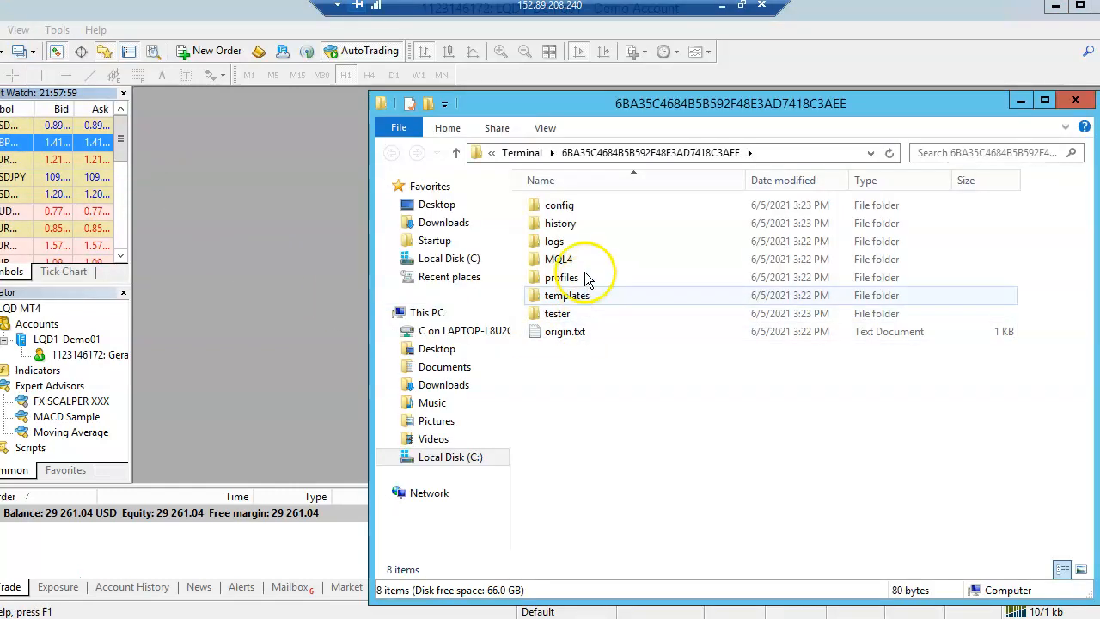
double_click(556, 258)
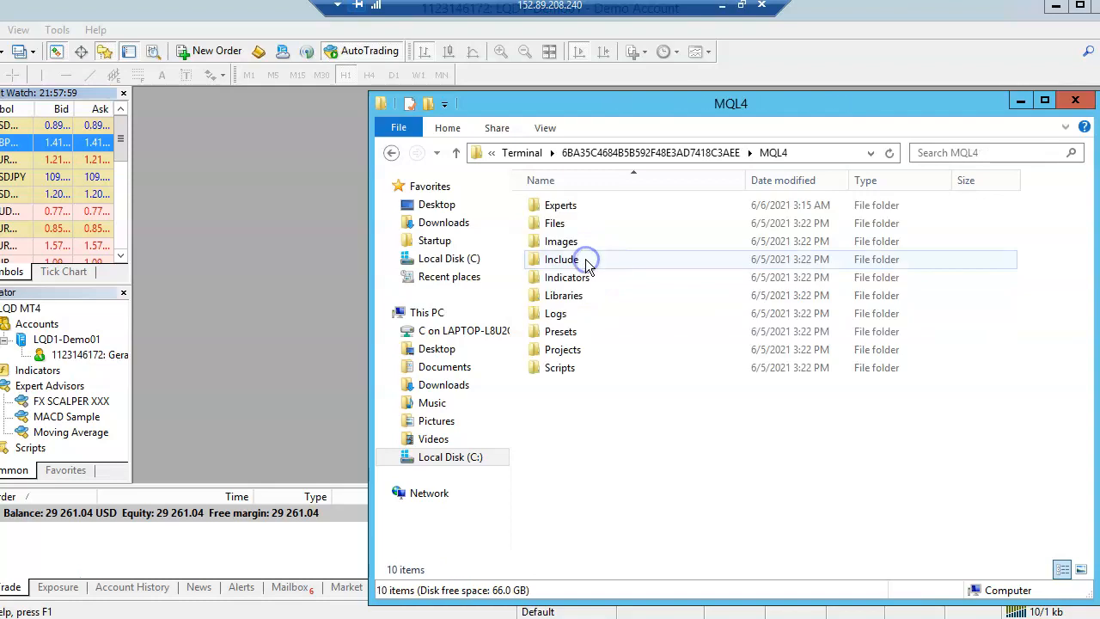
left_click(555, 222)
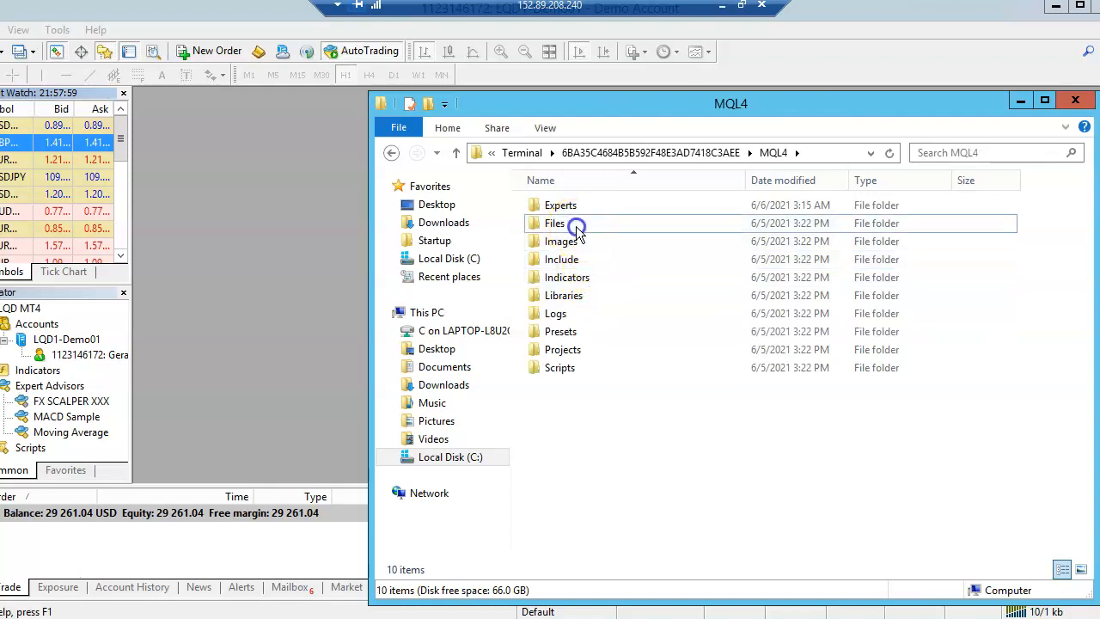
left_click(577, 223)
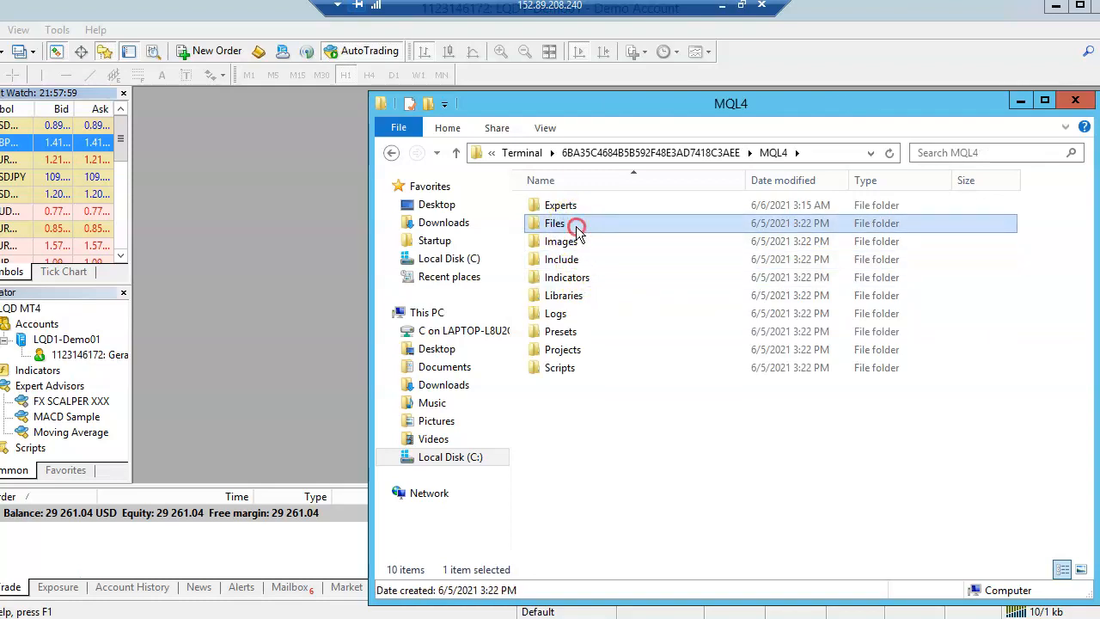
right_click(575, 223)
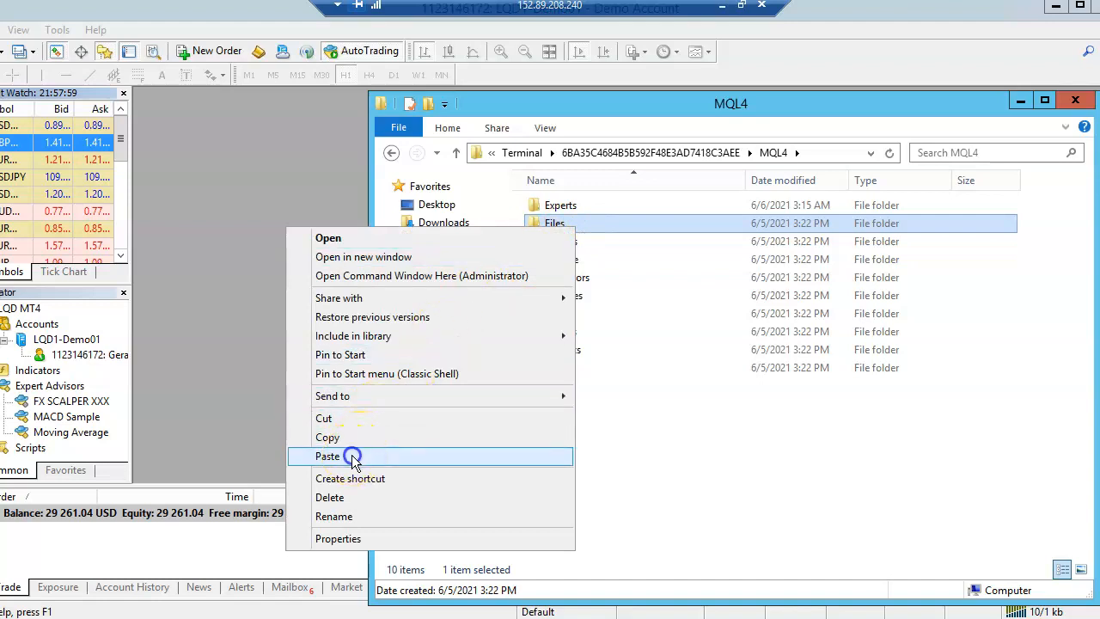
left_click(352, 455)
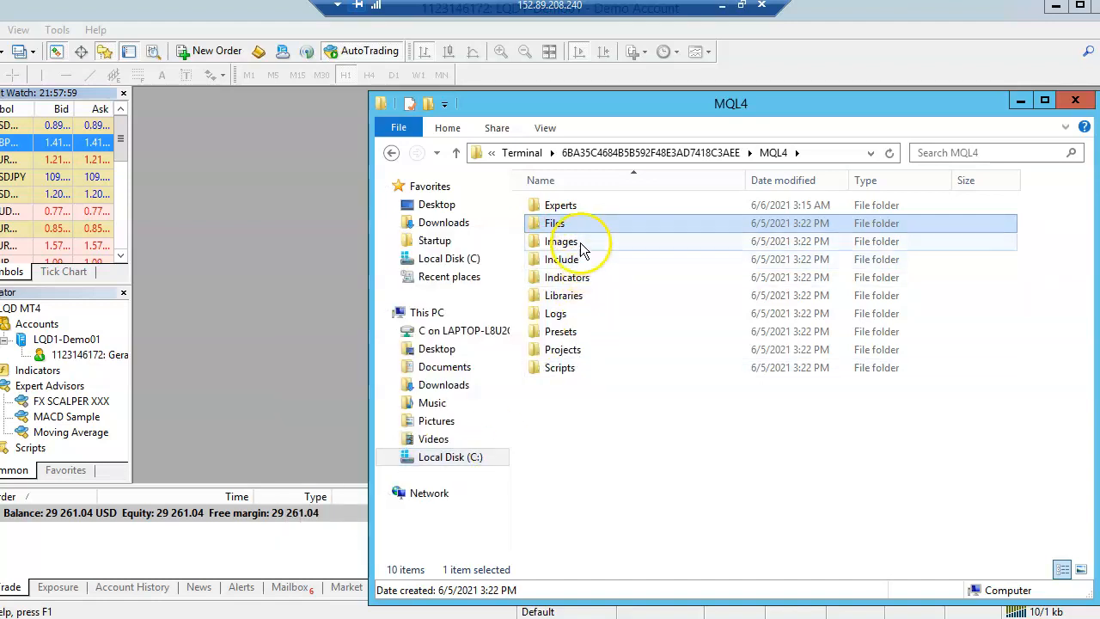
- Confirm license.lic is inside Files, go back to MQL4, and close Explorer
double_click(553, 223)
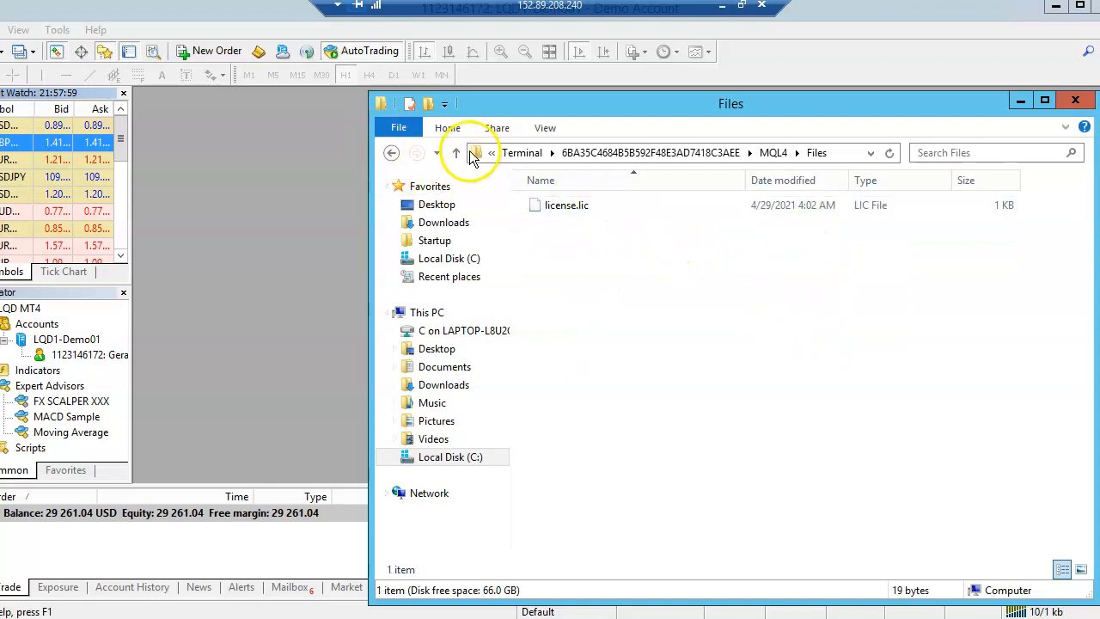
left_click(456, 153)
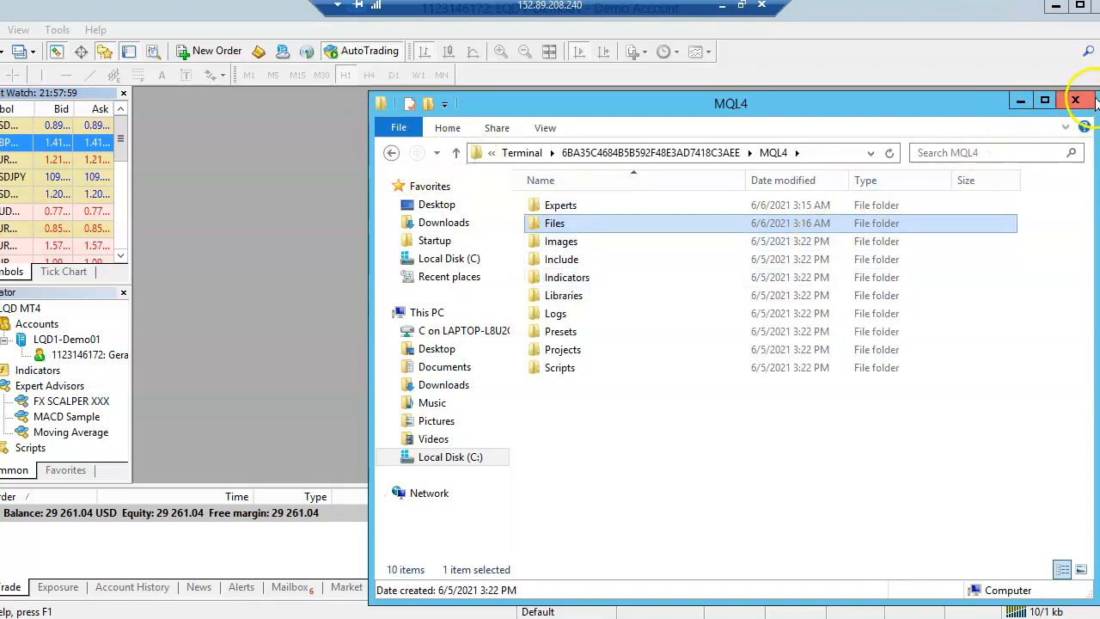
left_click(1076, 100)
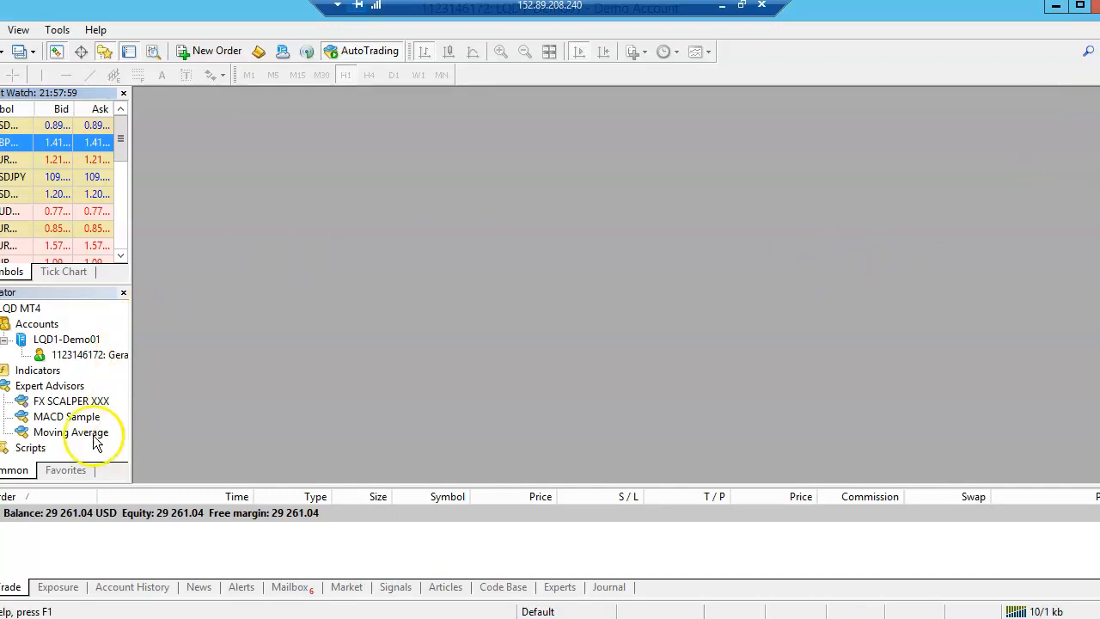
mouse_move(225, 237)
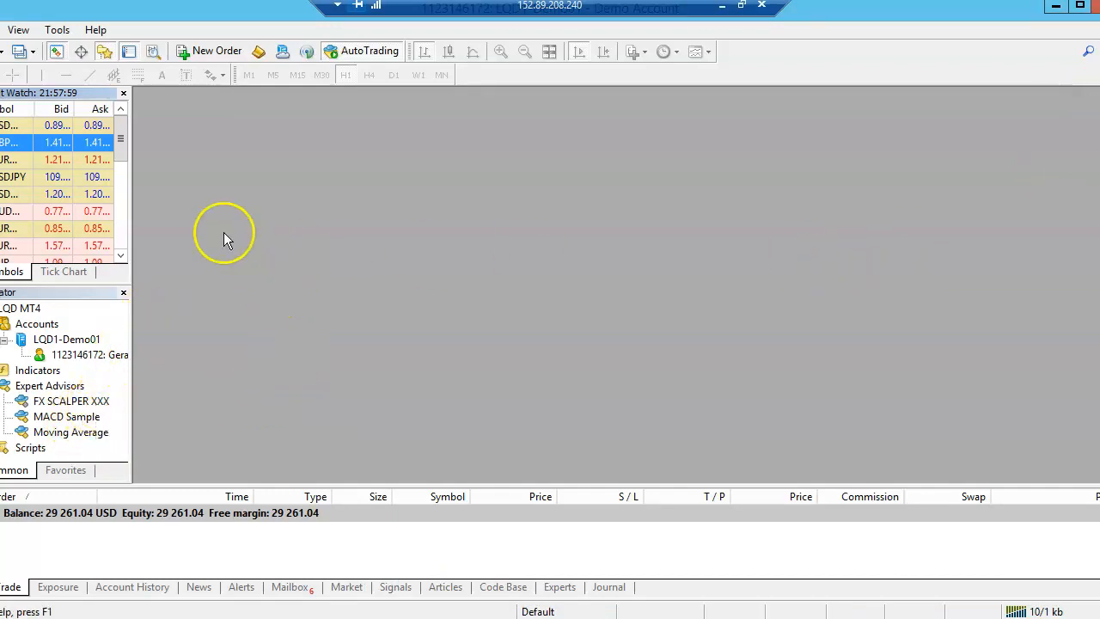
mouse_move(254, 179)
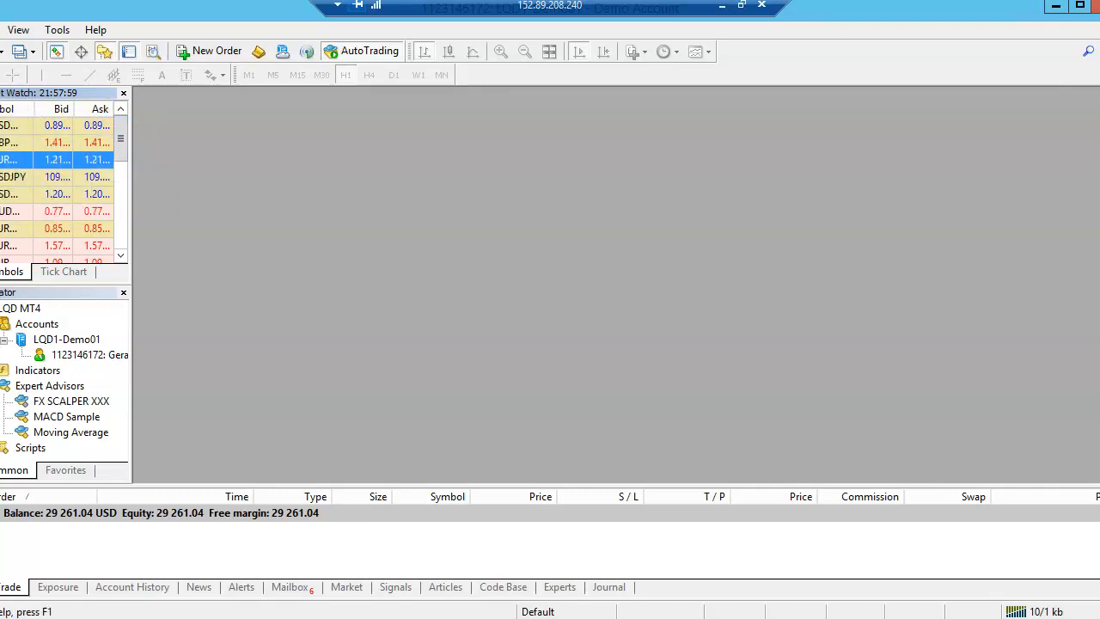
- Open a EURUSD chart from Market Watch at M15 and start attaching FX SCALPER XXX
right_click(51, 159)
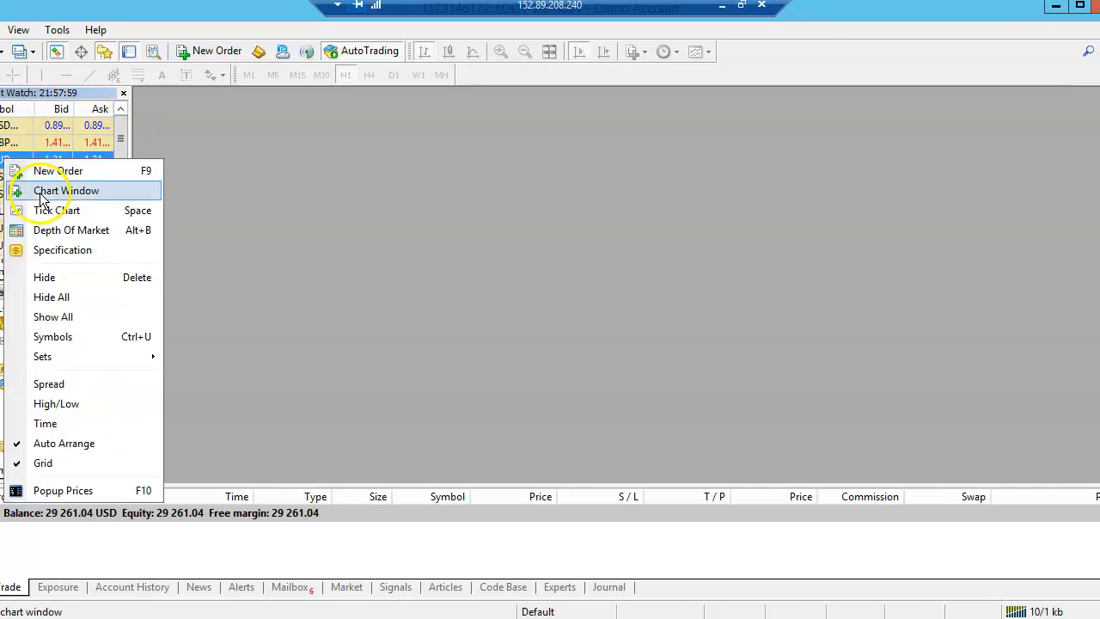
left_click(67, 190)
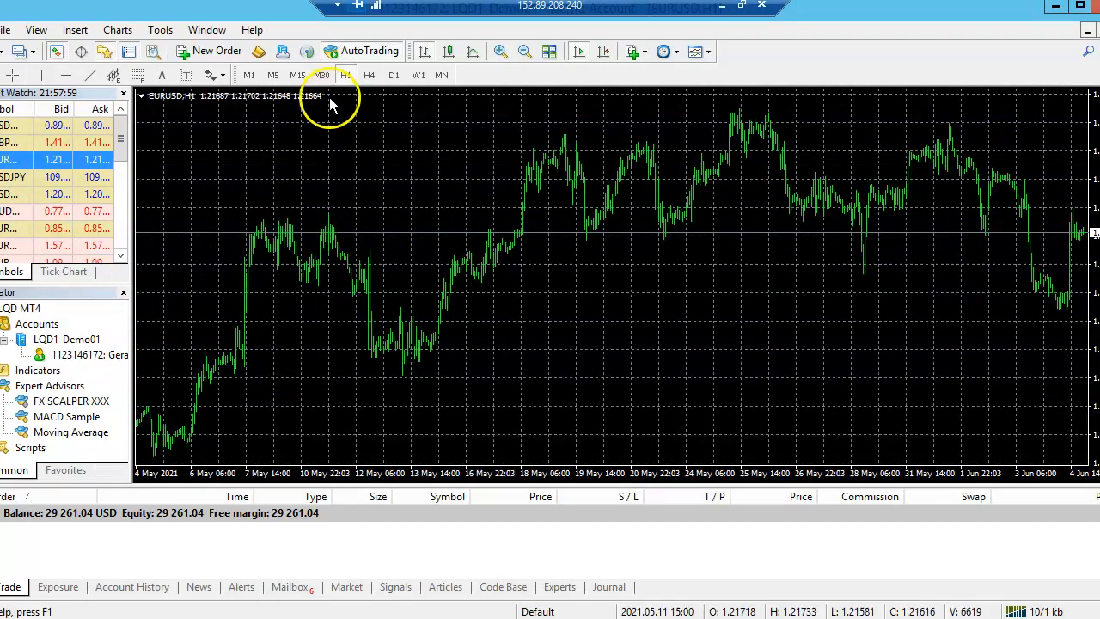
mouse_move(297, 75)
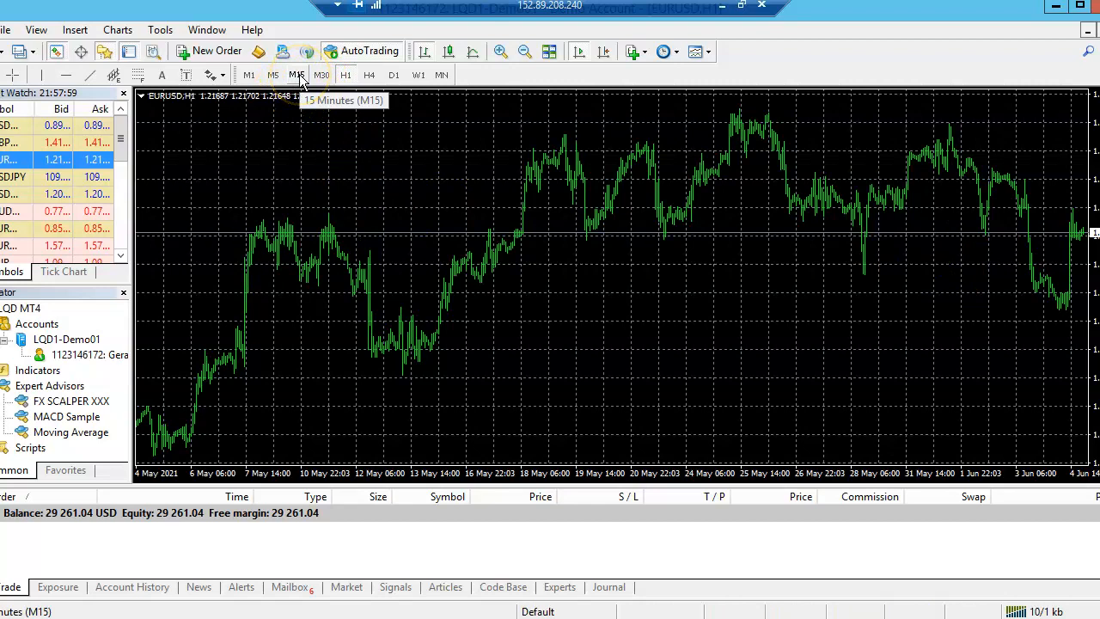
left_click(297, 75)
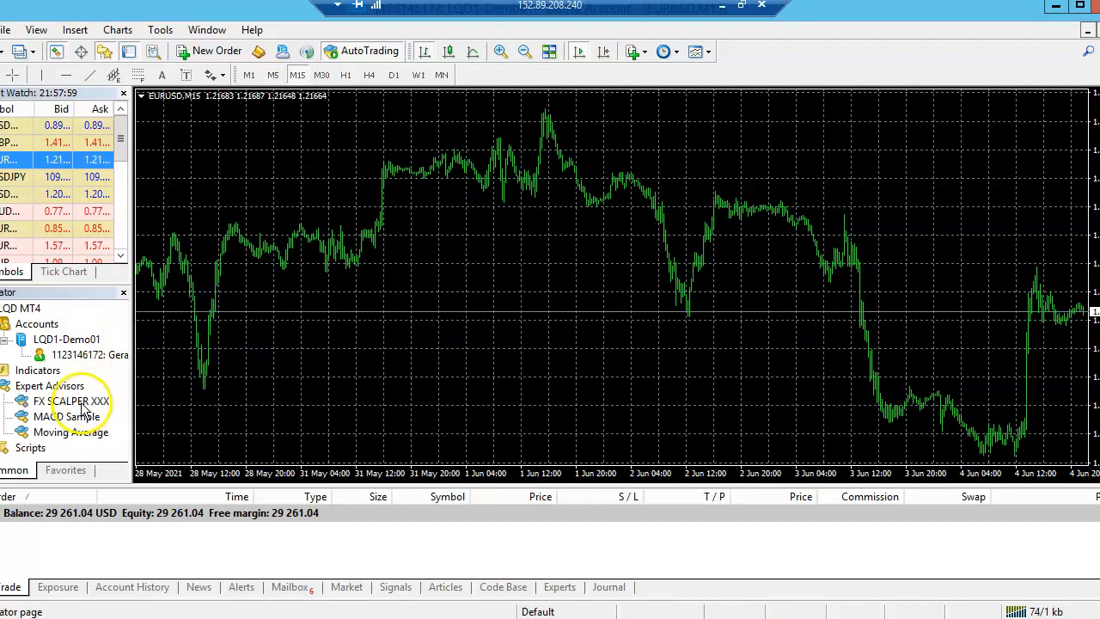
double_click(65, 401)
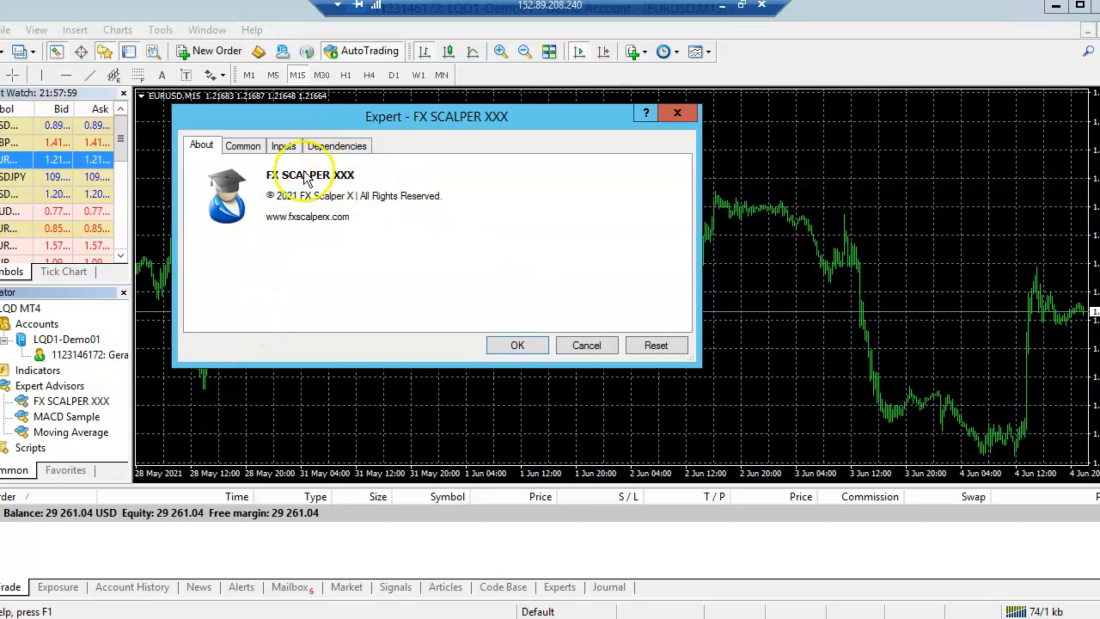
- Review FX SCALPER XXX inputs, keep Use_AutoLot true, confirm, and dismiss the alert
left_click(284, 146)
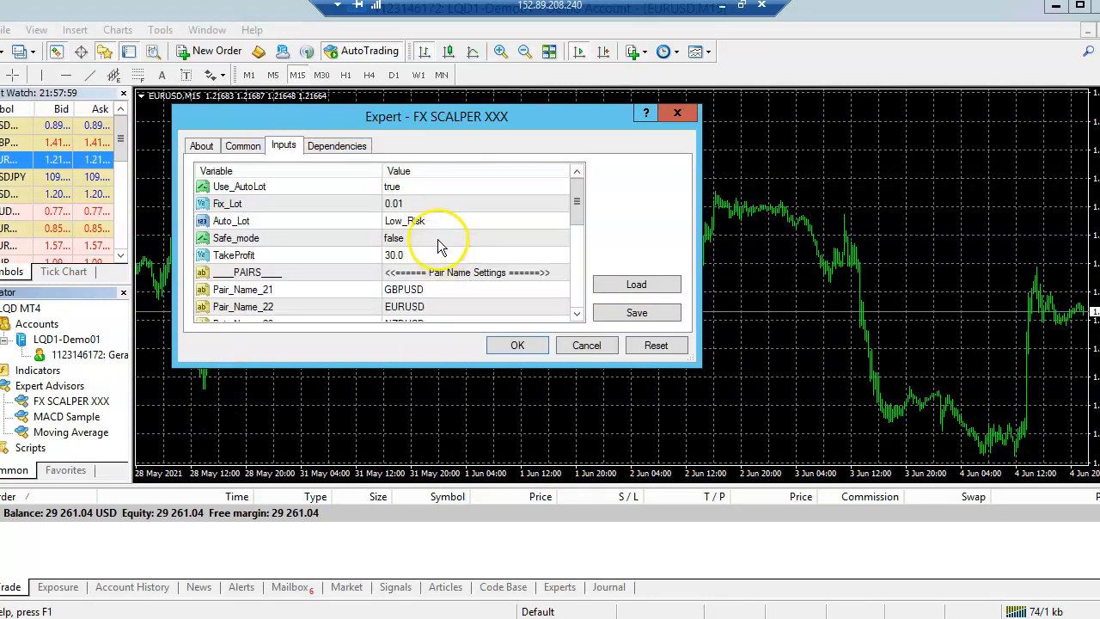
mouse_move(468, 227)
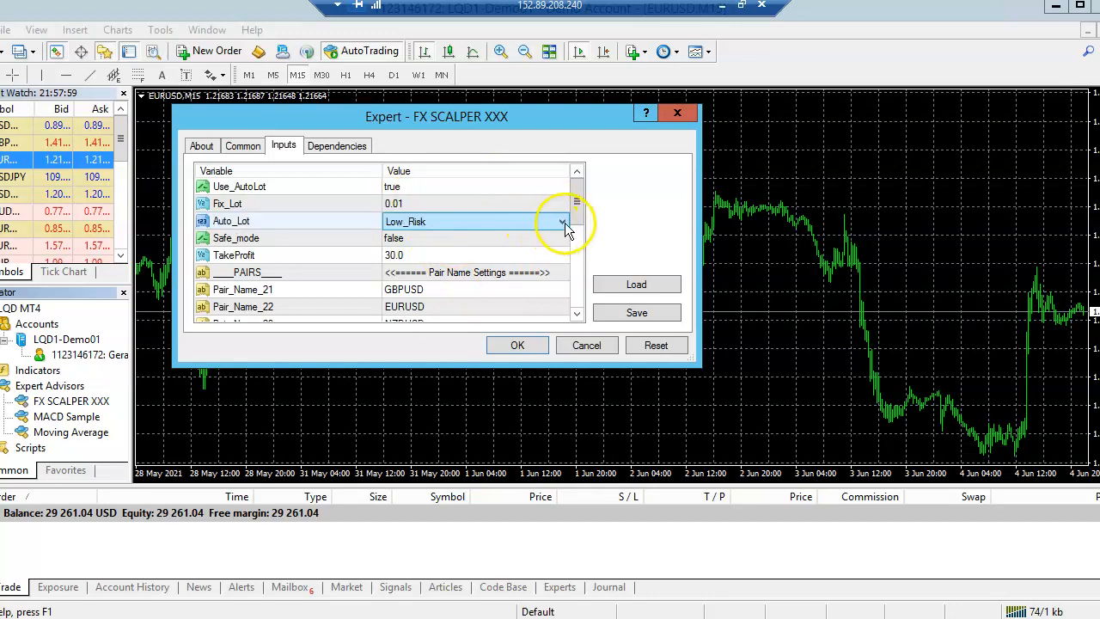
left_click(562, 221)
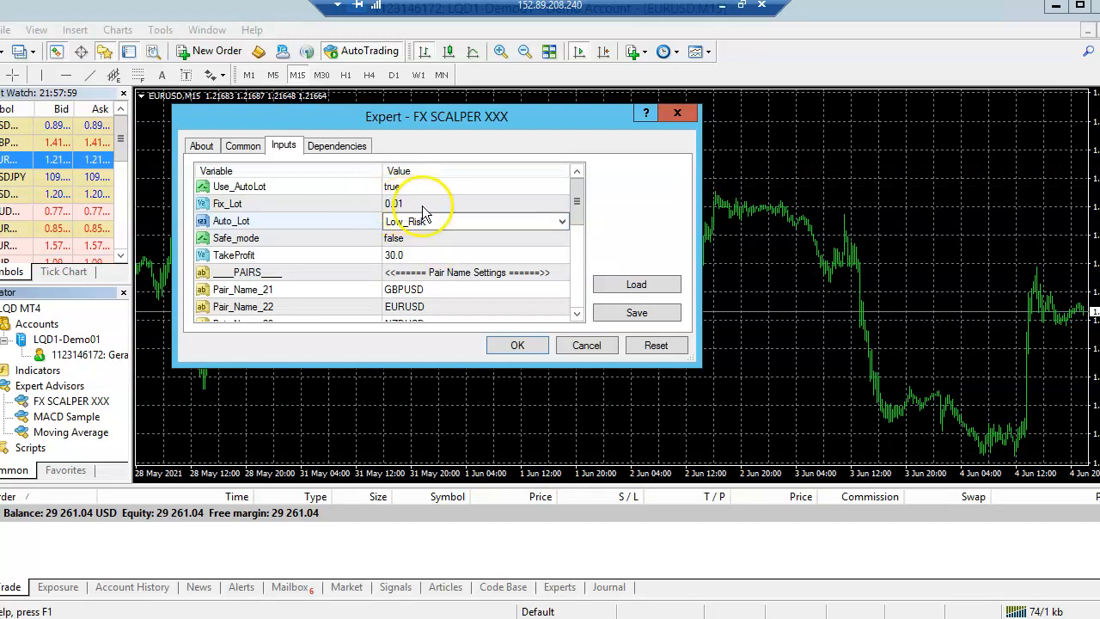
left_click(476, 187)
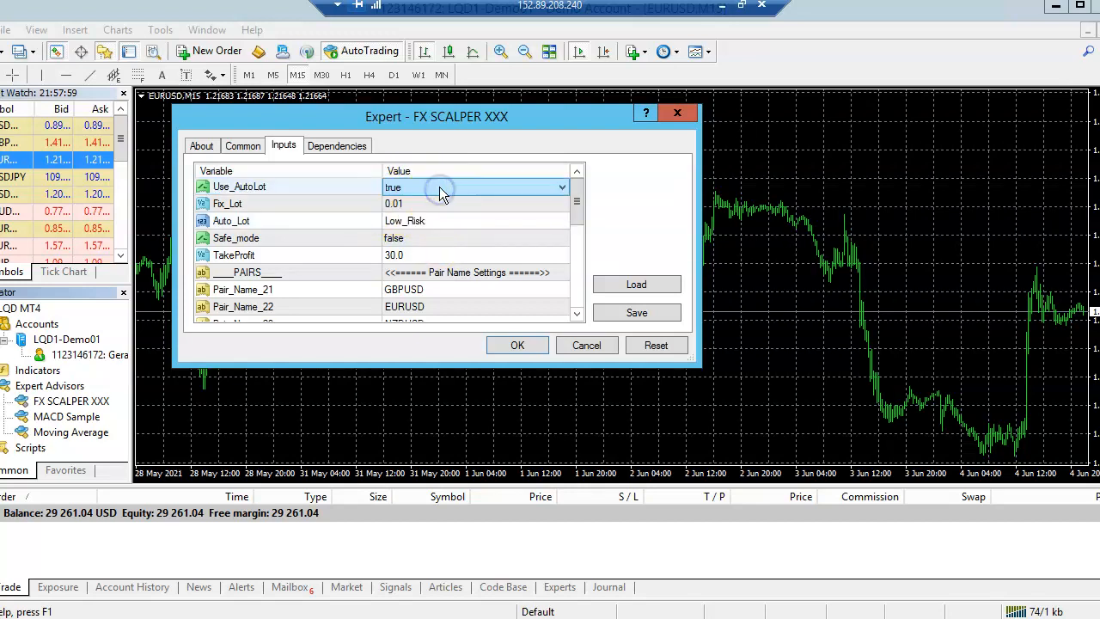
left_click(476, 186)
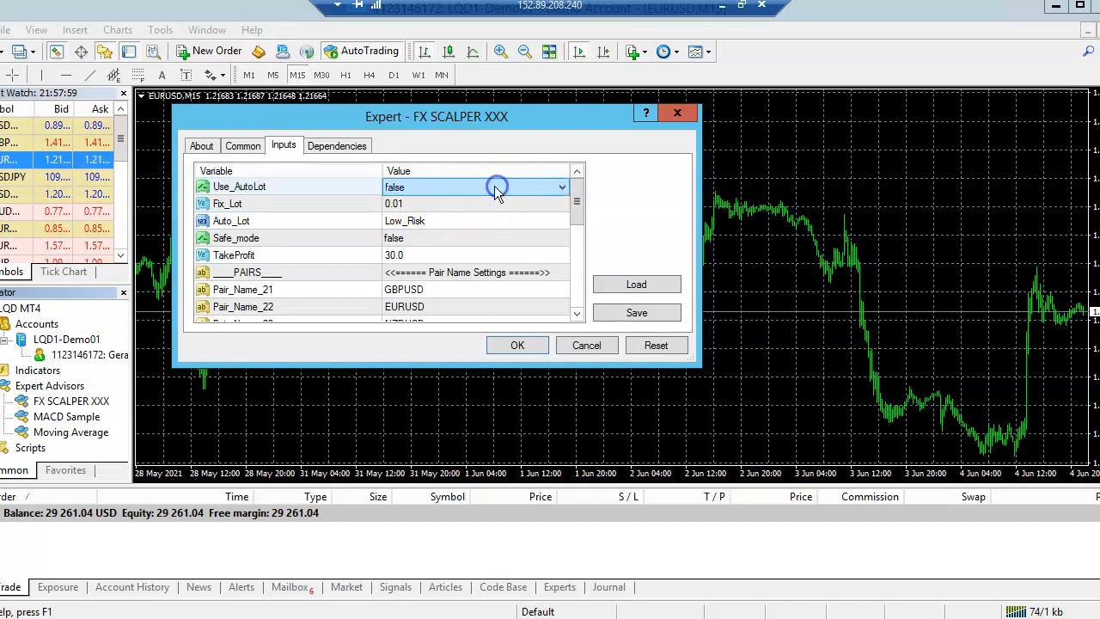
left_click(497, 186)
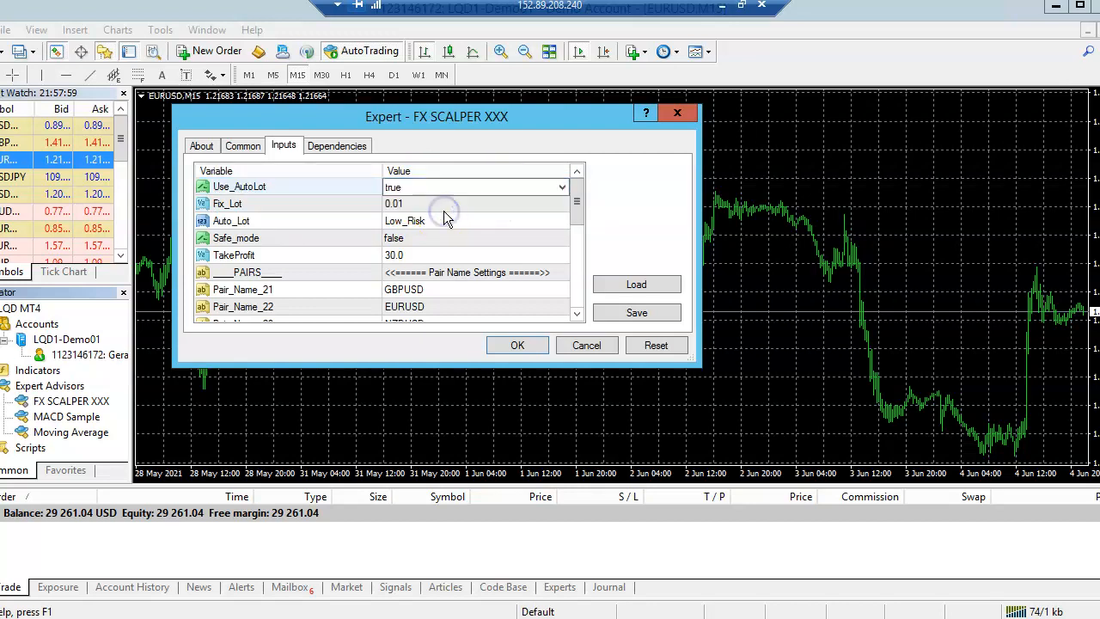
mouse_move(507, 240)
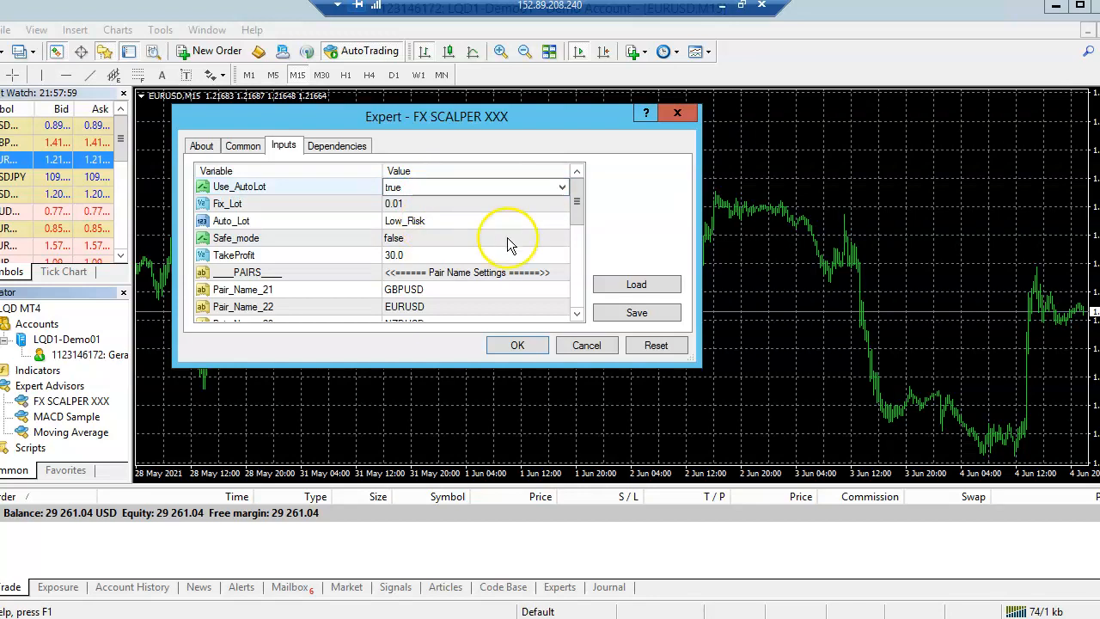
left_click(517, 345)
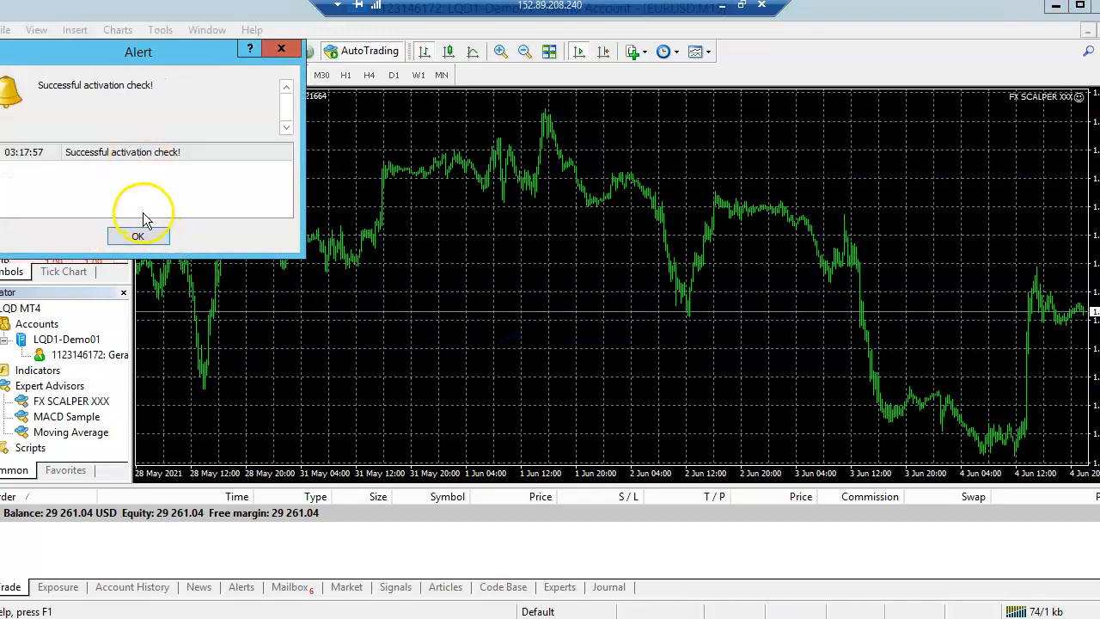
left_click(138, 236)
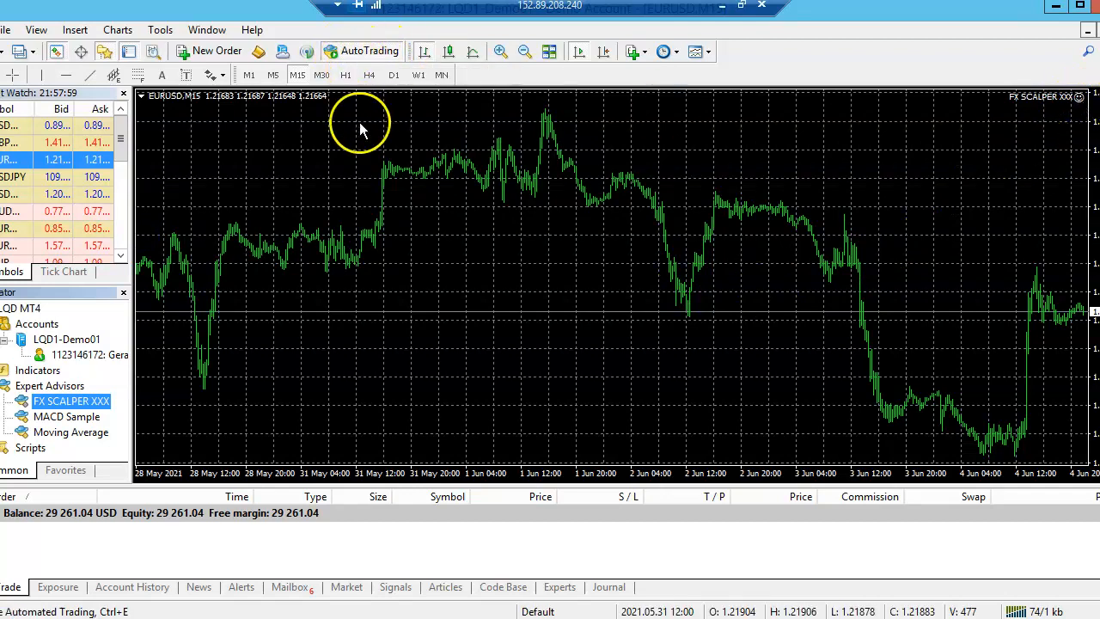
- Re-open FX SCALPER XXX on EURUSD M15, review its pair list, and cancel unchanged
left_click(160, 30)
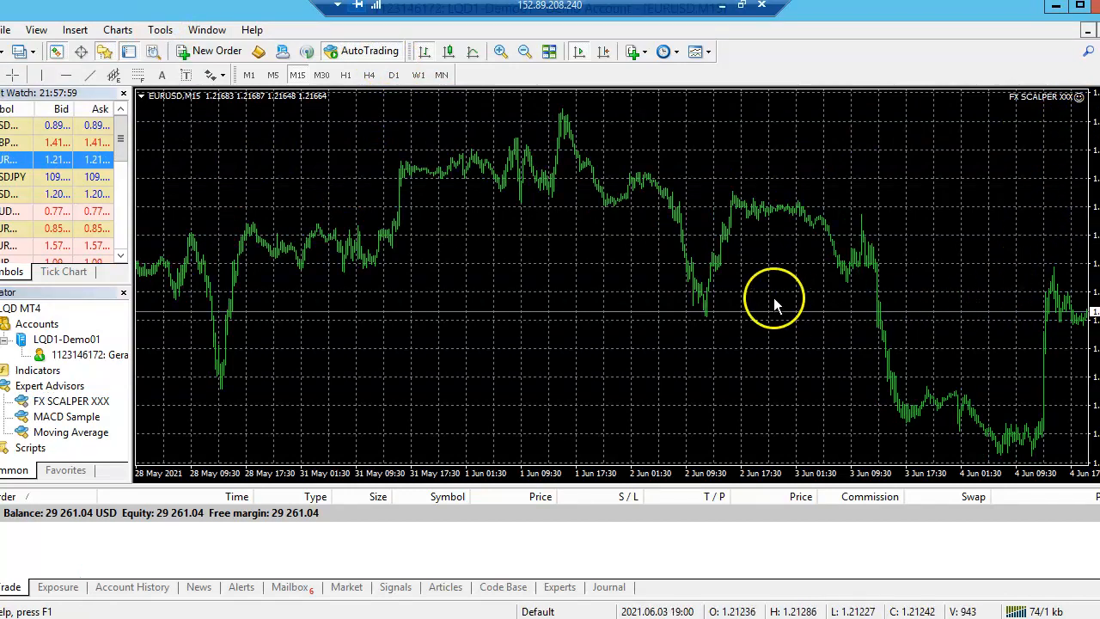
mouse_move(470, 378)
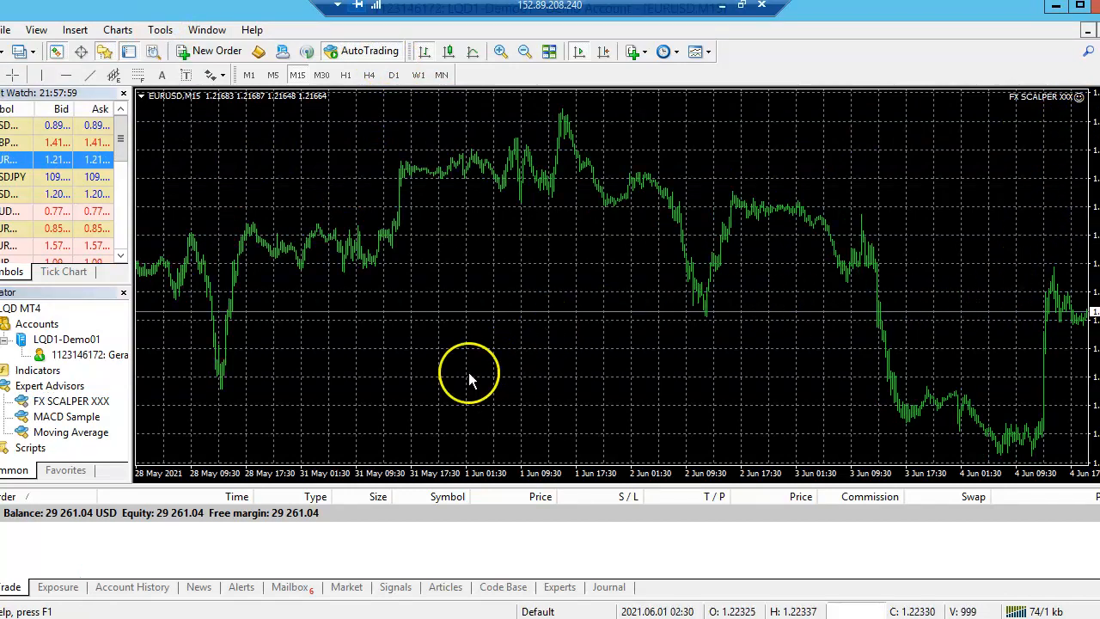
mouse_move(123, 387)
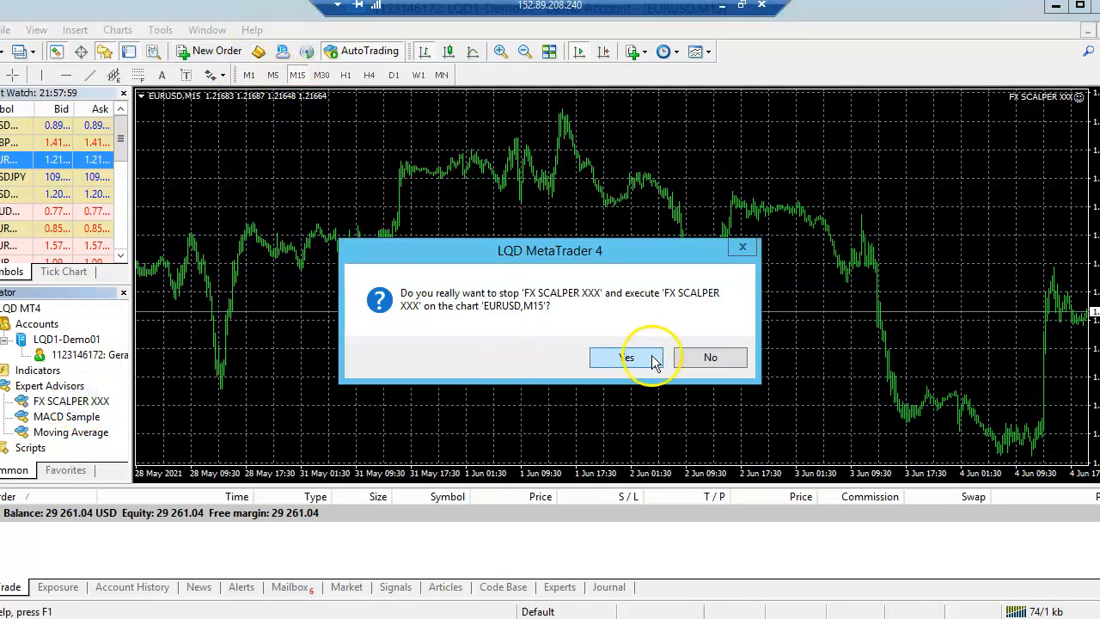
left_click(627, 357)
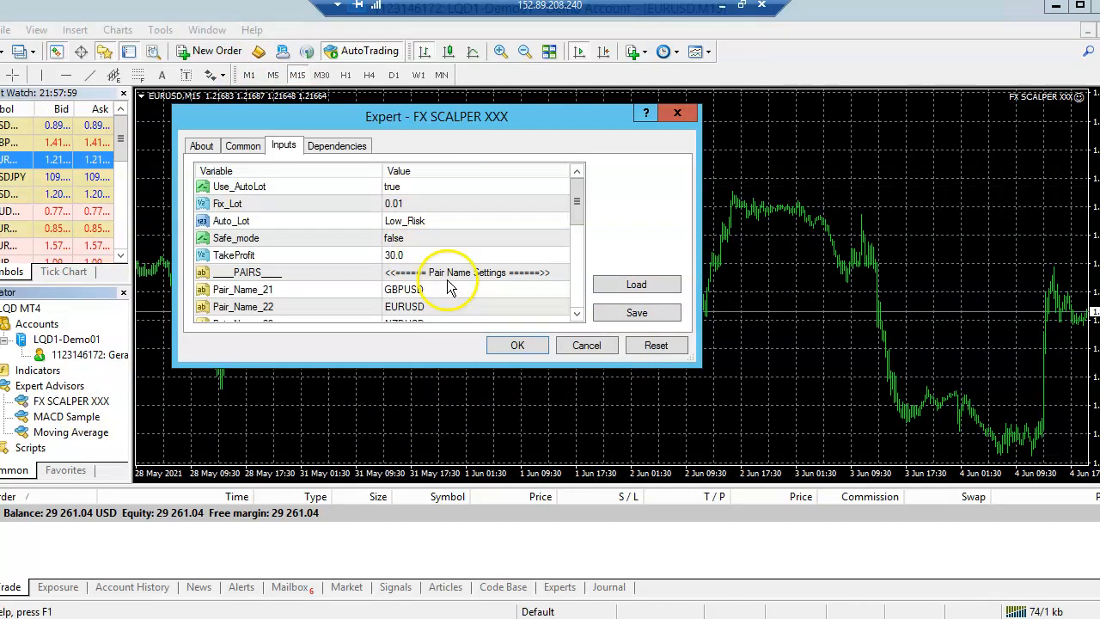
scroll("down", 3)
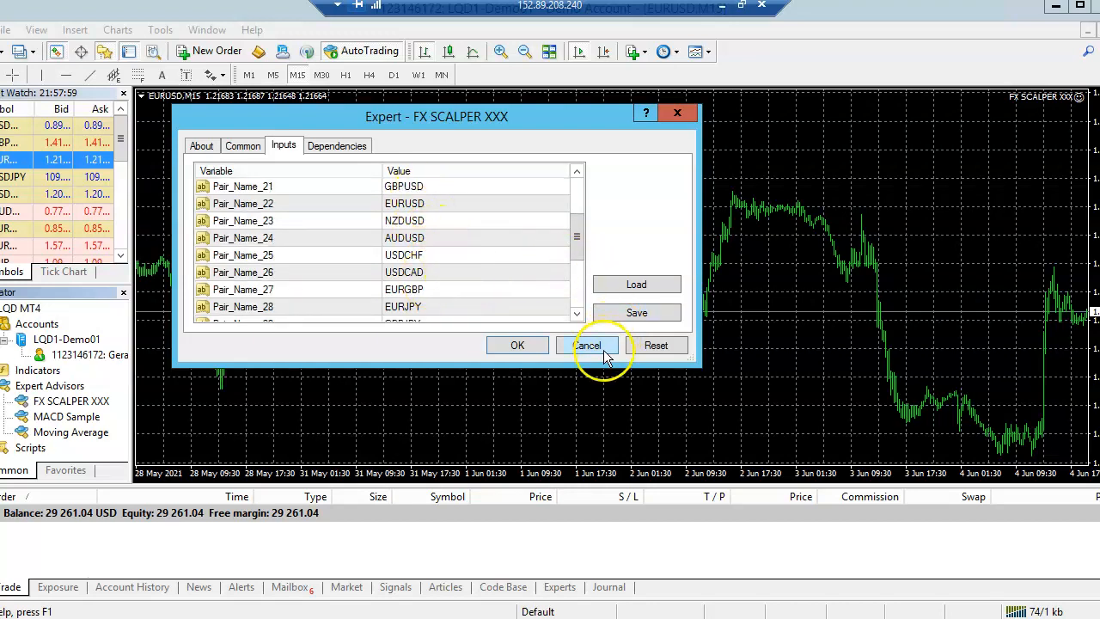
left_click(587, 344)
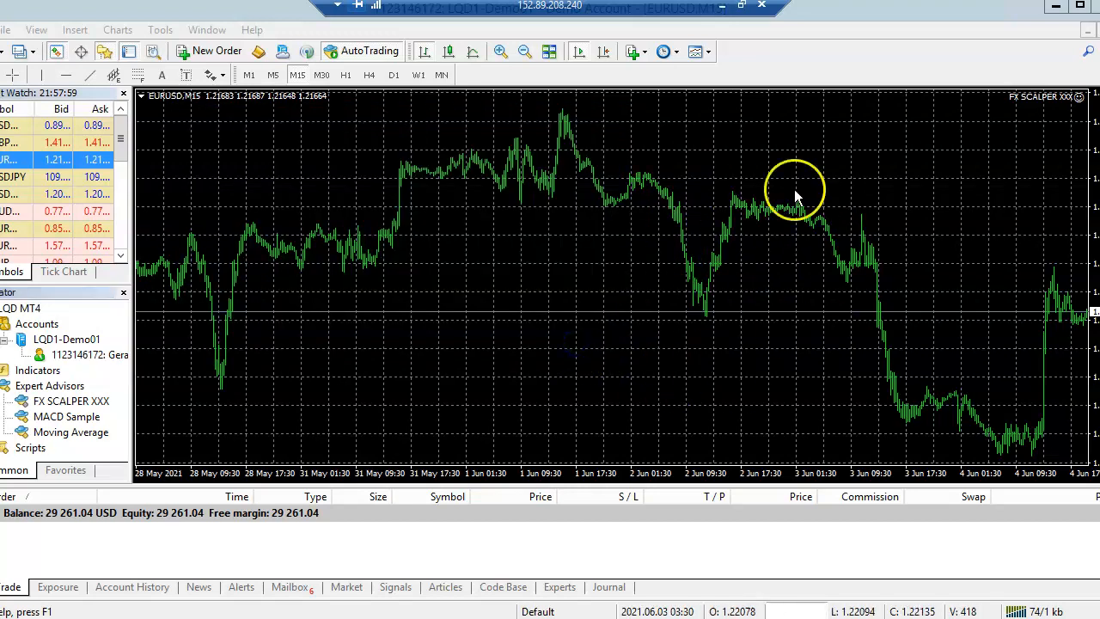
mouse_move(595, 288)
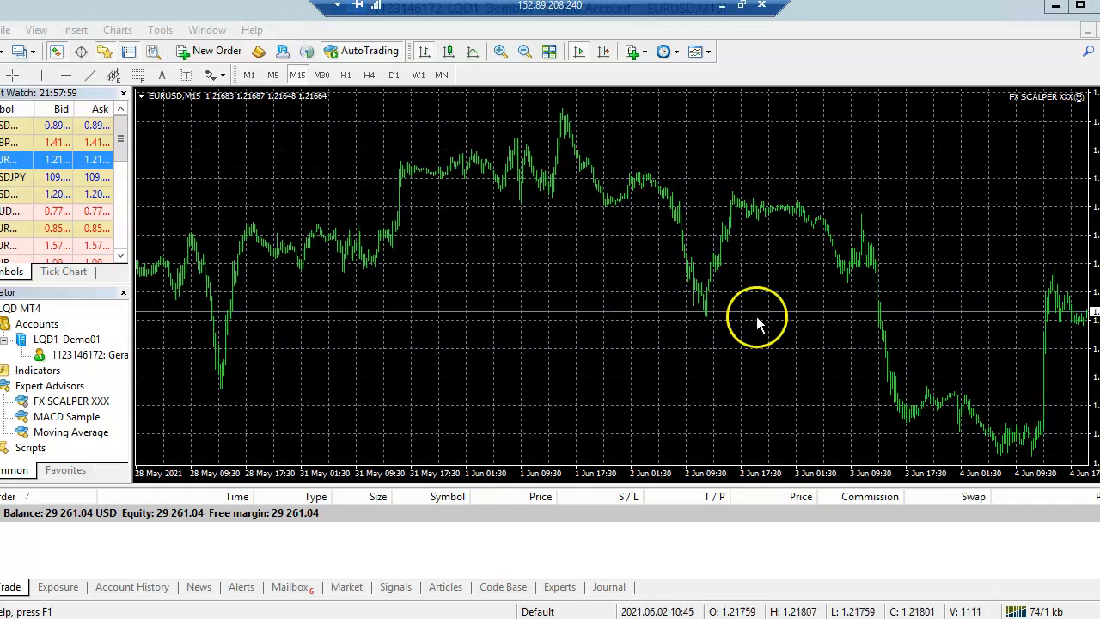
mouse_move(236, 507)
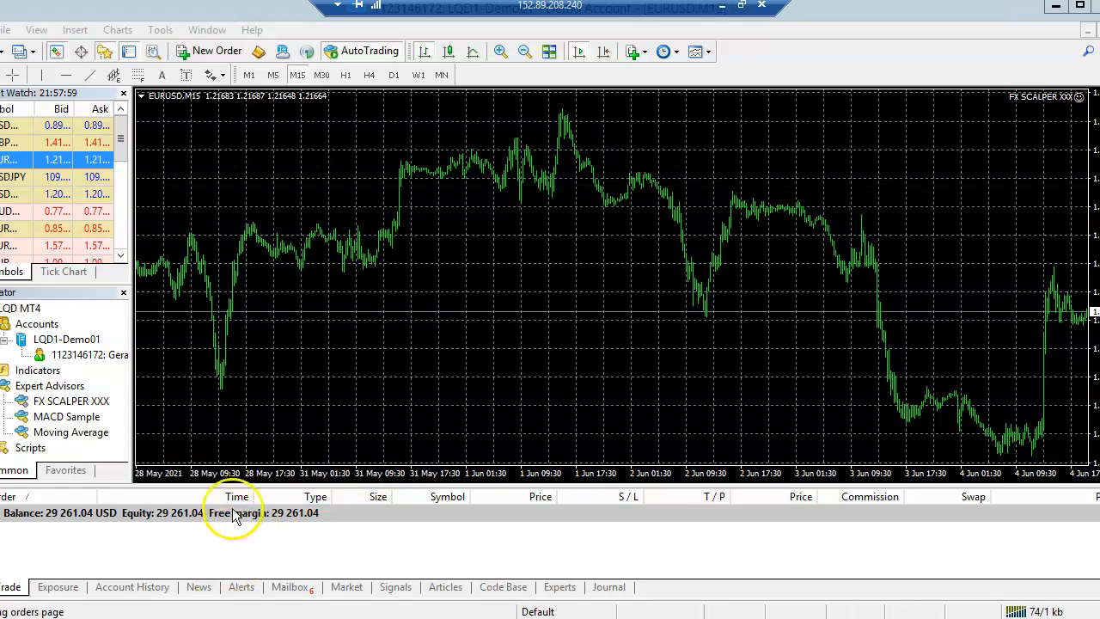
mouse_move(368, 497)
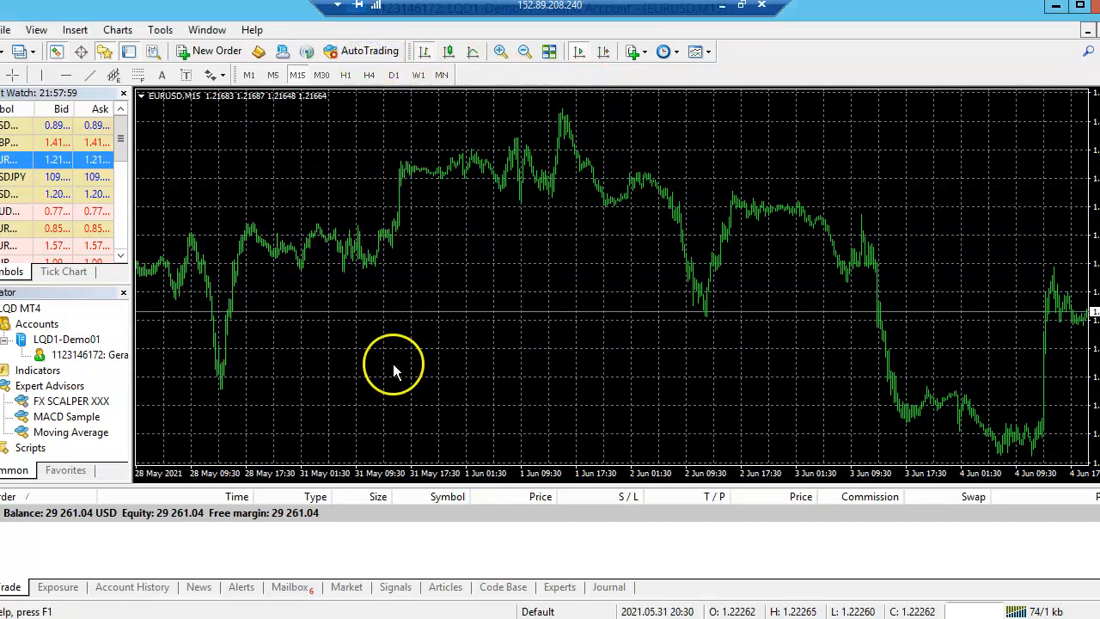
mouse_move(430, 262)
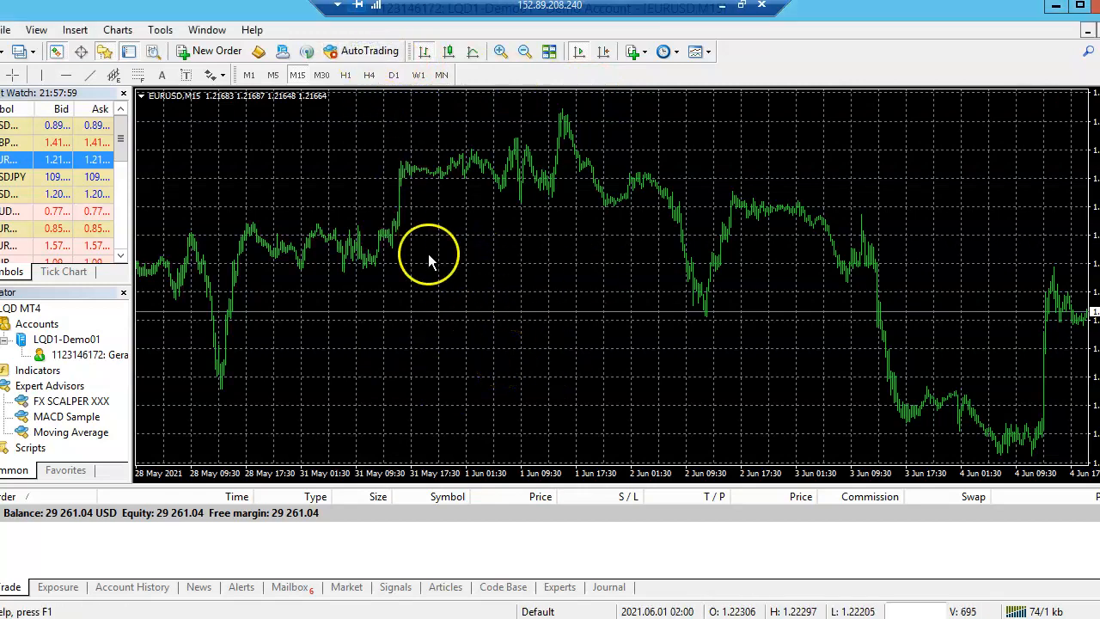
mouse_move(271, 218)
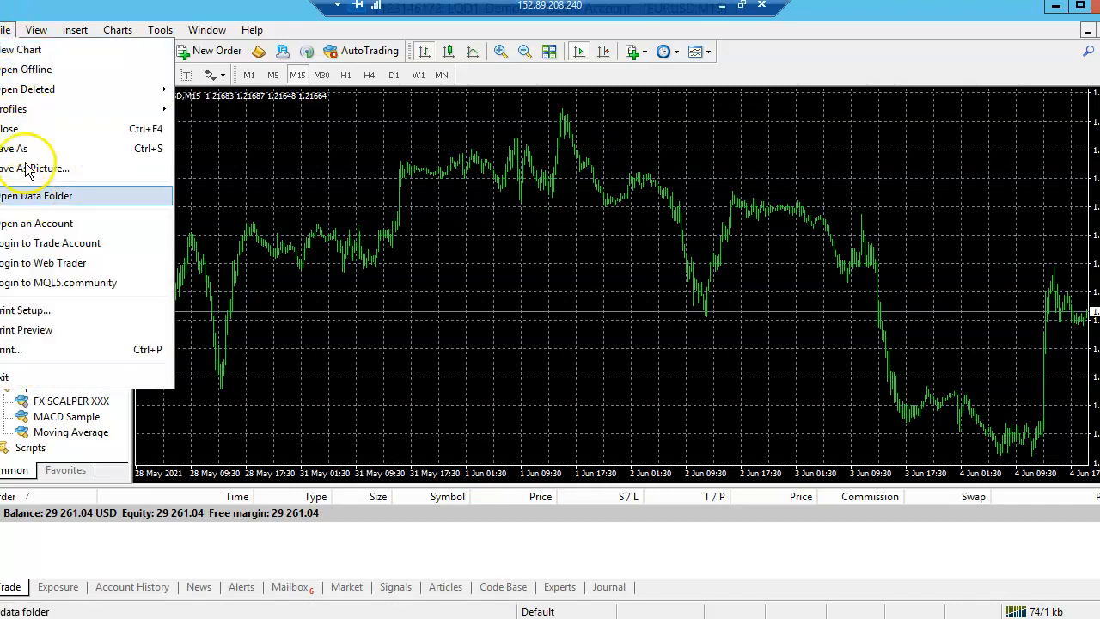
mouse_move(55, 223)
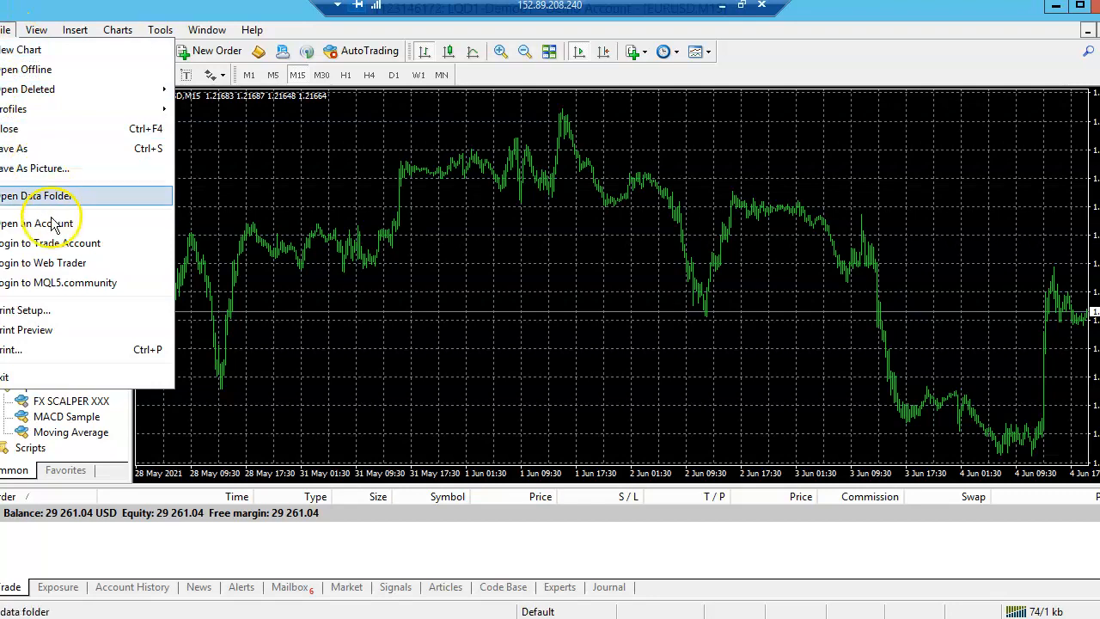
mouse_move(47, 242)
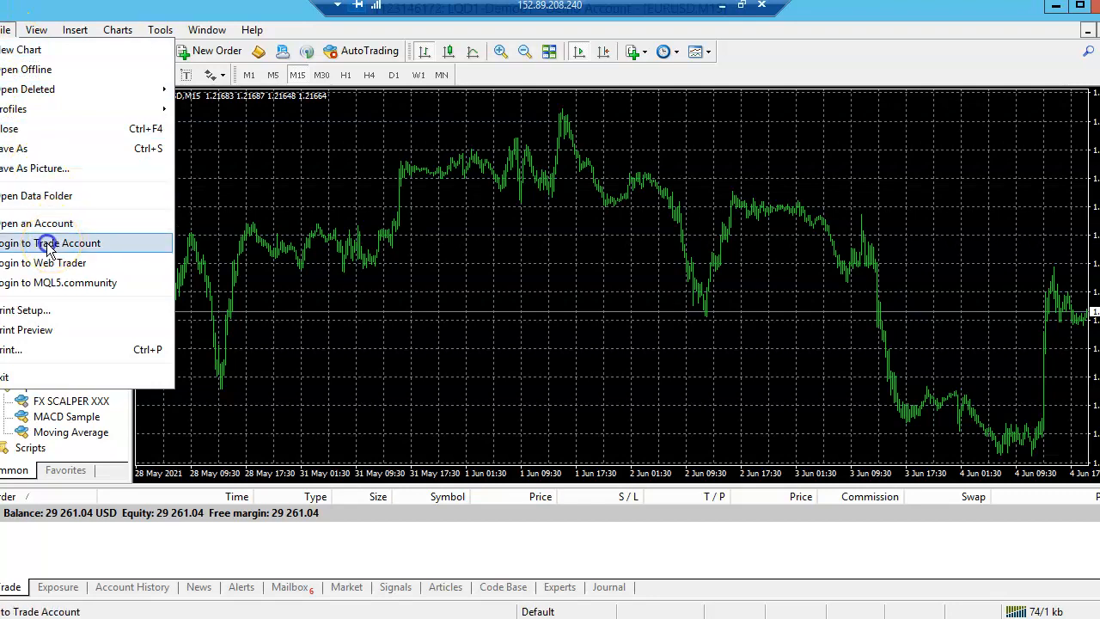
- Choose Login to Trade Account from the File menu
left_click(52, 242)
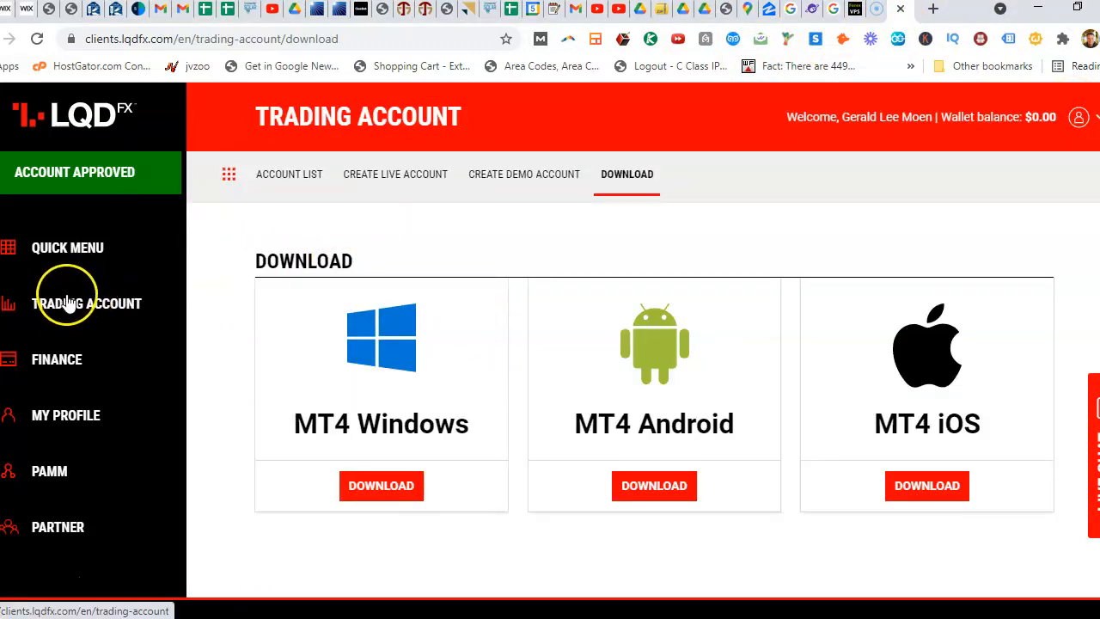
left_click(290, 173)
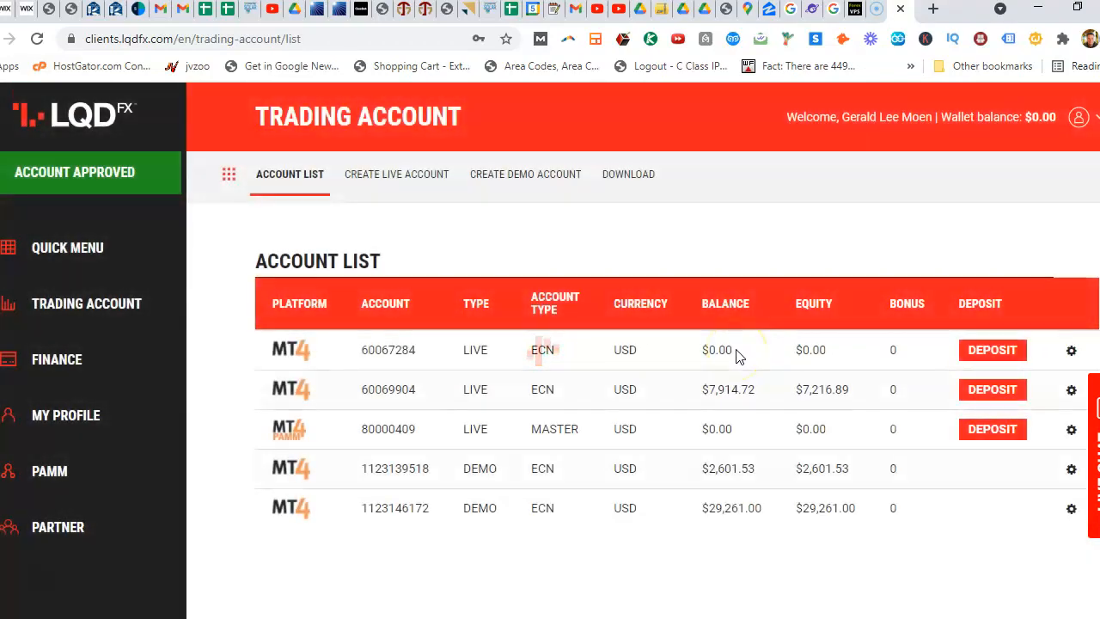
scroll("down", 3)
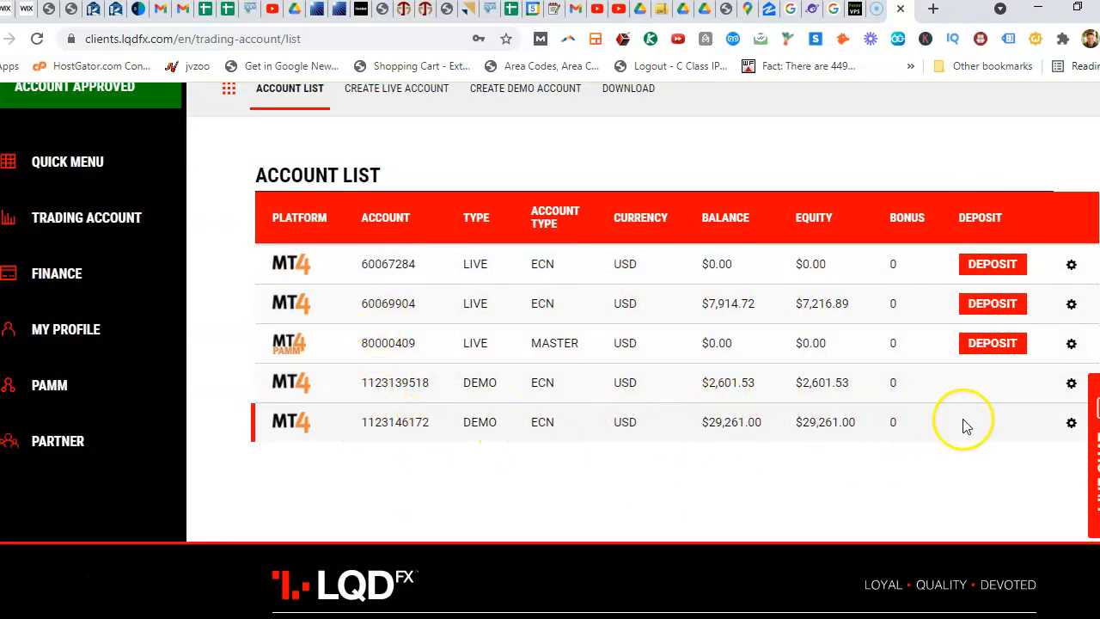
left_click(1071, 423)
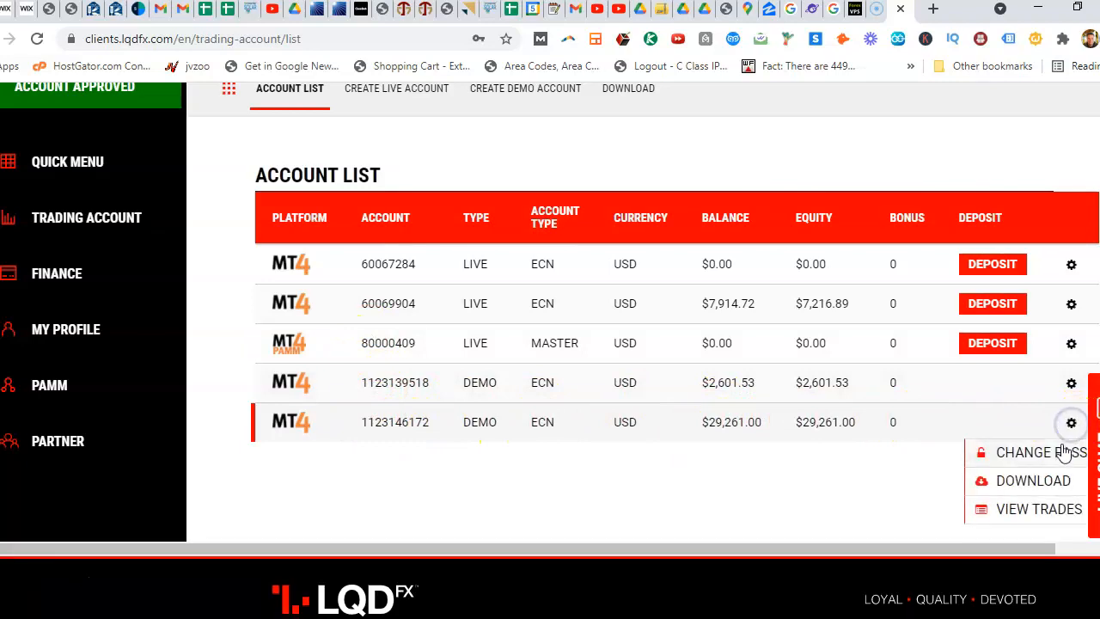
mouse_move(765, 473)
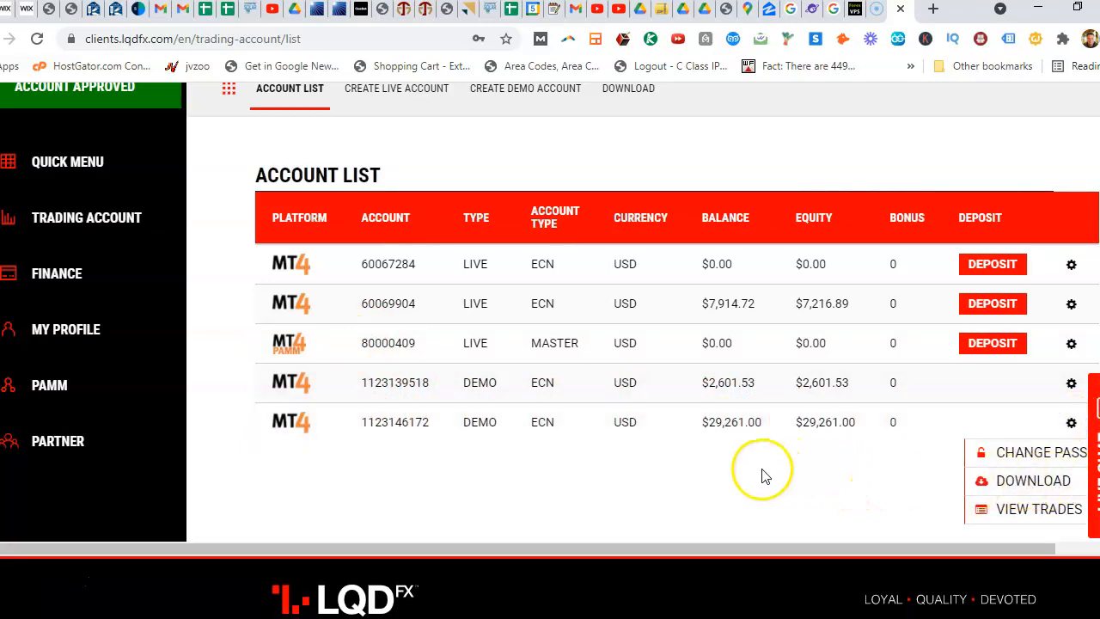
mouse_move(827, 475)
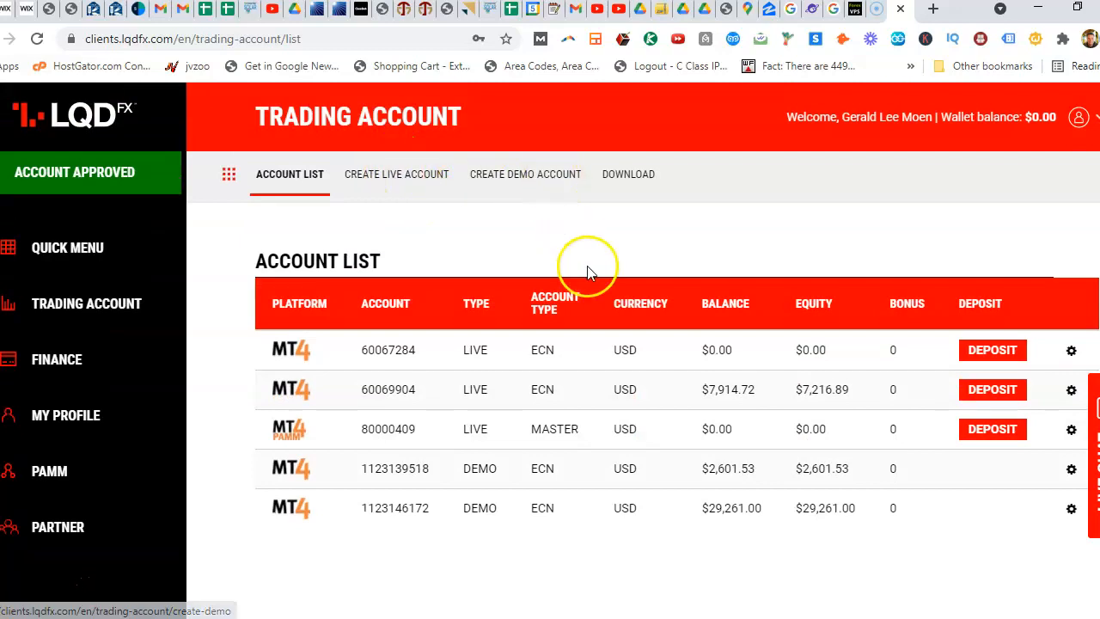
mouse_move(415, 185)
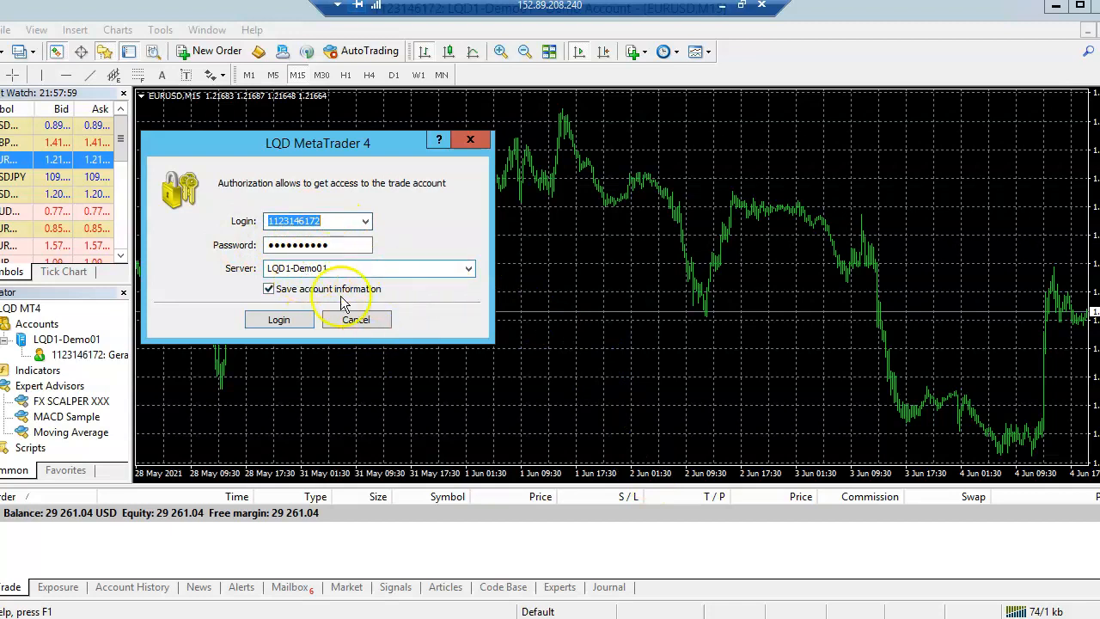
left_click(278, 320)
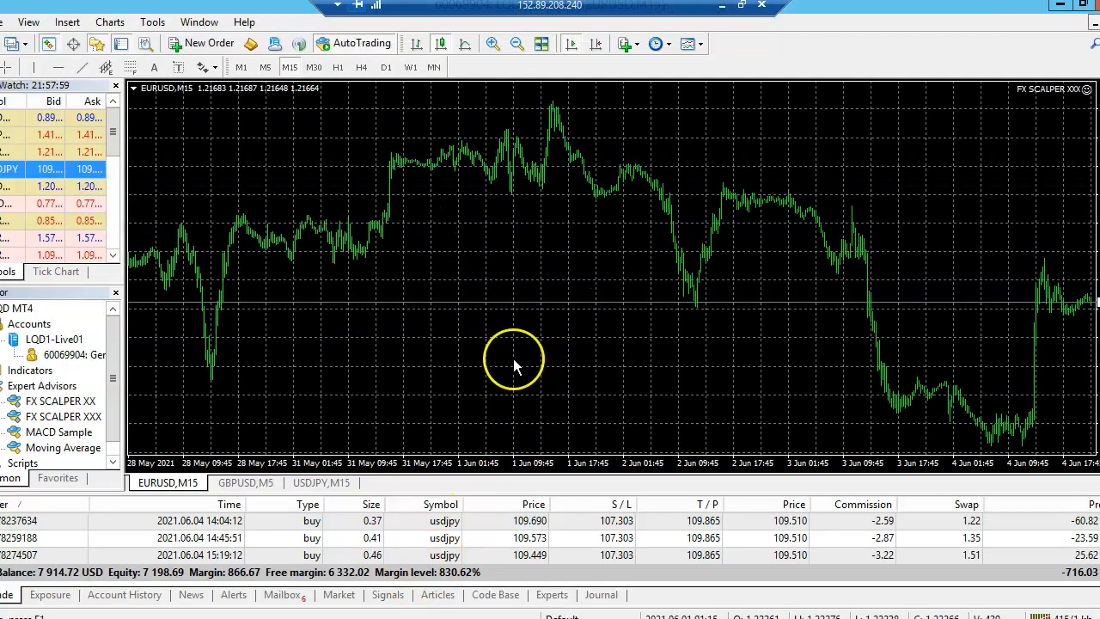
mouse_move(43, 537)
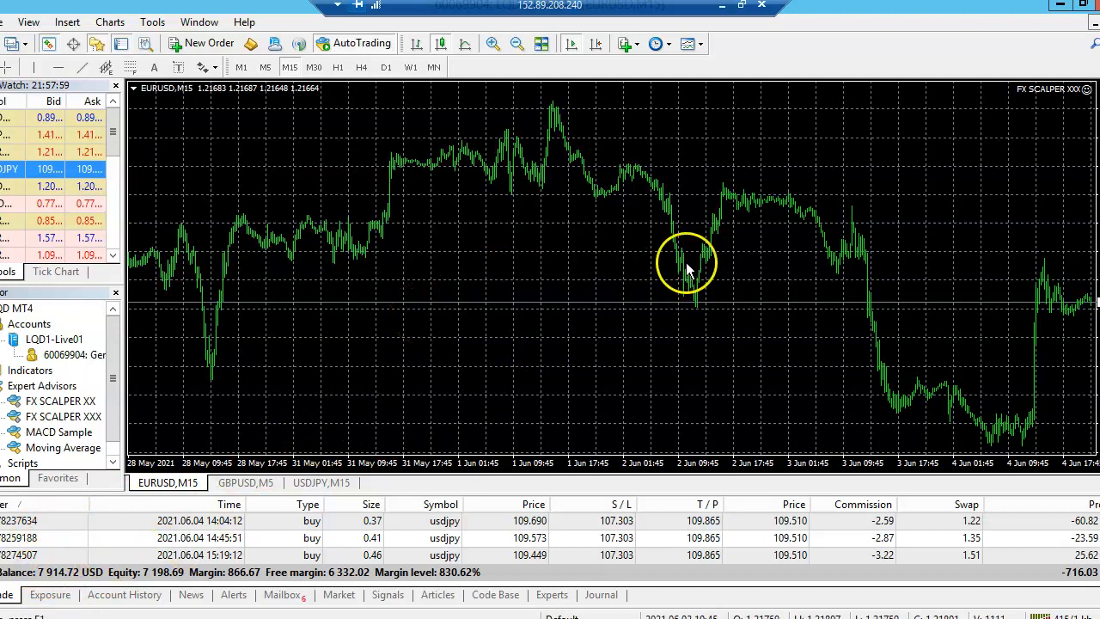
mouse_move(643, 333)
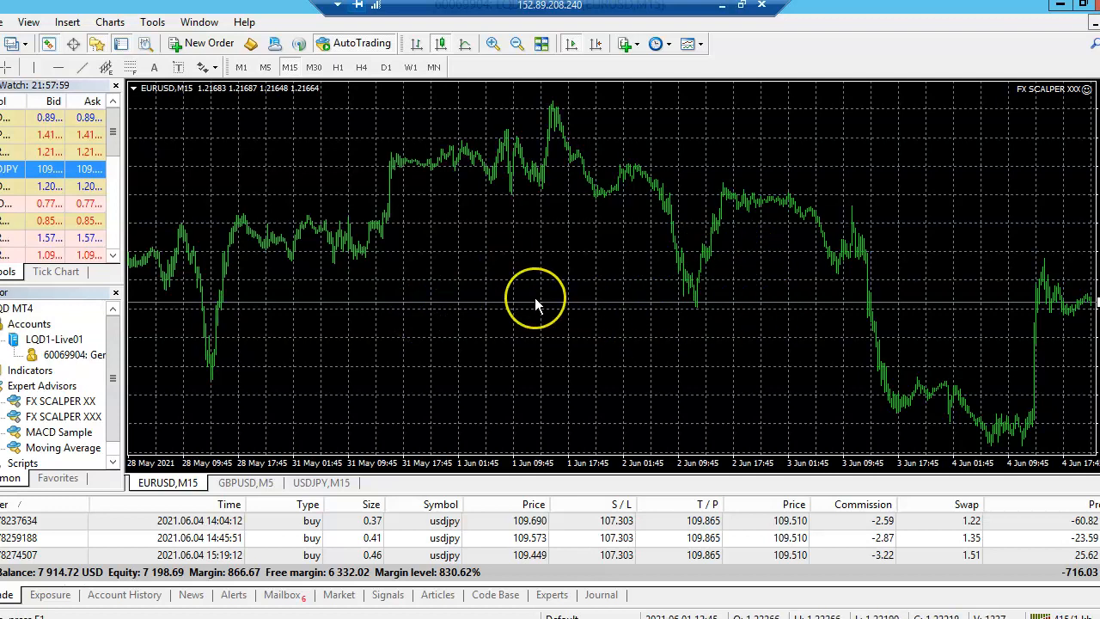
mouse_move(540, 315)
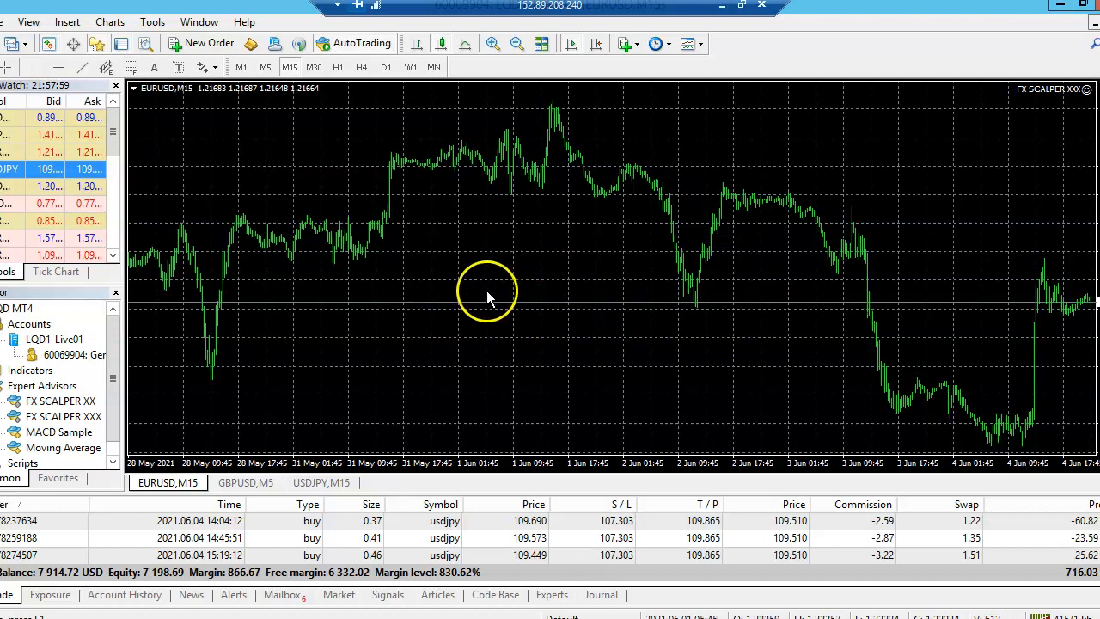
mouse_move(582, 118)
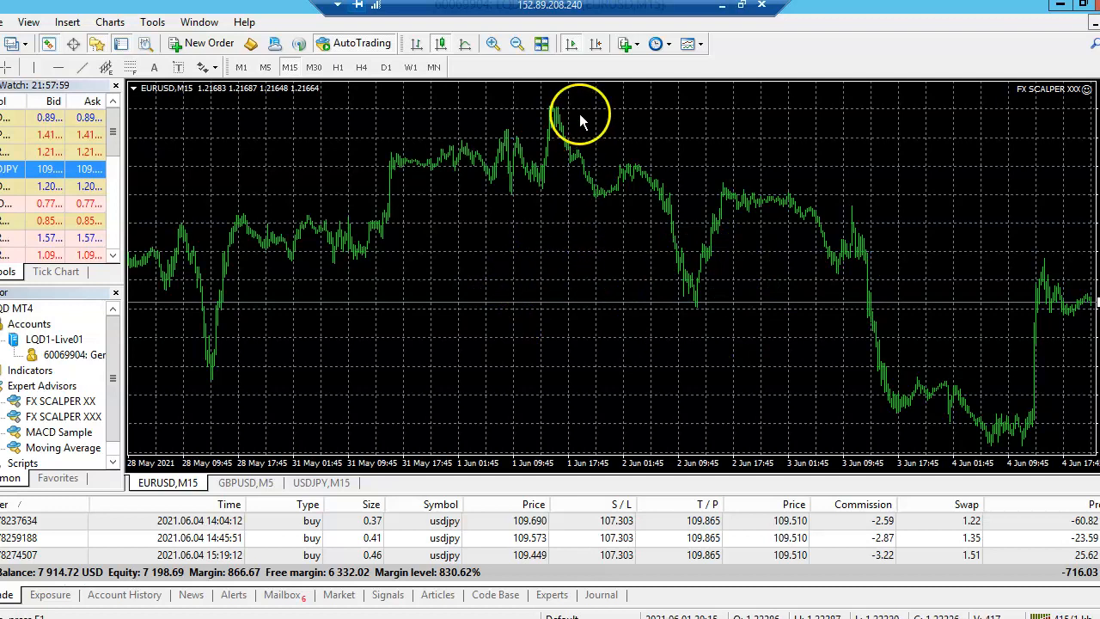
mouse_move(437, 43)
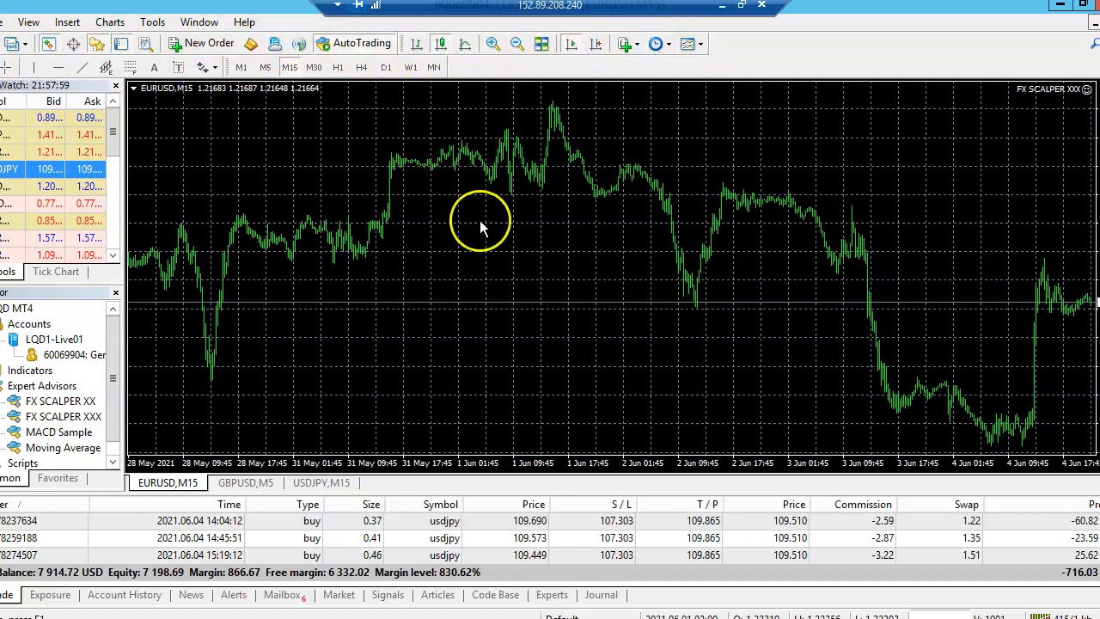
mouse_move(442, 353)
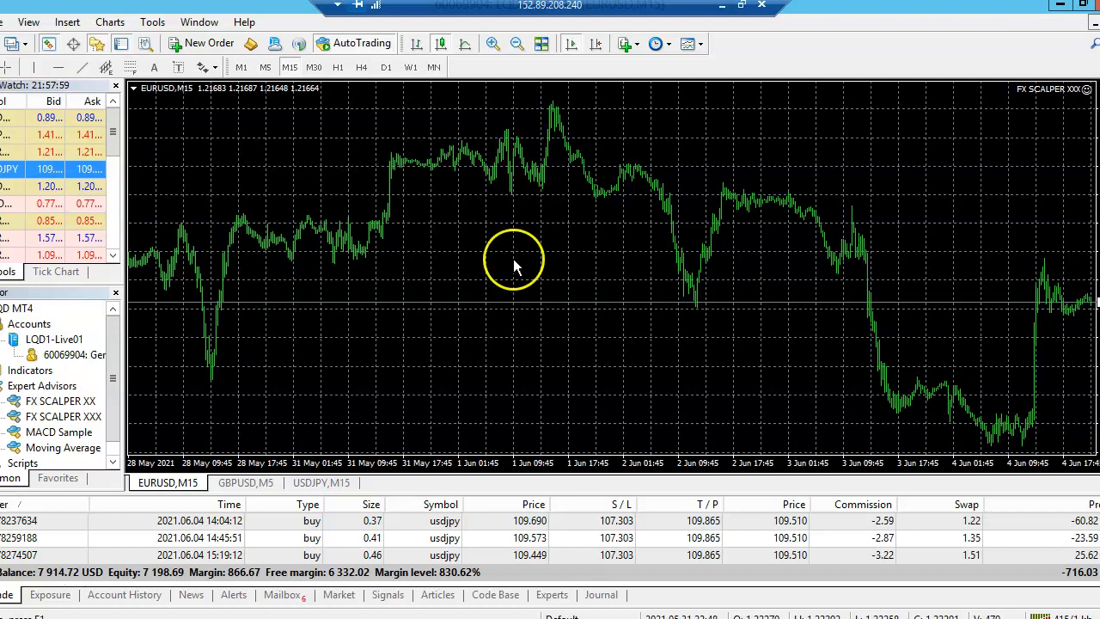
mouse_move(345, 388)
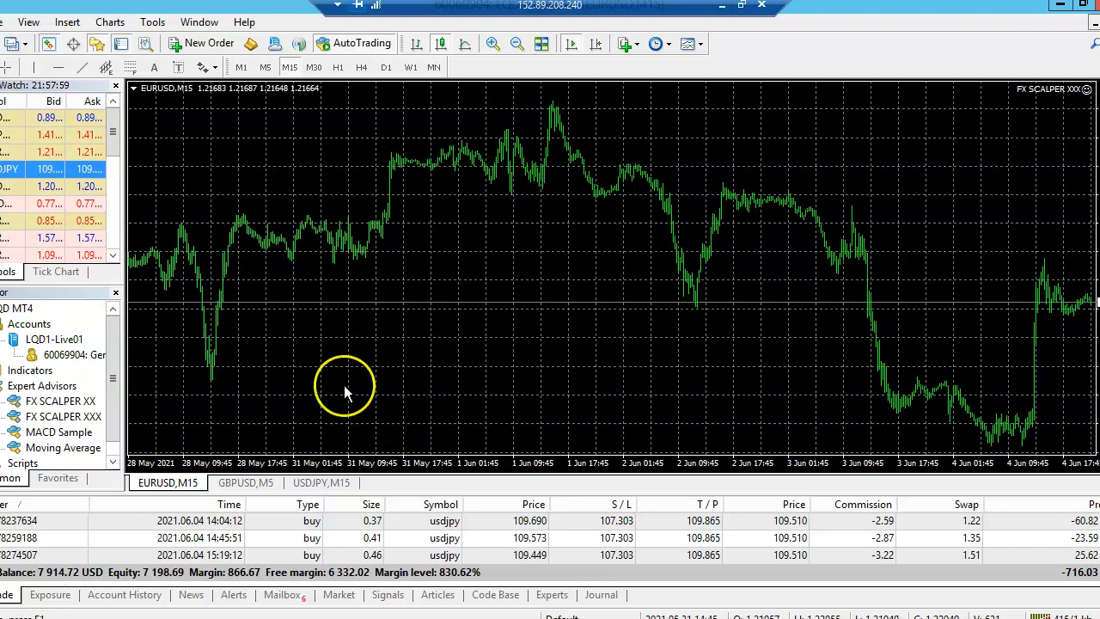
mouse_move(71, 417)
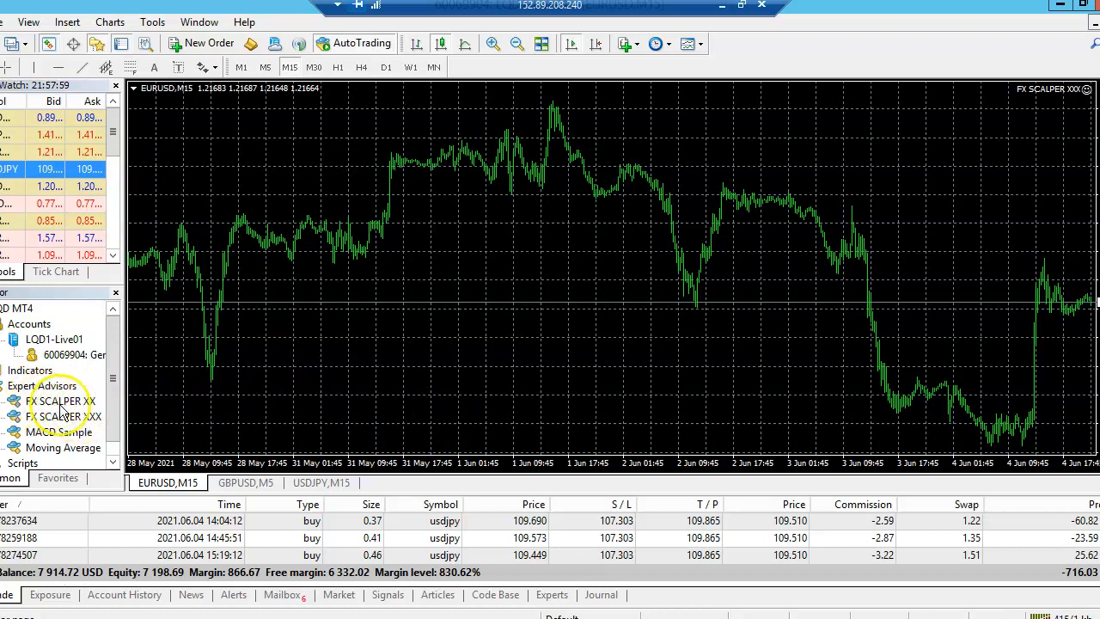
mouse_move(573, 363)
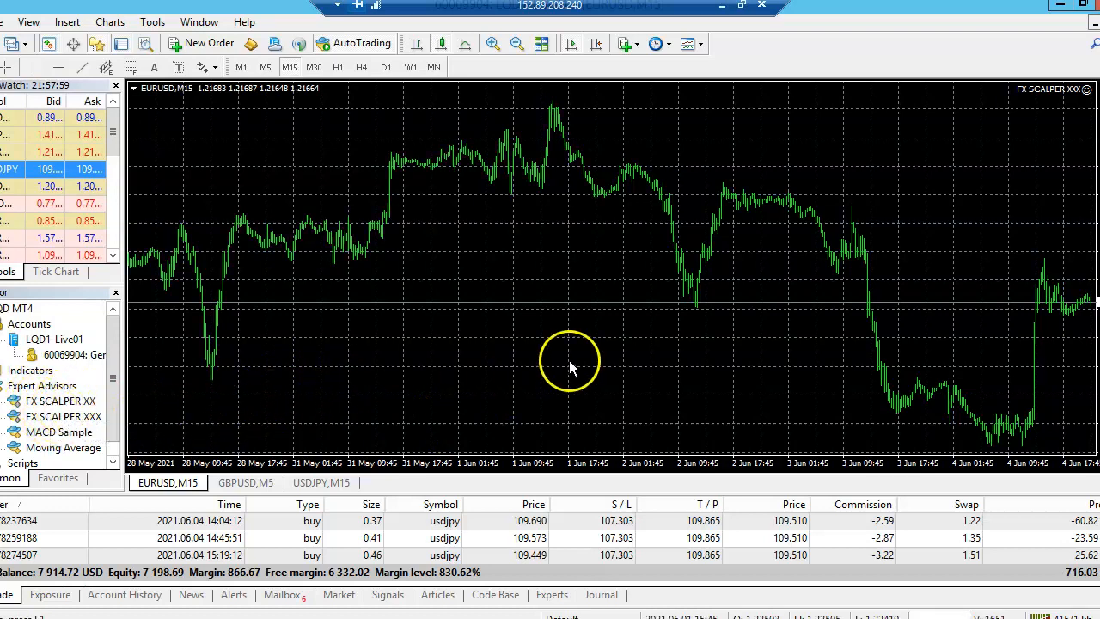
mouse_move(54, 417)
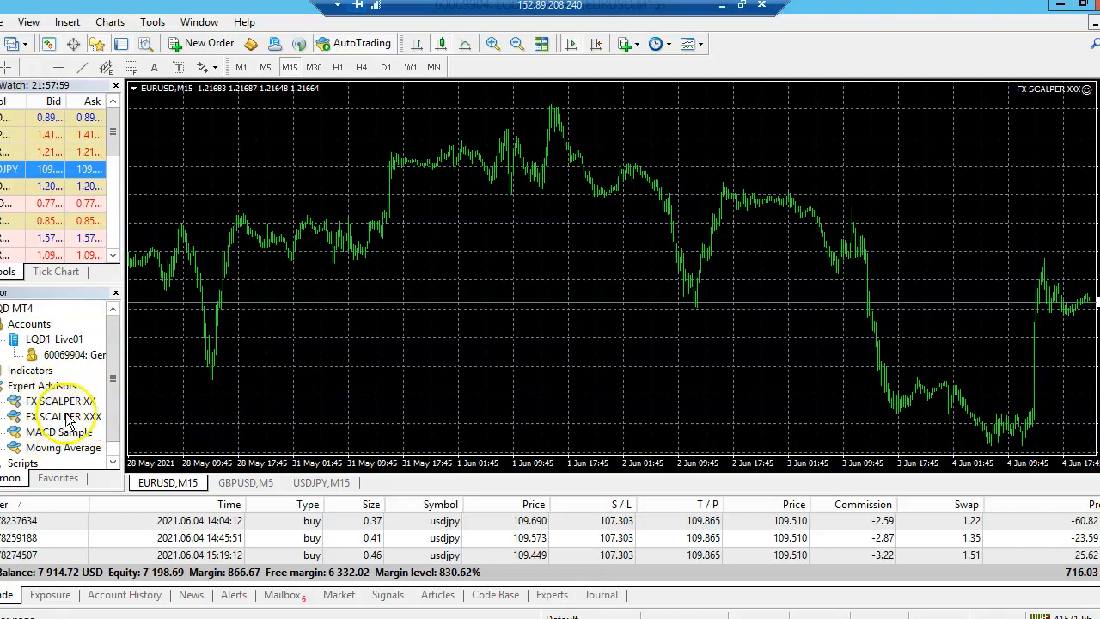
mouse_move(763, 374)
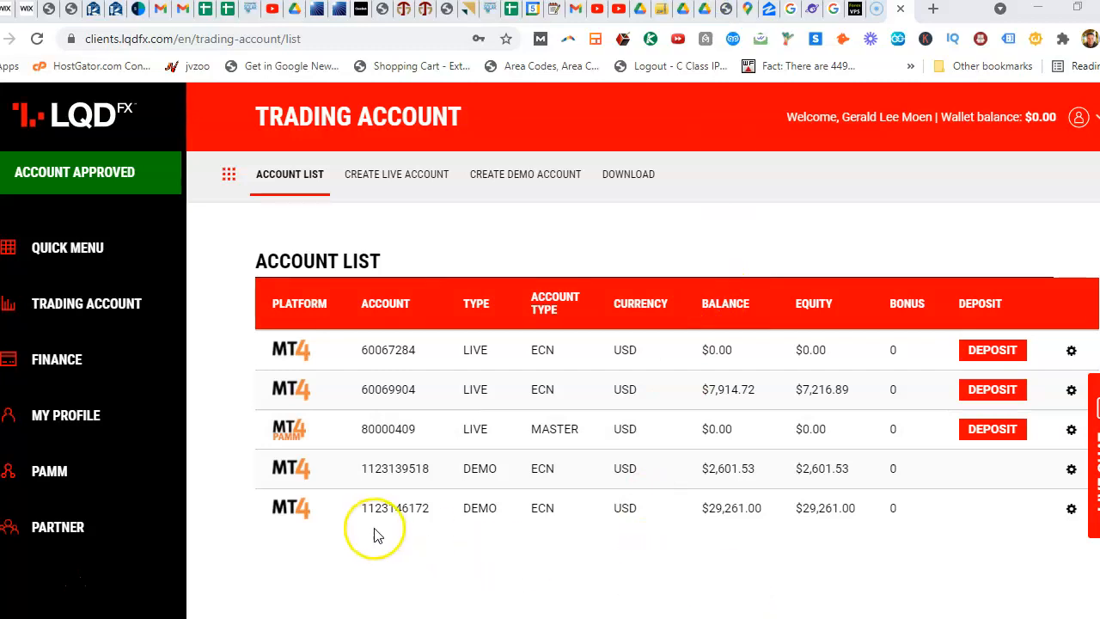
mouse_move(43, 539)
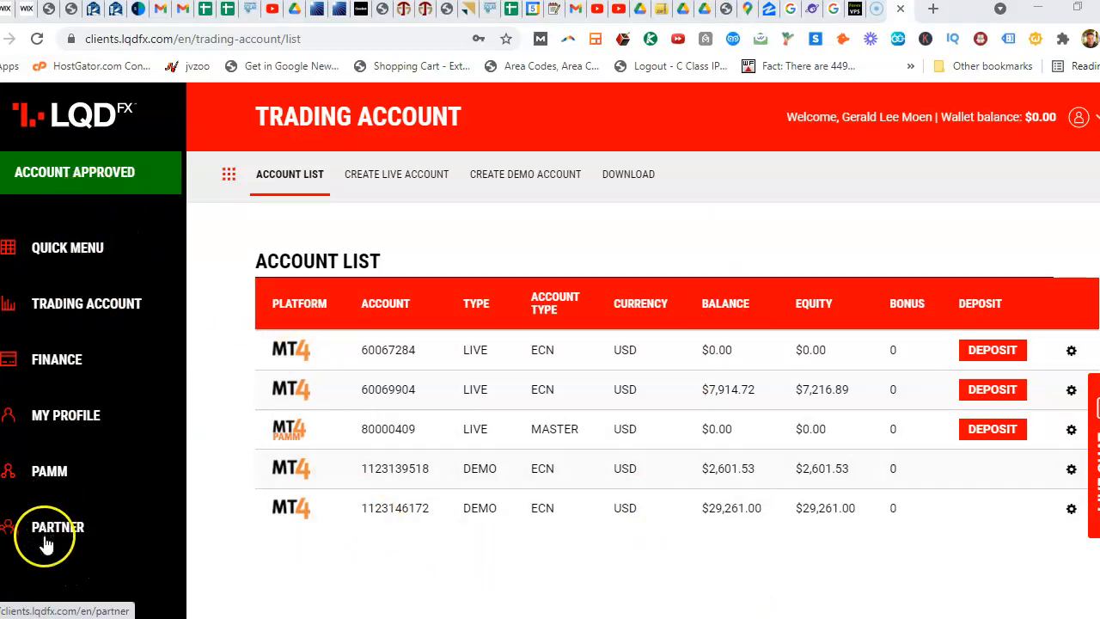